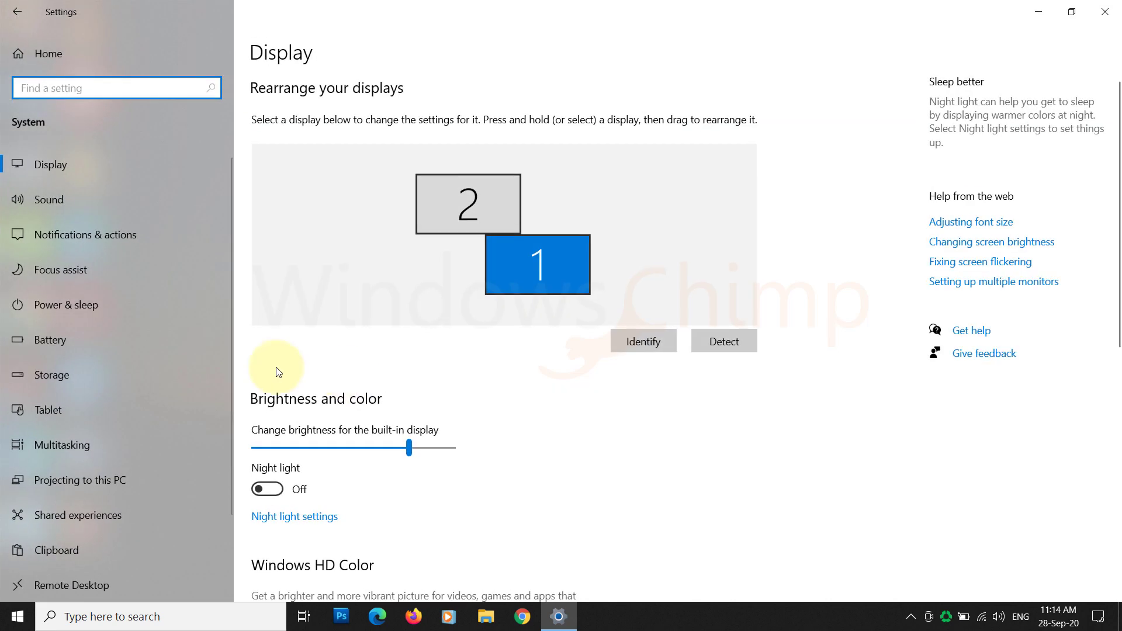
Review drive C storage usage with all categories, including Pictures, Videos, Music and Mail, listed
{"action": "left_click", "coordinate": [53, 375]}
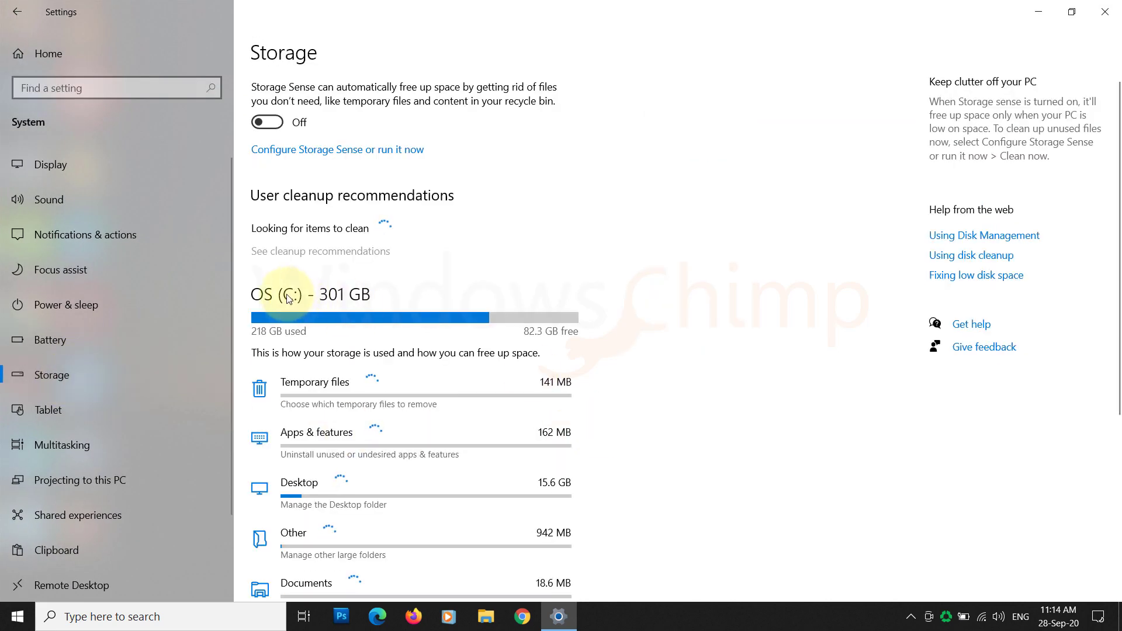
{"action": "scroll", "scroll_direction": "down", "scroll_amount": 3}
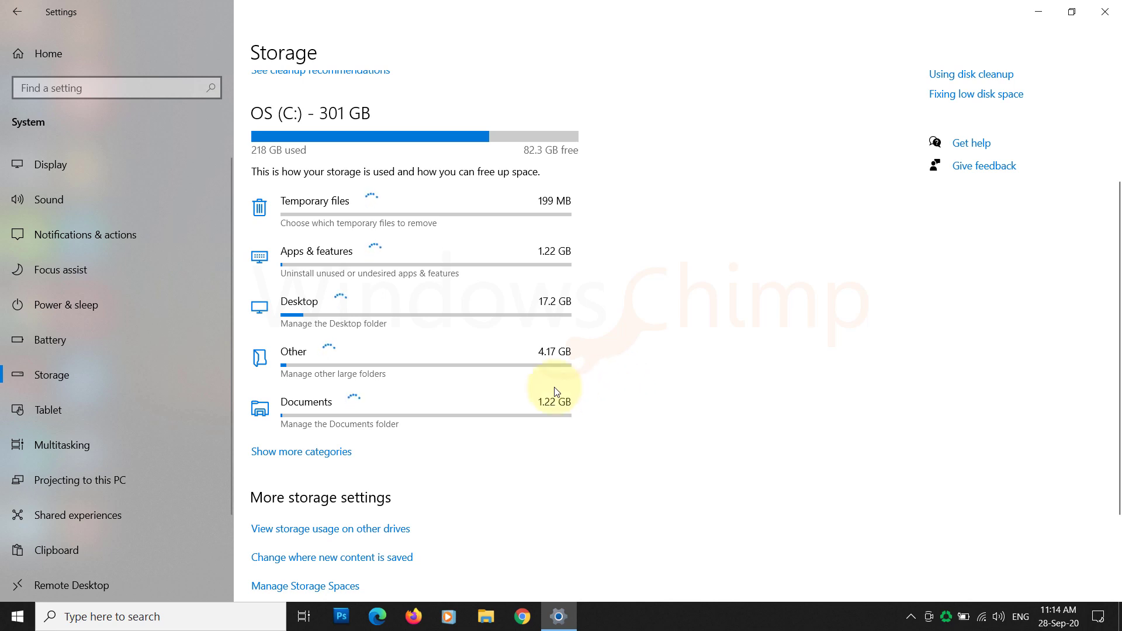
{"action": "mouse_move", "coordinate": [544, 210]}
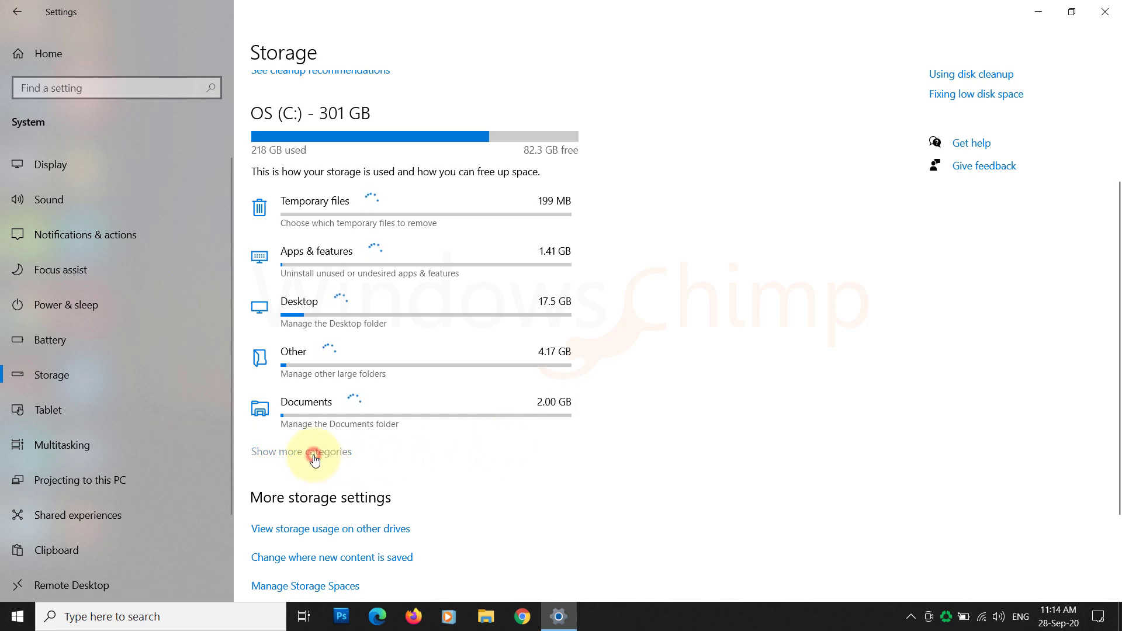
{"action": "left_click", "coordinate": [300, 452]}
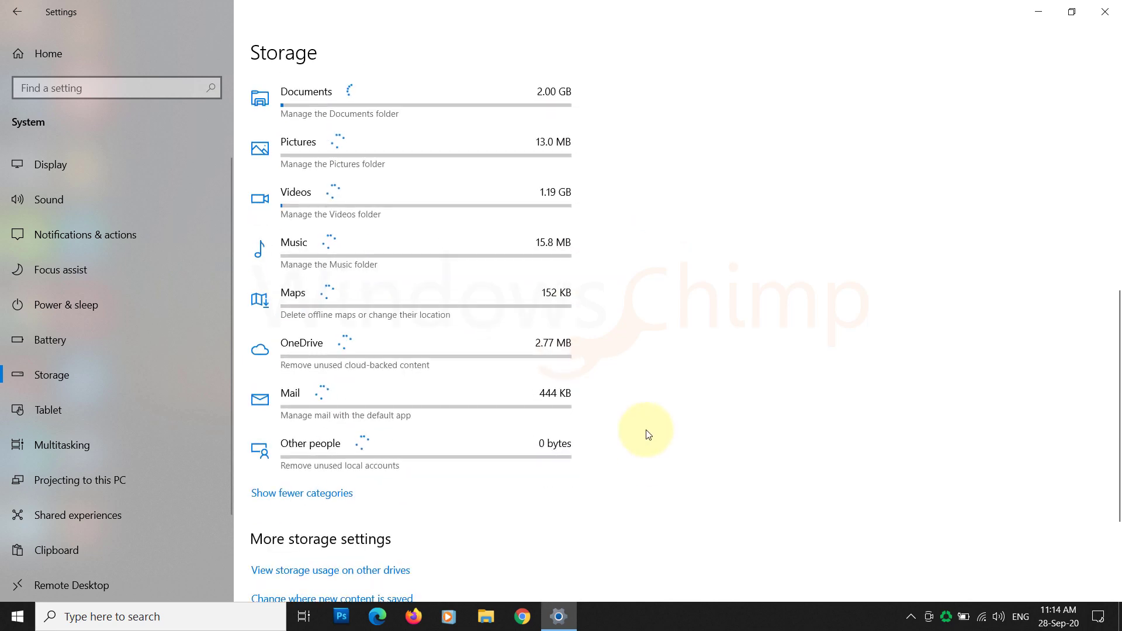
{"action": "scroll", "scroll_direction": "up", "scroll_amount": 3}
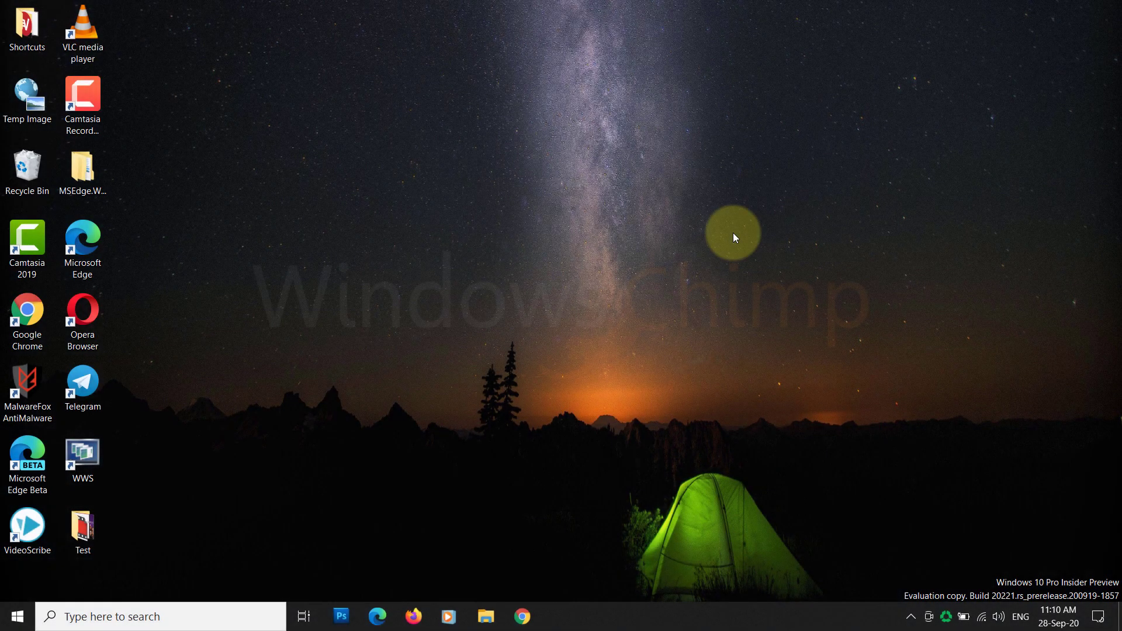
{"action": "mouse_move", "coordinate": [537, 128]}
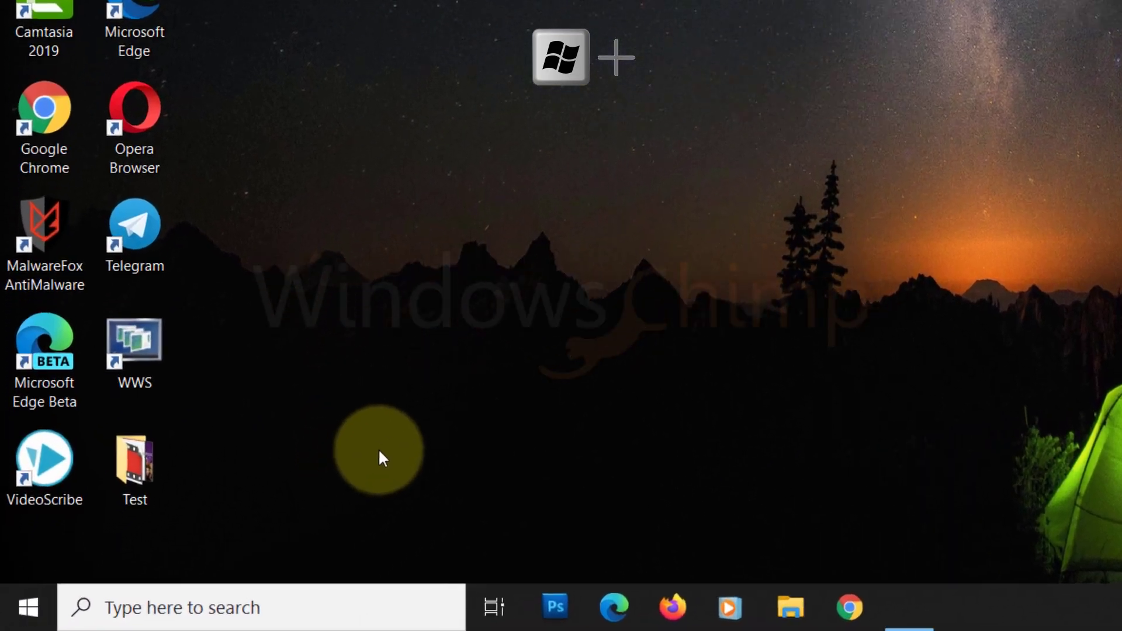
Launch %temp% from Run to open the user's AppData Local Temp folder
{"action": "key", "text": "Win+r"}
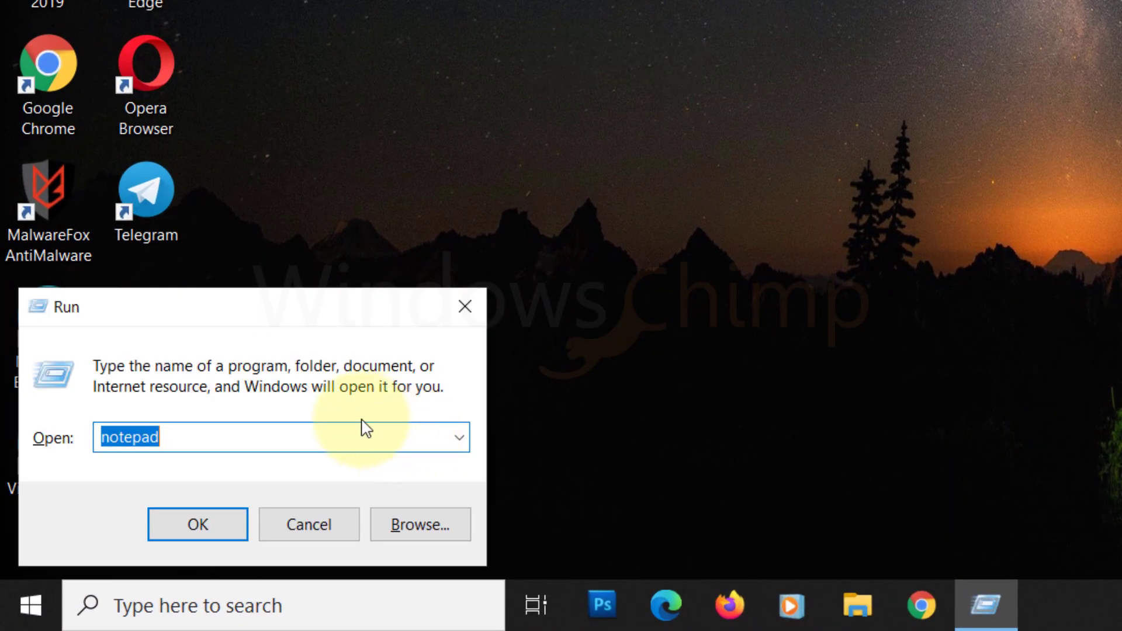
{"action": "type", "text": "%temp"}
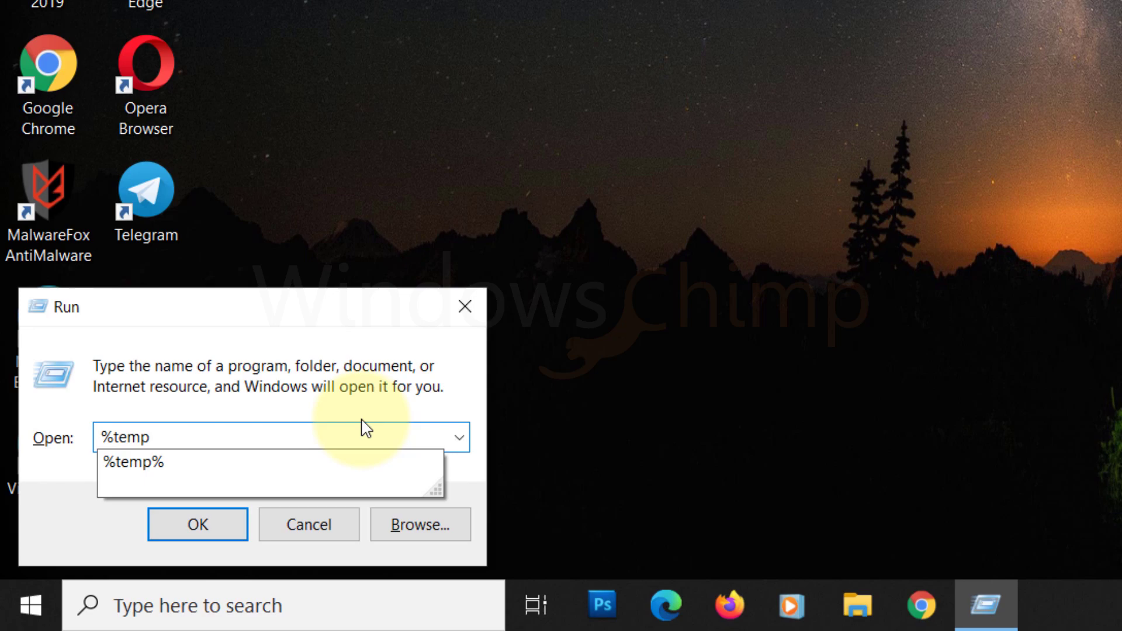
{"action": "left_click", "coordinate": [198, 524]}
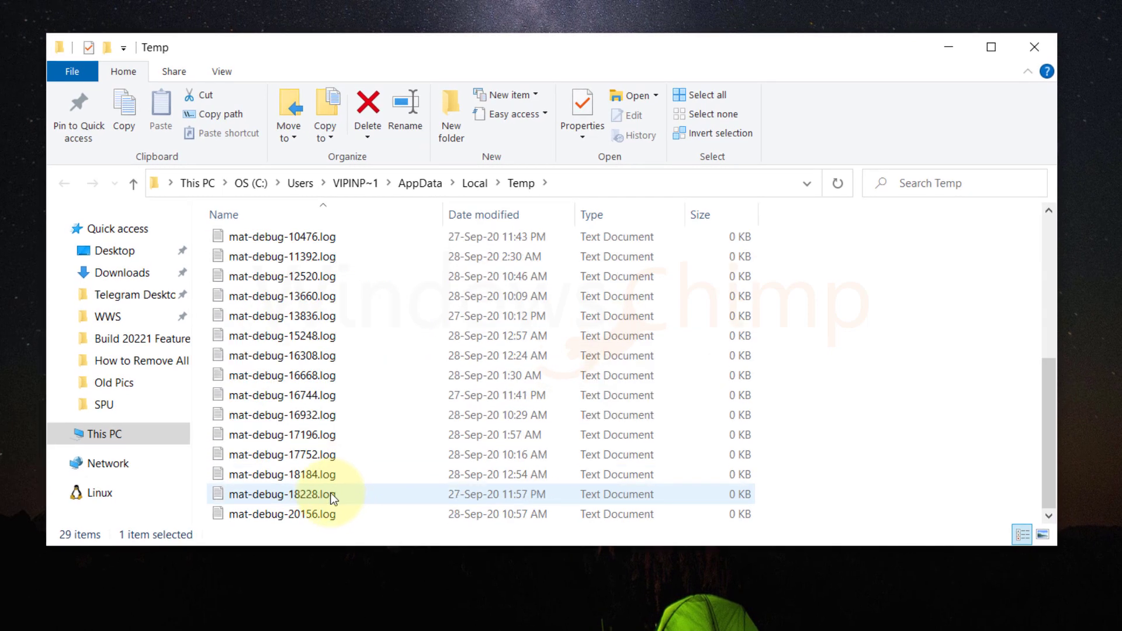
Delete all user Temp folder items, skipping in-use files so 10 remain
{"action": "scroll", "scroll_direction": "up", "scroll_amount": 3}
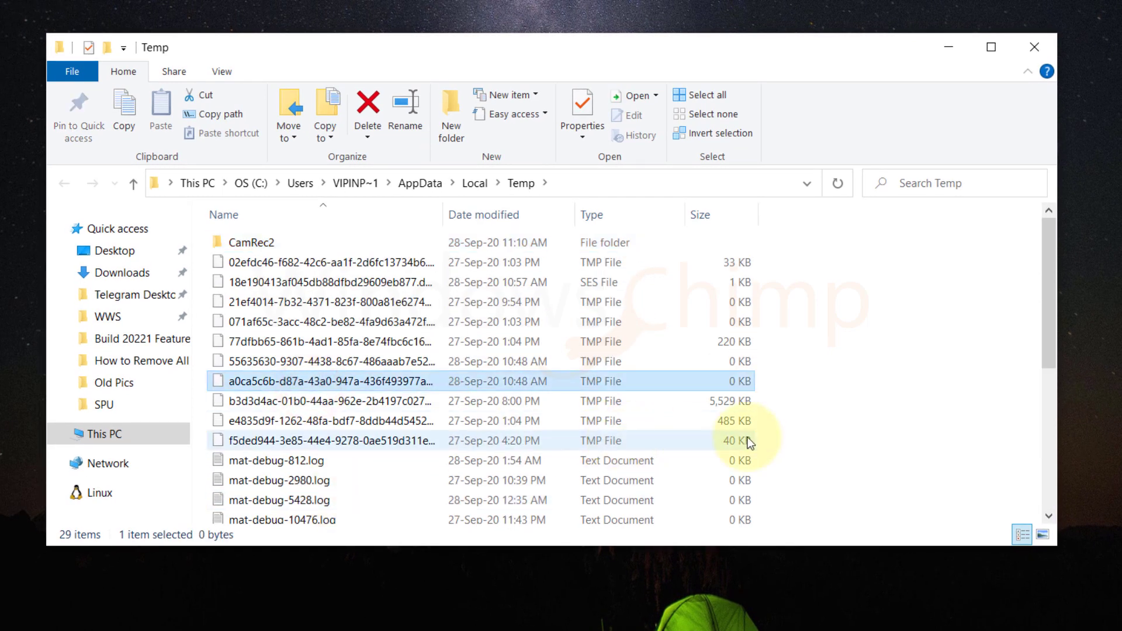
{"action": "key", "text": "ctrl+a"}
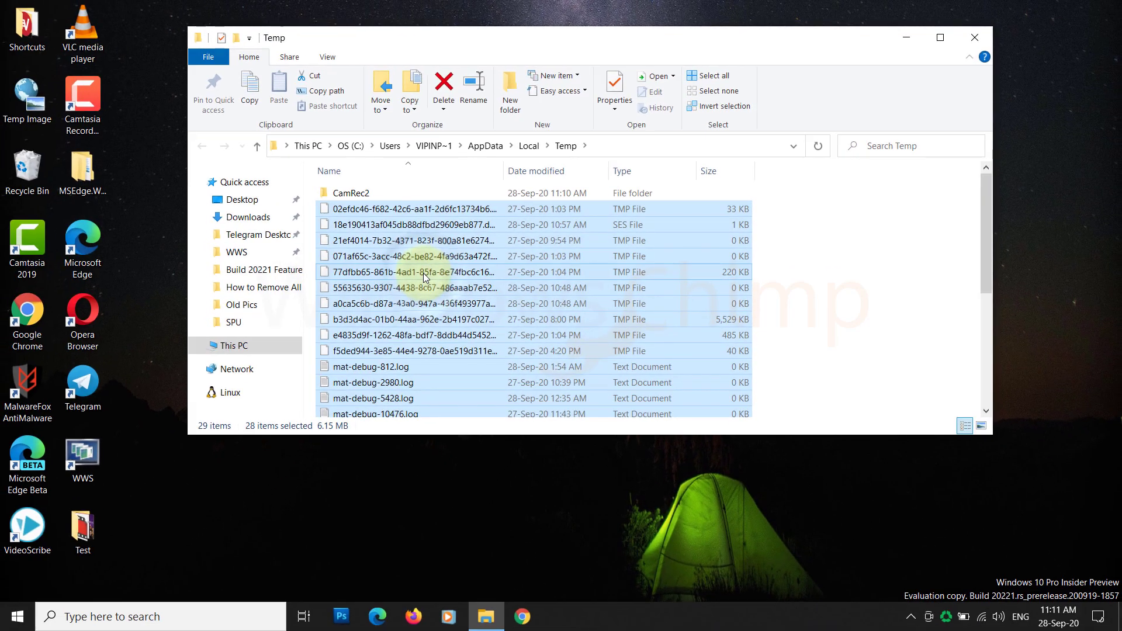
{"action": "right_click", "coordinate": [422, 272]}
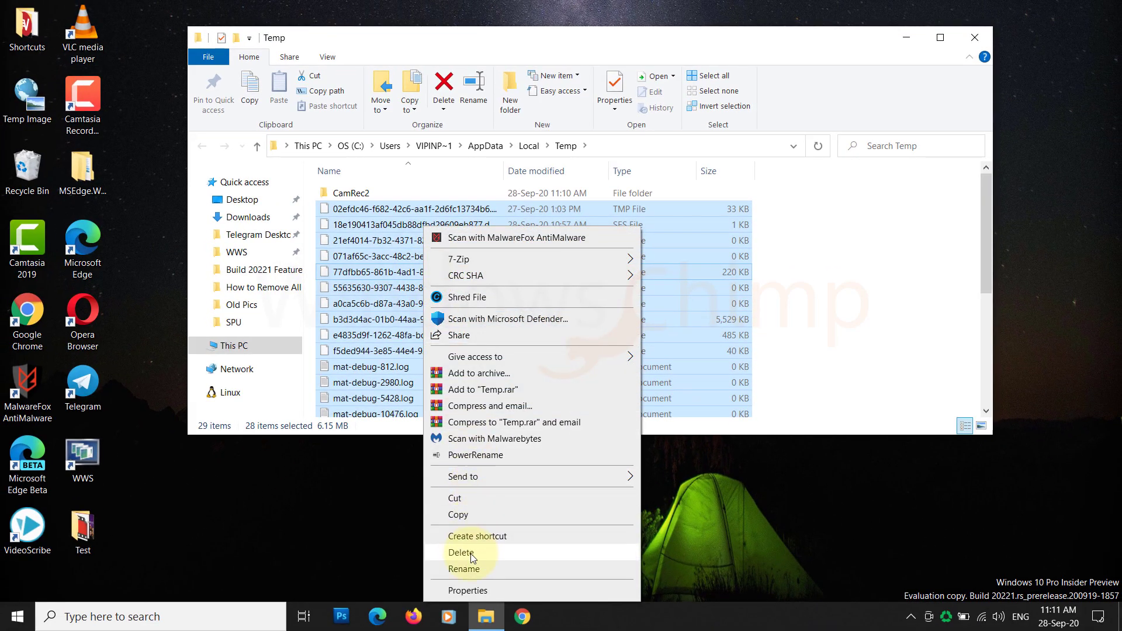
{"action": "left_click", "coordinate": [461, 553]}
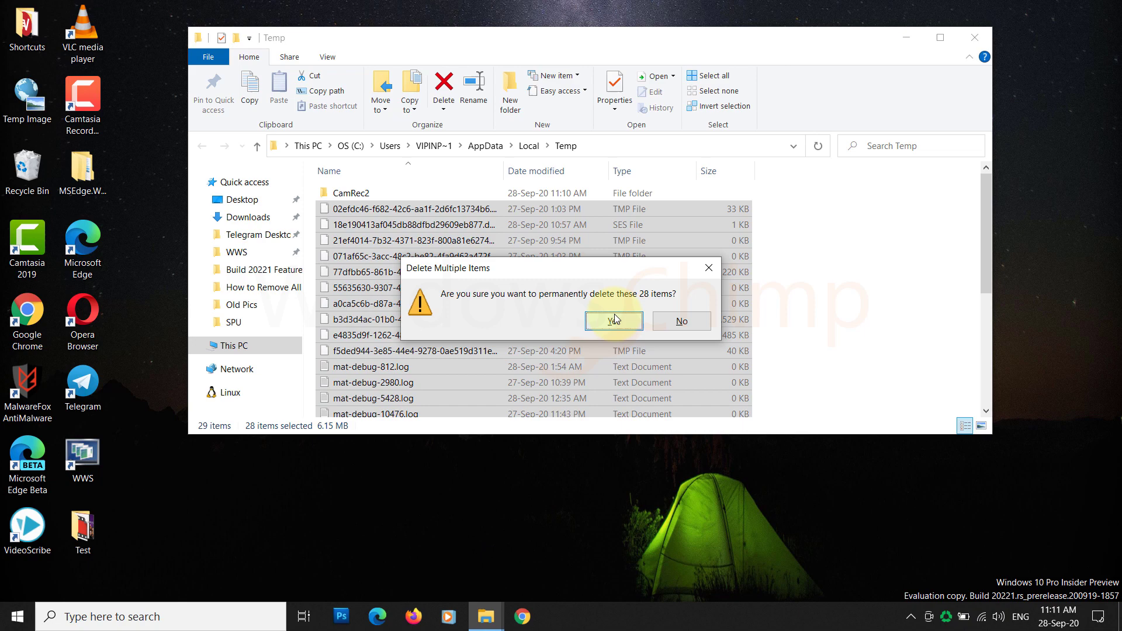
{"action": "left_click", "coordinate": [613, 320]}
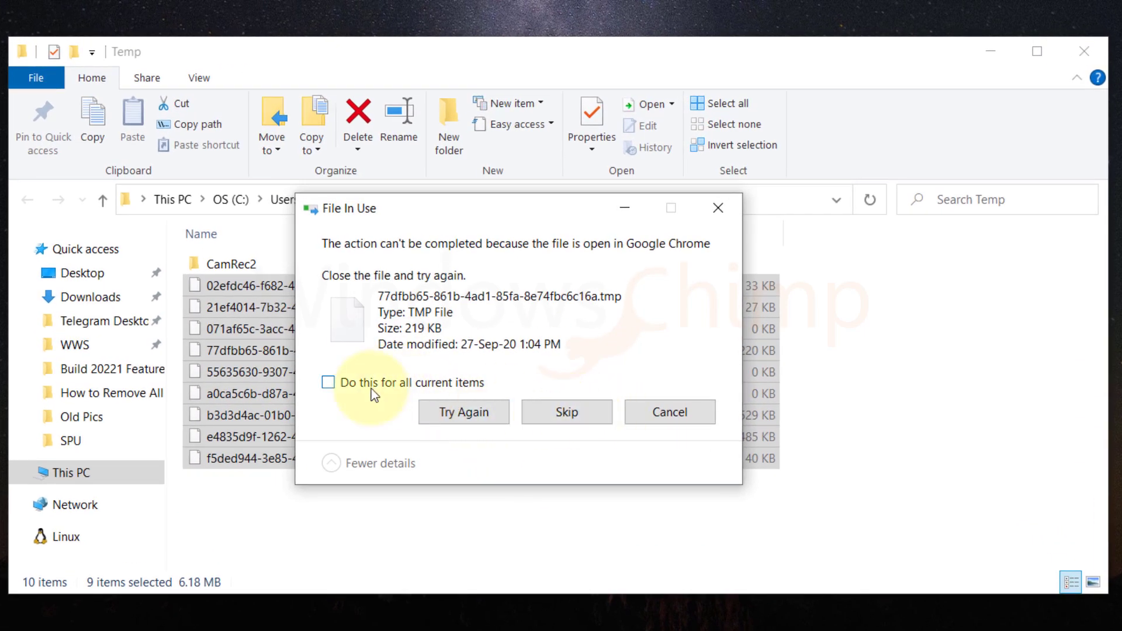
{"action": "left_click", "coordinate": [565, 412]}
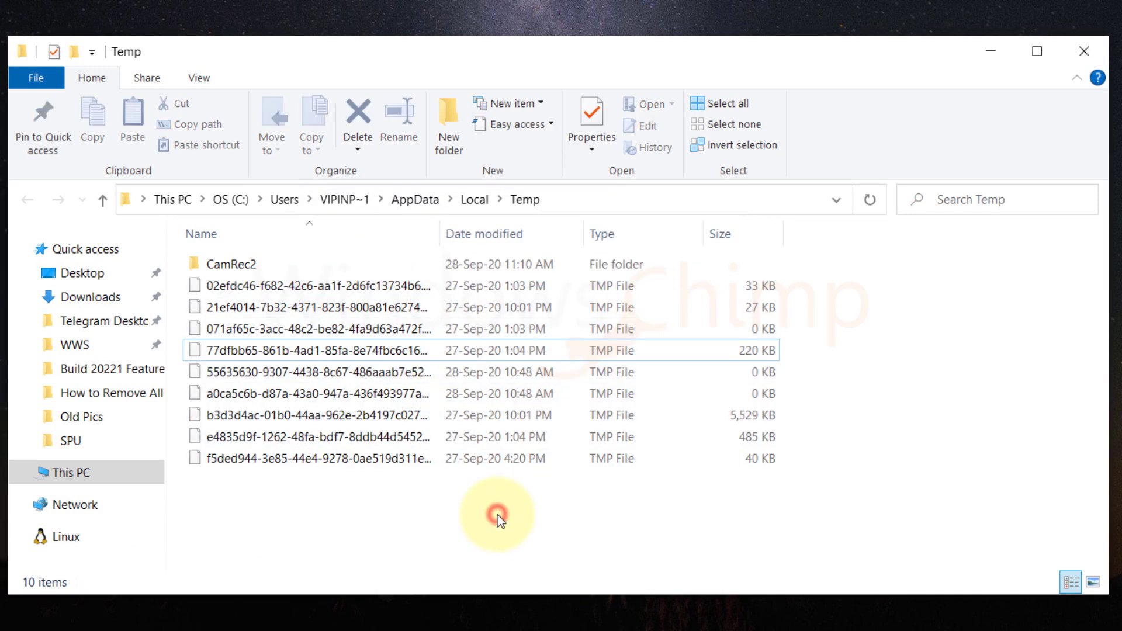
Launch 'temp' from Run to open the Windows Temp folder with 23 items
{"action": "key", "text": "Win+r"}
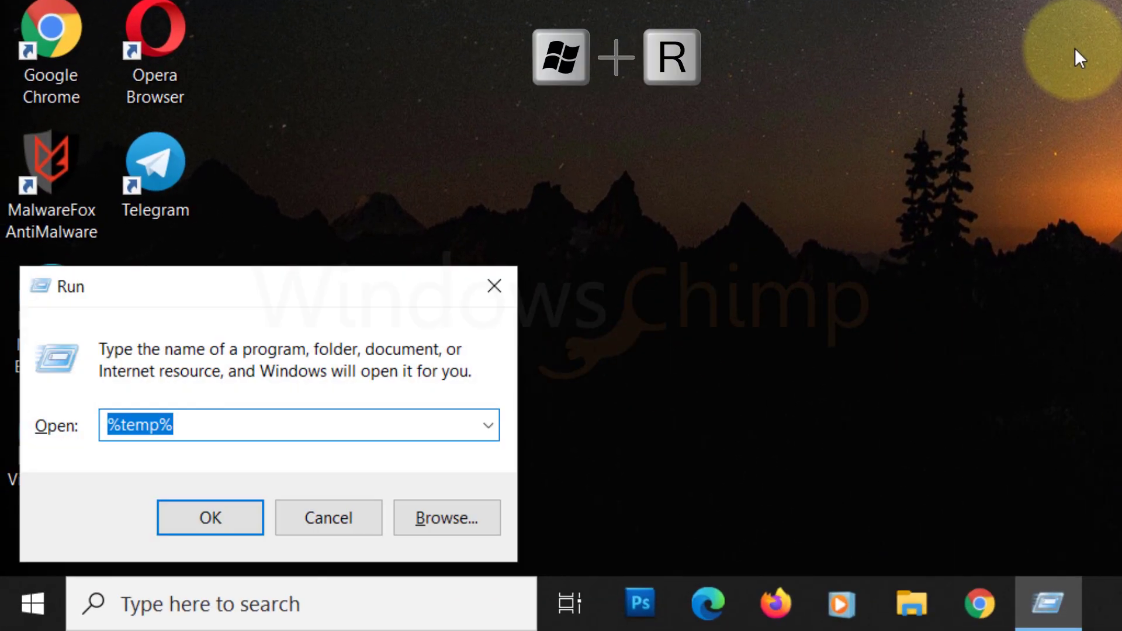
{"action": "type", "text": "temp"}
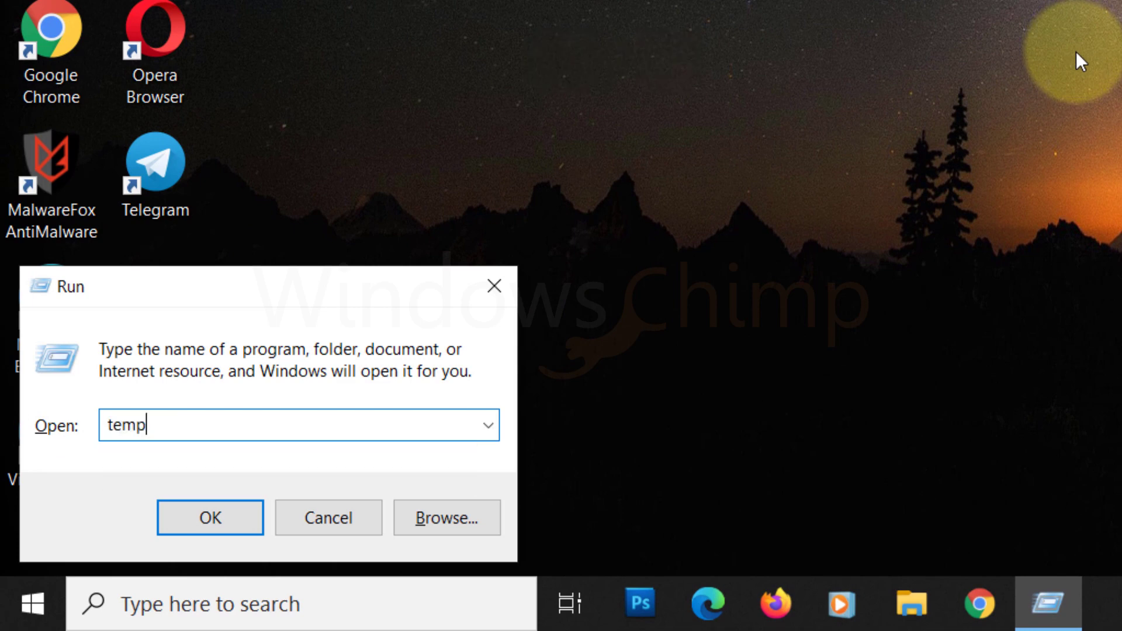
{"action": "left_click", "coordinate": [210, 518]}
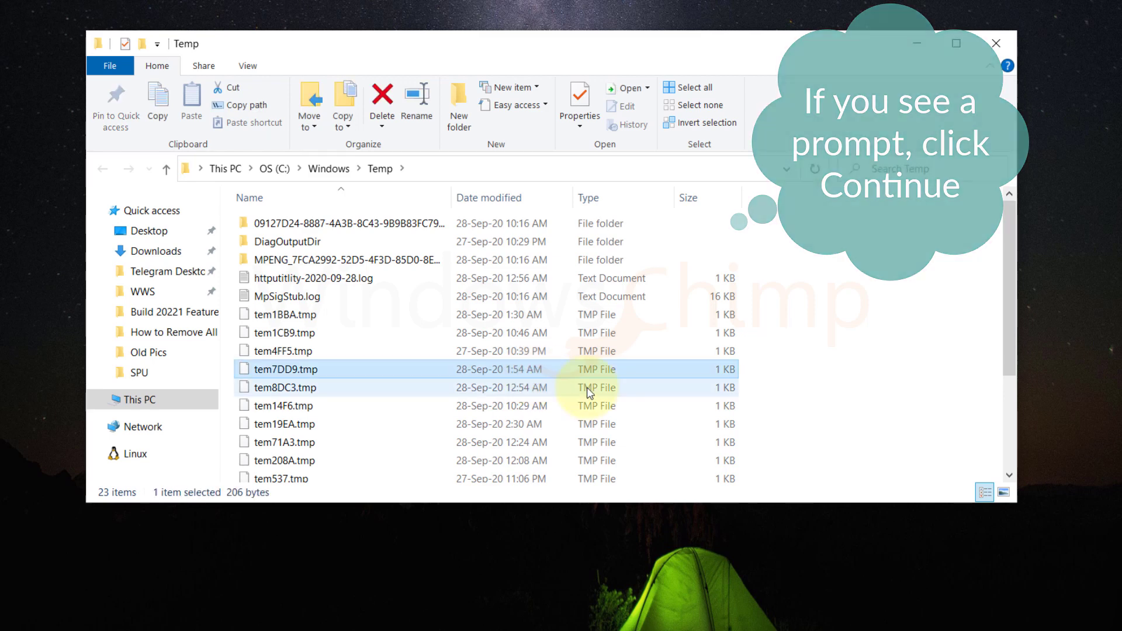
Permanently delete all 23 items in the Windows Temp folder, leaving it empty
{"action": "key", "text": "ctrl+a"}
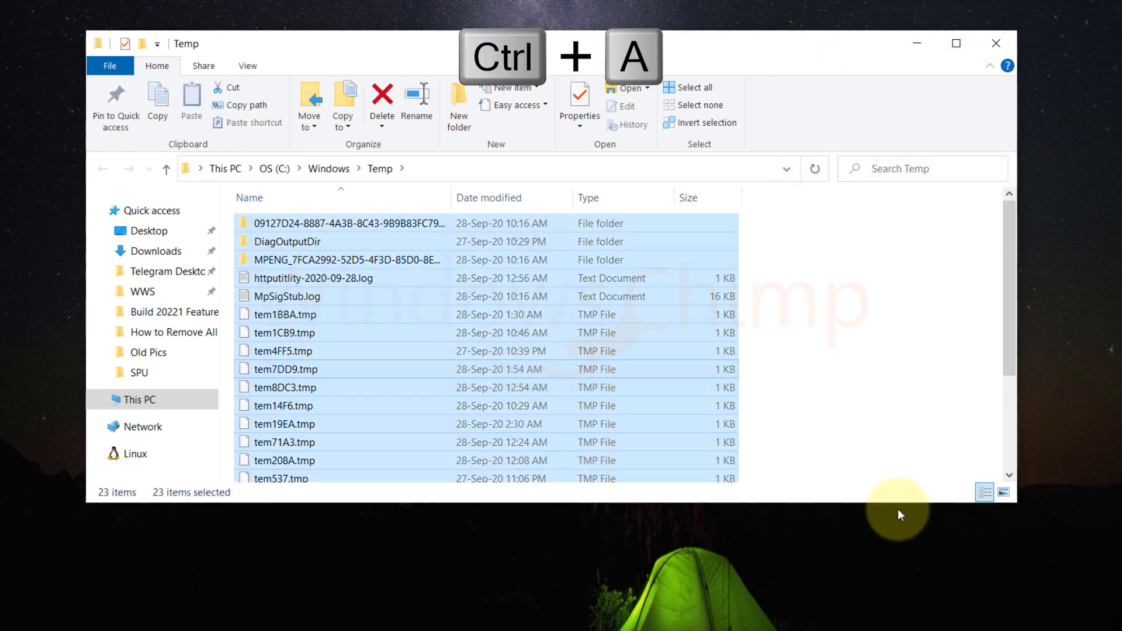
{"action": "mouse_move", "coordinate": [414, 351]}
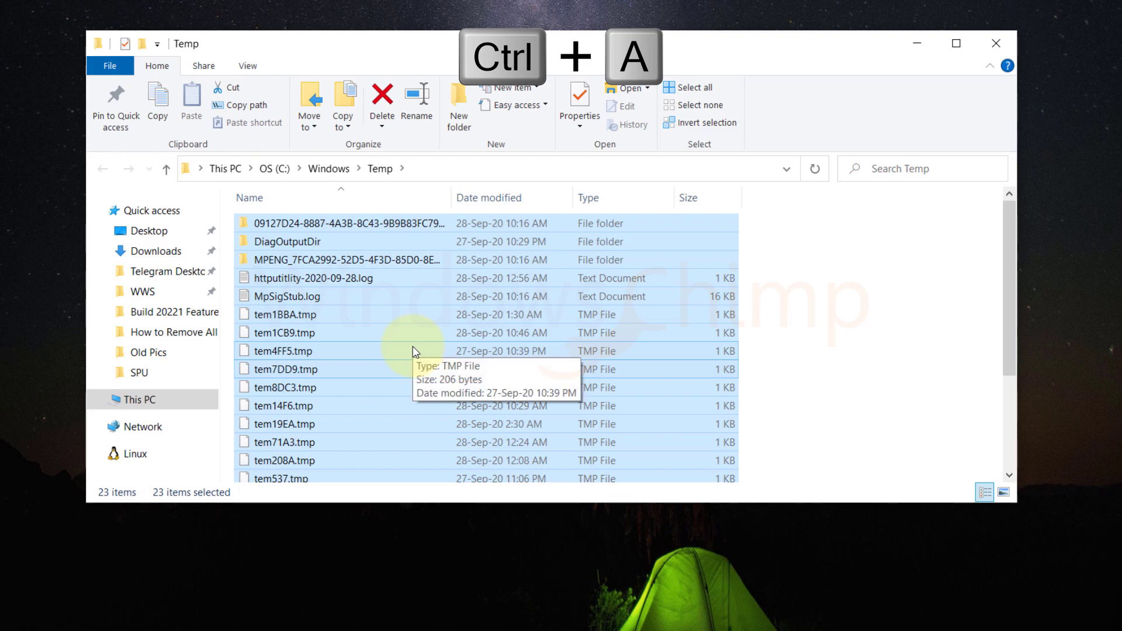
{"action": "right_click", "coordinate": [415, 350]}
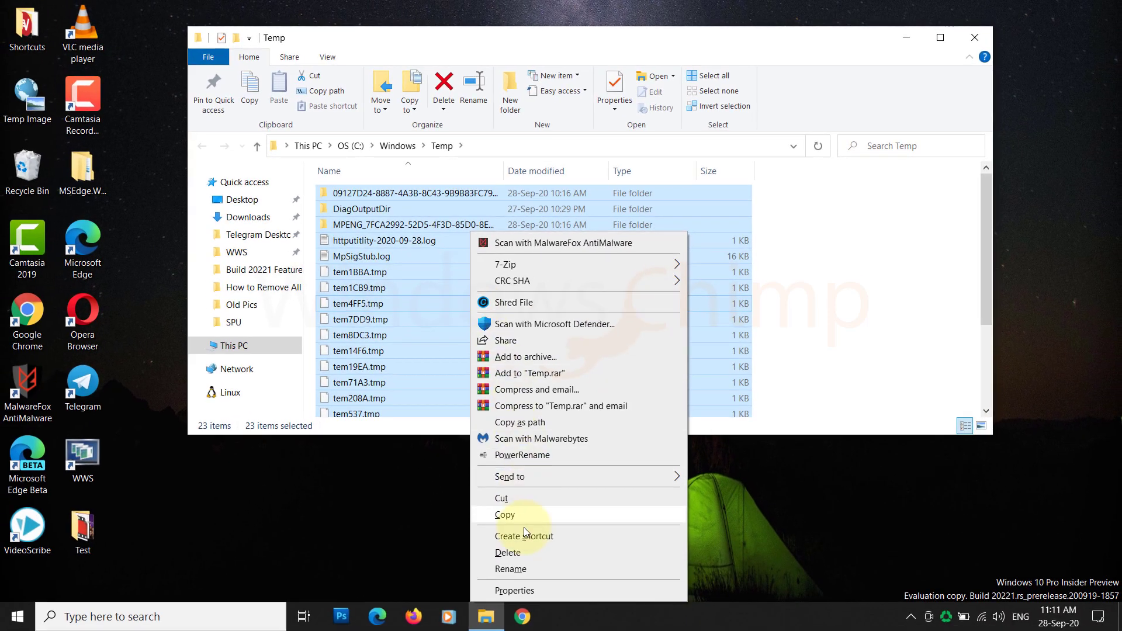
{"action": "left_click", "coordinate": [508, 552]}
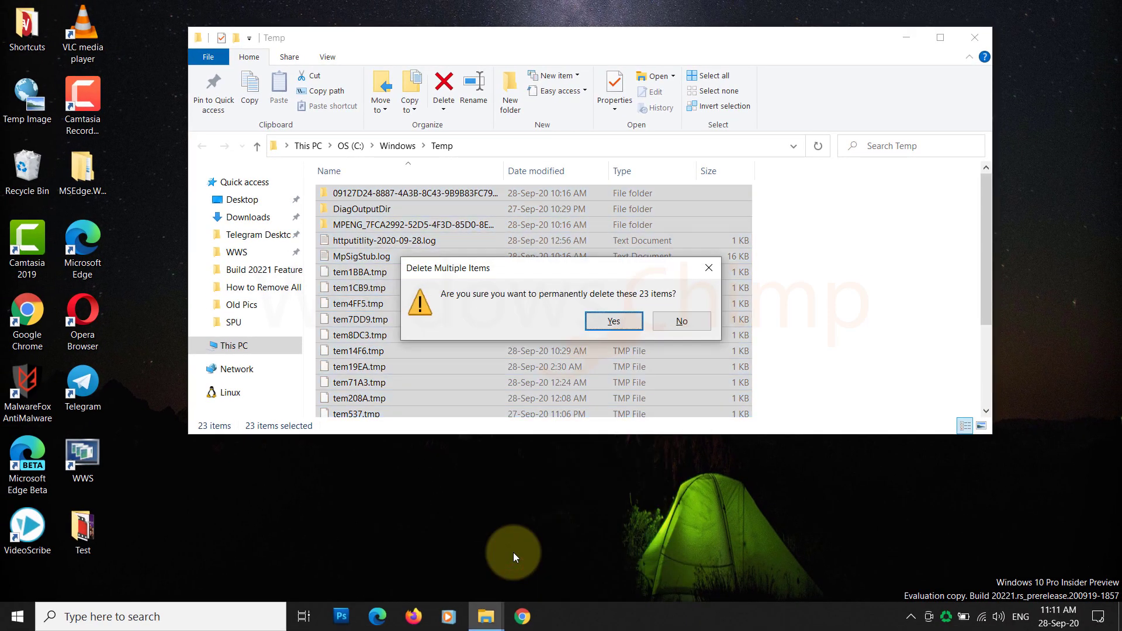
{"action": "left_click", "coordinate": [613, 321]}
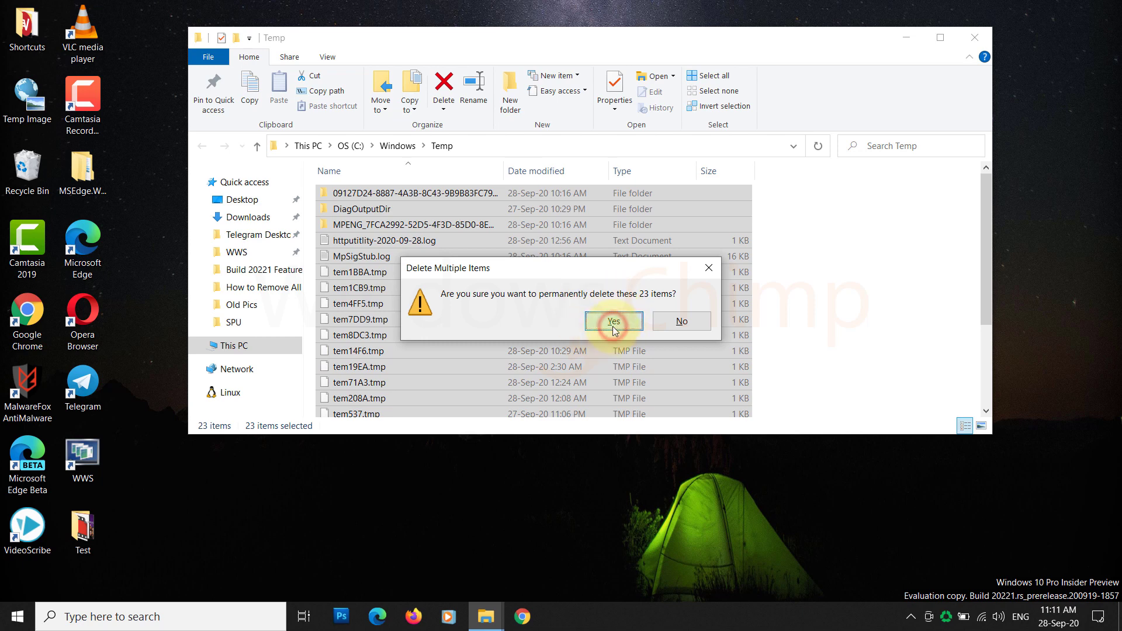
{"action": "left_click", "coordinate": [613, 321]}
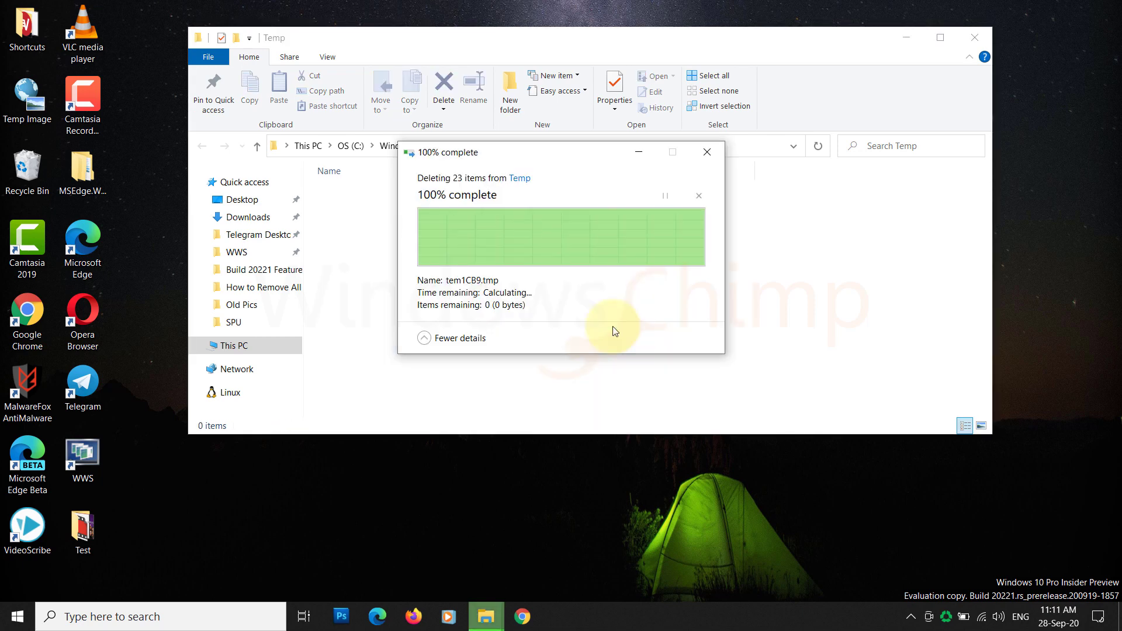
{"action": "left_click", "coordinate": [705, 152]}
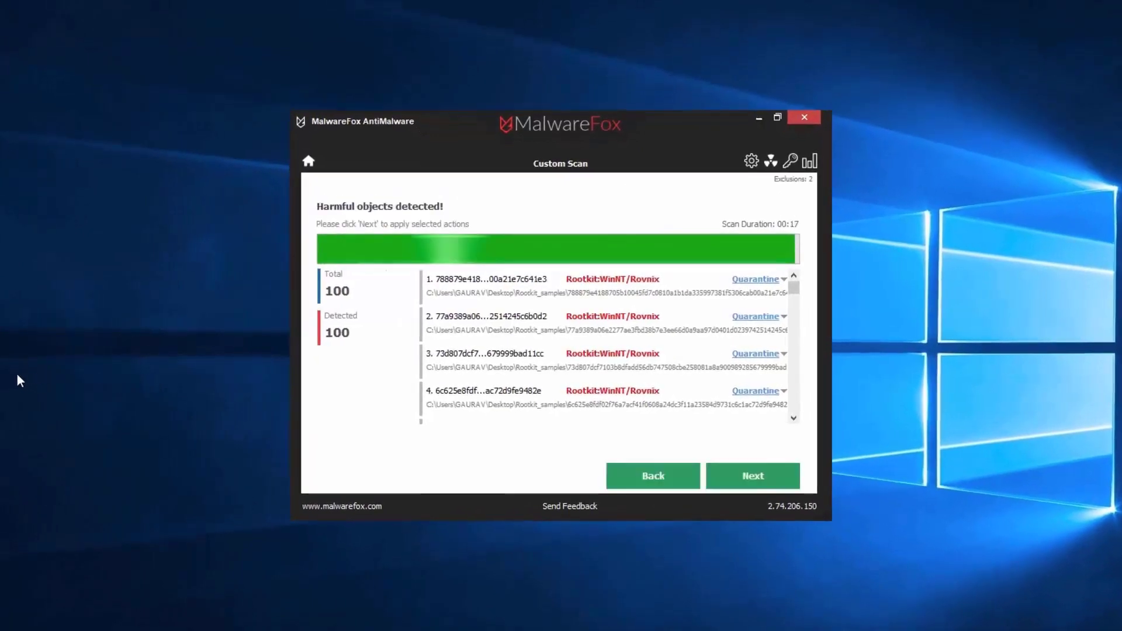
Open the Prefetch folder from Run with 'prefetch', reaching the access permission prompt
{"action": "left_click", "coordinate": [752, 475]}
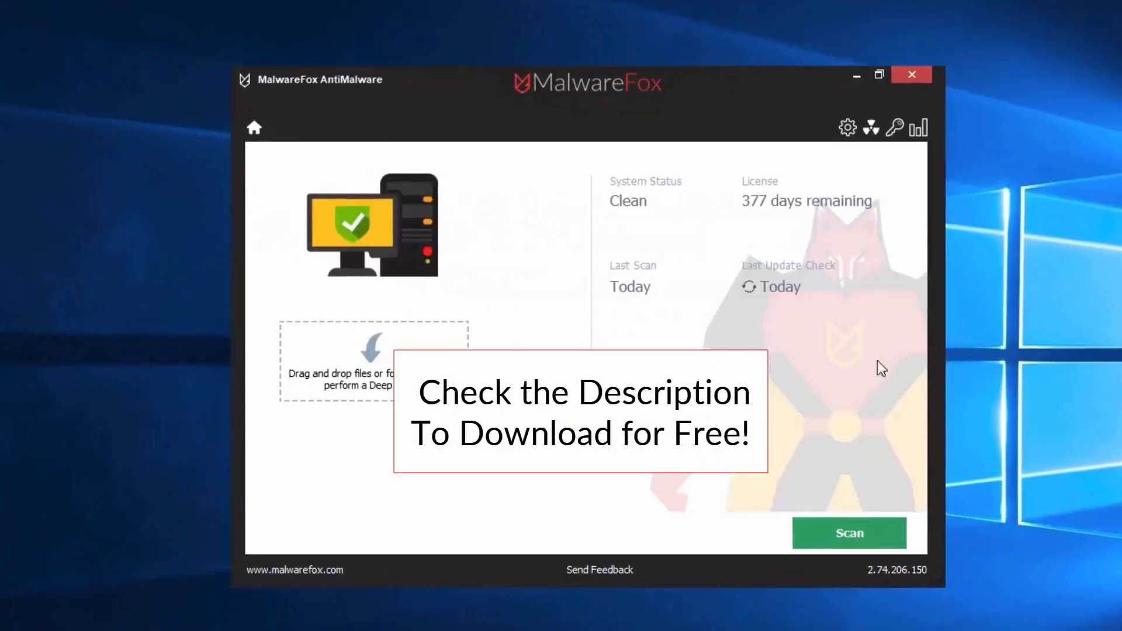
{"action": "left_click", "coordinate": [912, 74]}
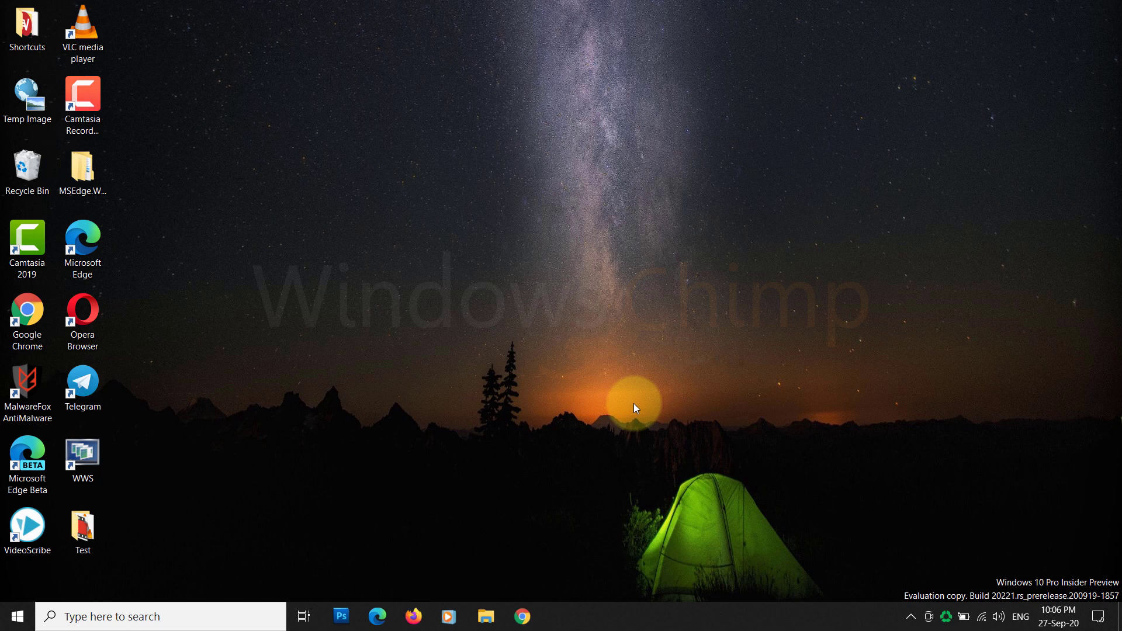
{"action": "right_click", "coordinate": [632, 408]}
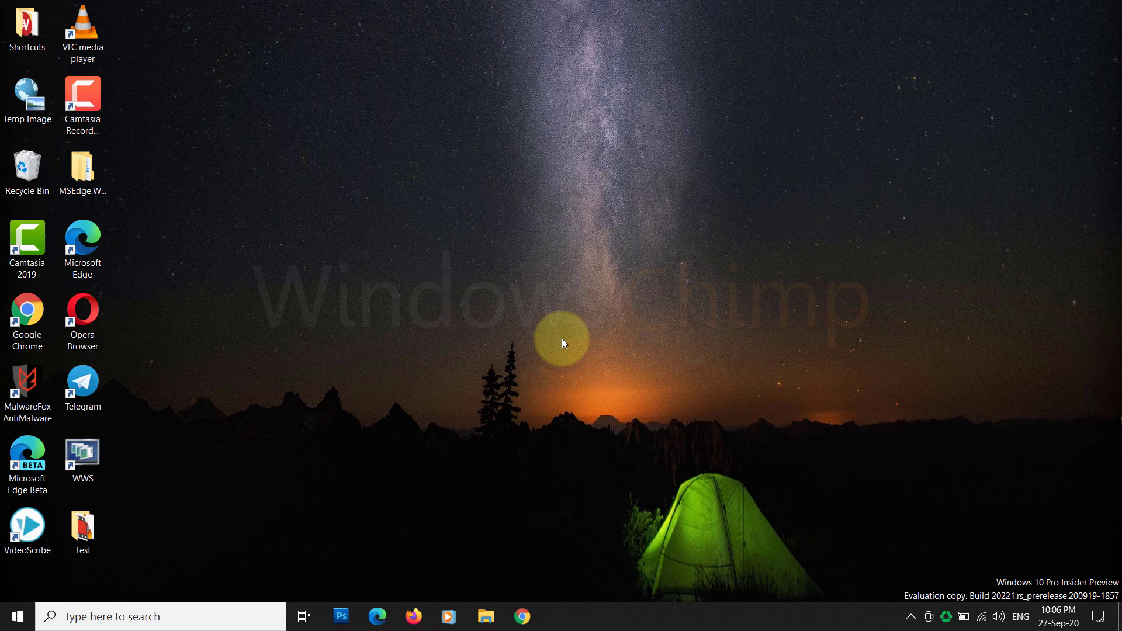
{"action": "key", "text": "Win+r"}
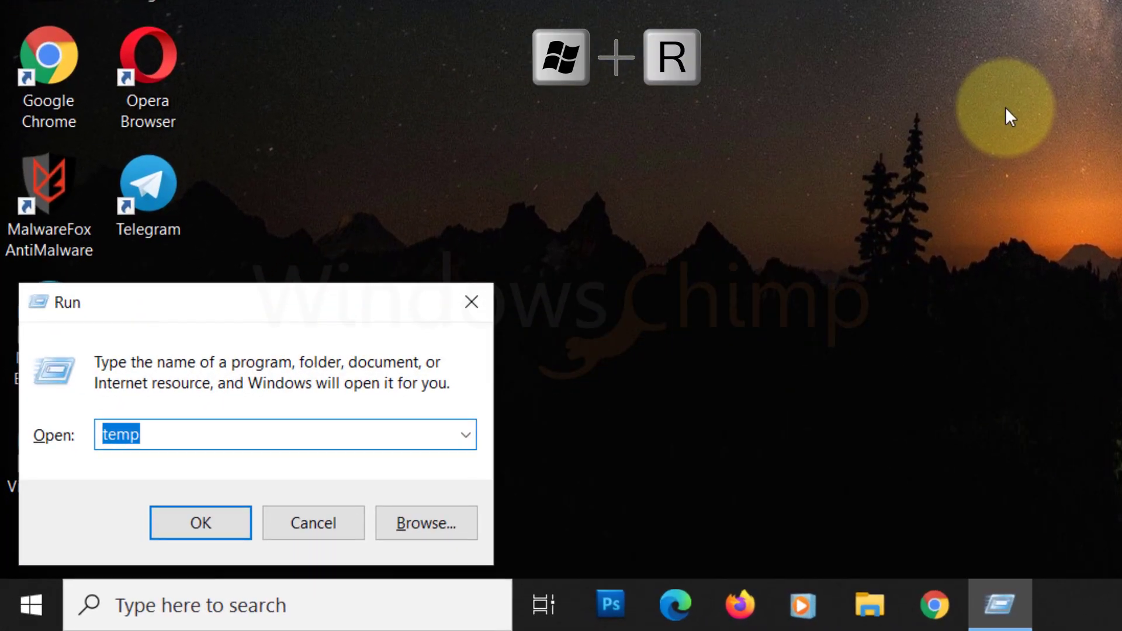
{"action": "type", "text": "prefetch"}
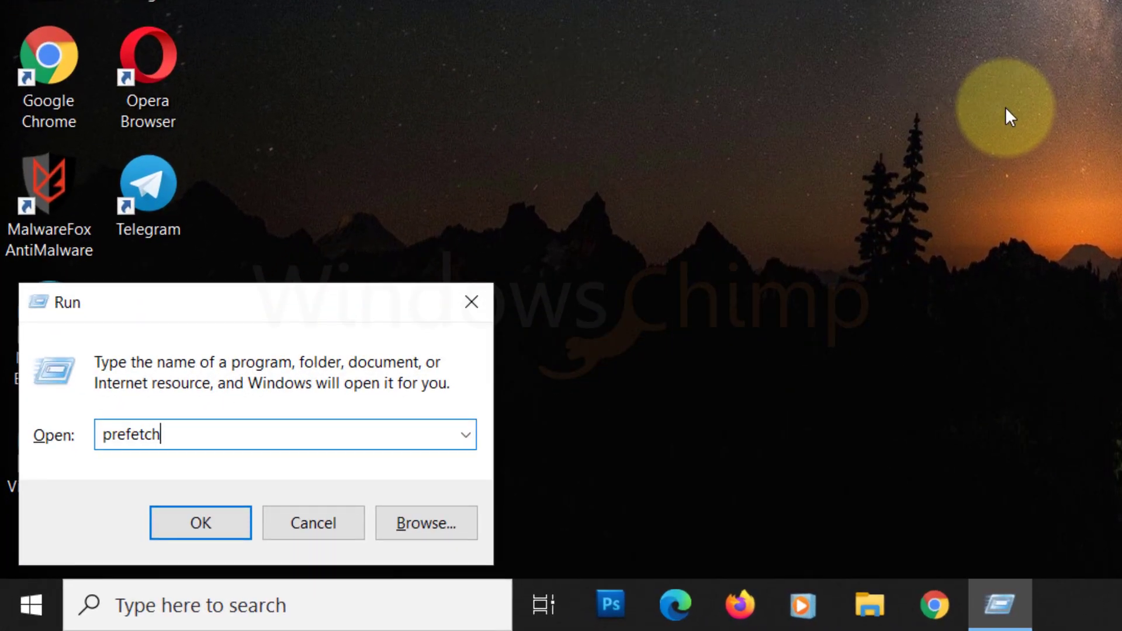
{"action": "left_click", "coordinate": [199, 522]}
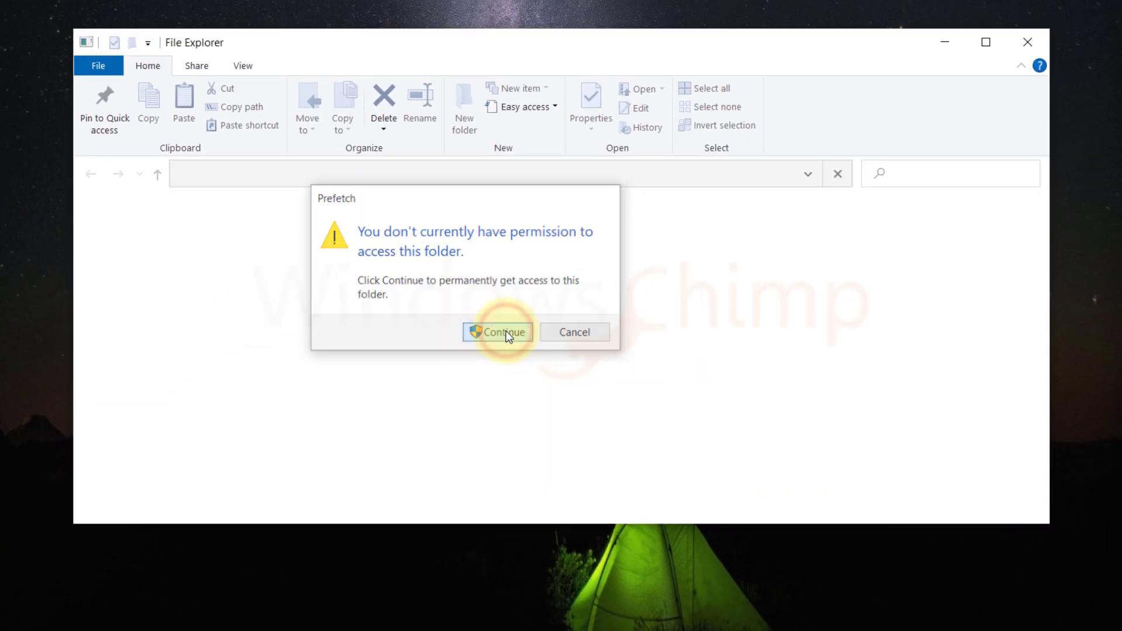
Grant Prefetch access and permanently delete its 164 files, skipping the one in use
{"action": "left_click", "coordinate": [498, 332]}
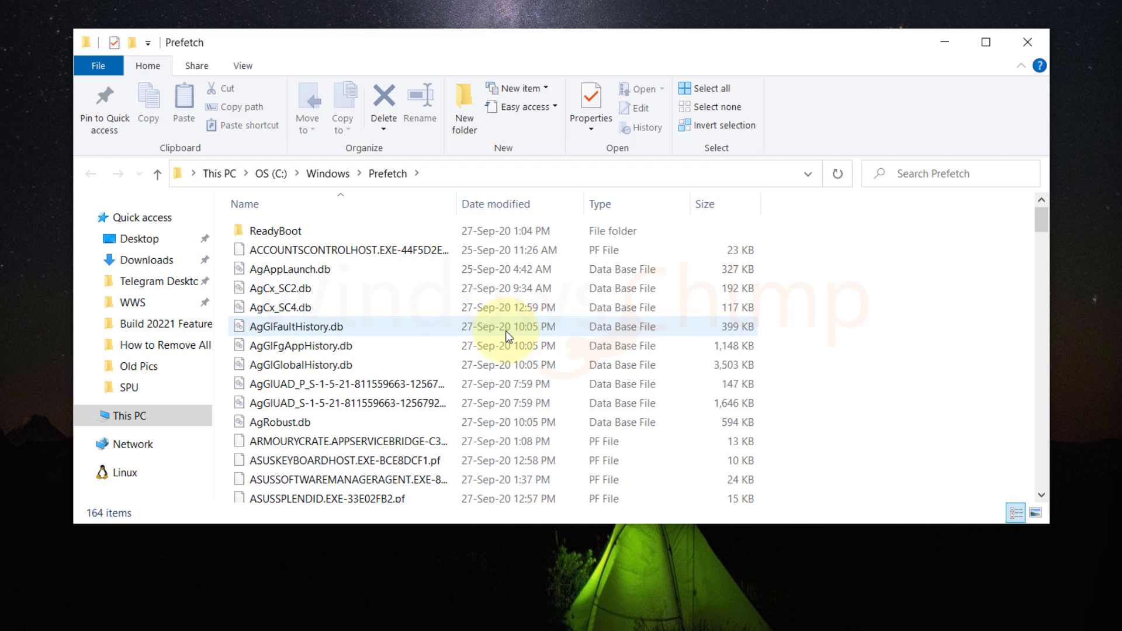
{"action": "left_click", "coordinate": [301, 345]}
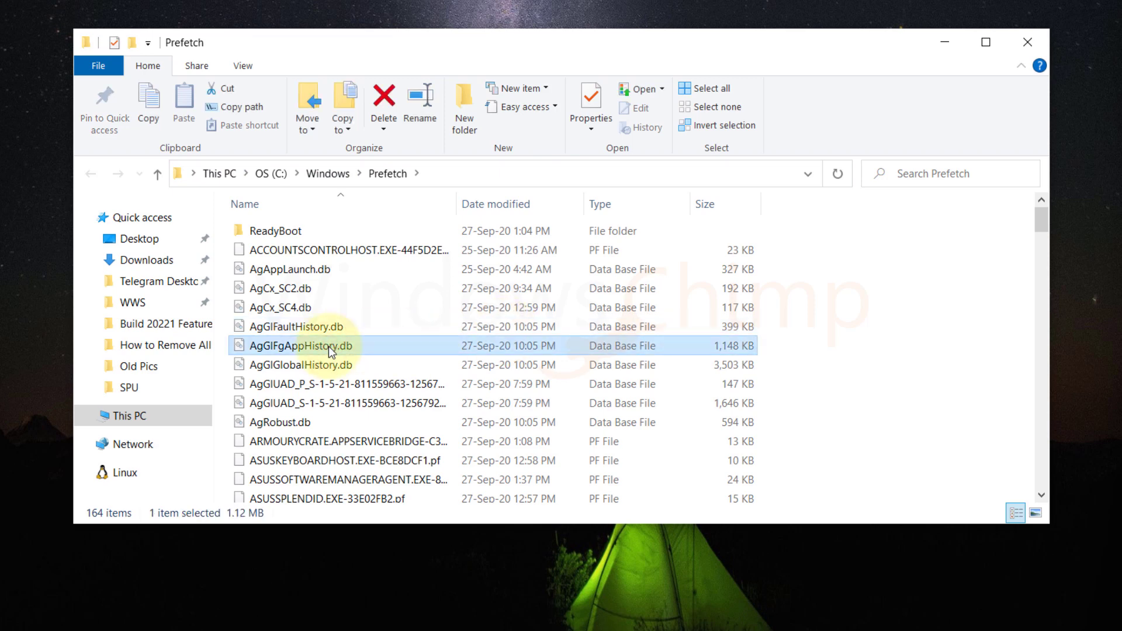
{"action": "key", "text": "ctrl+a"}
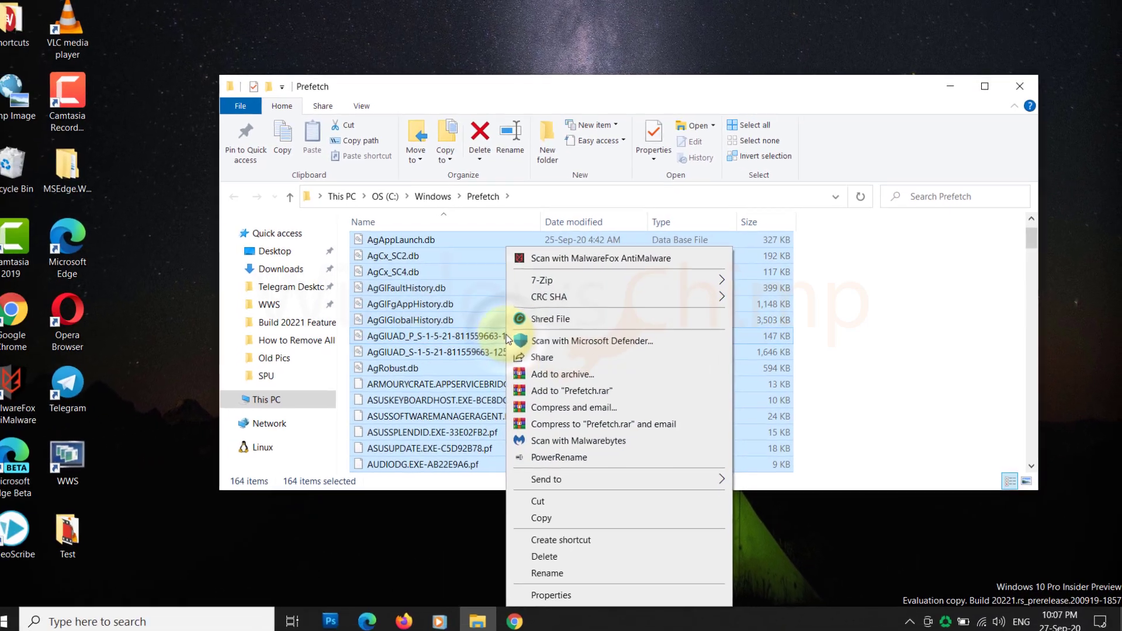
{"action": "left_click", "coordinate": [544, 556]}
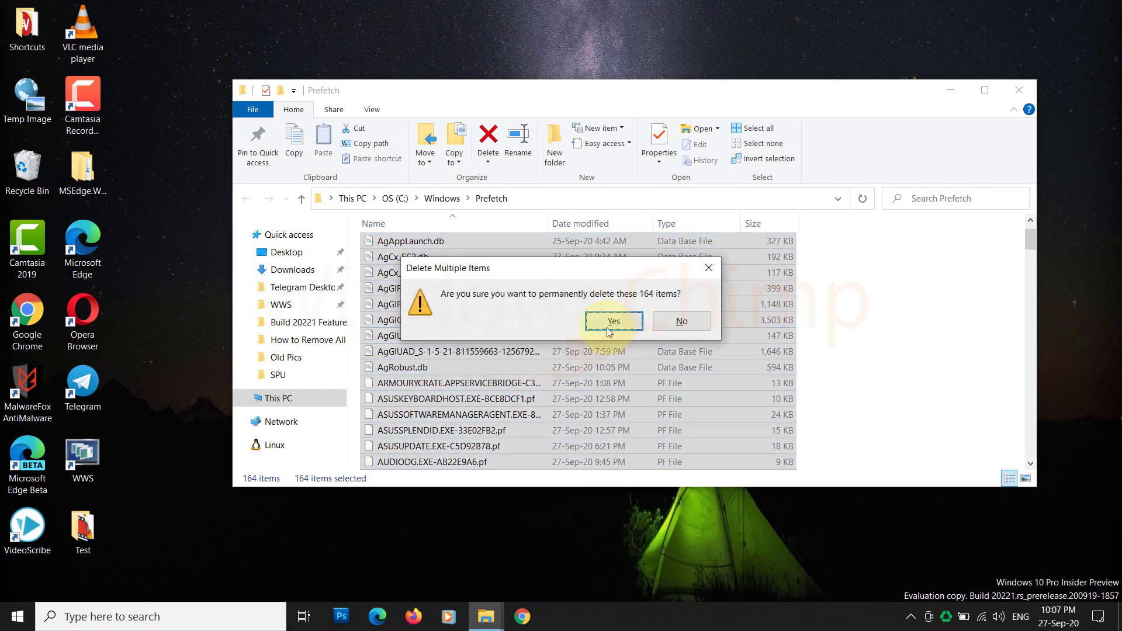
{"action": "left_click", "coordinate": [613, 321]}
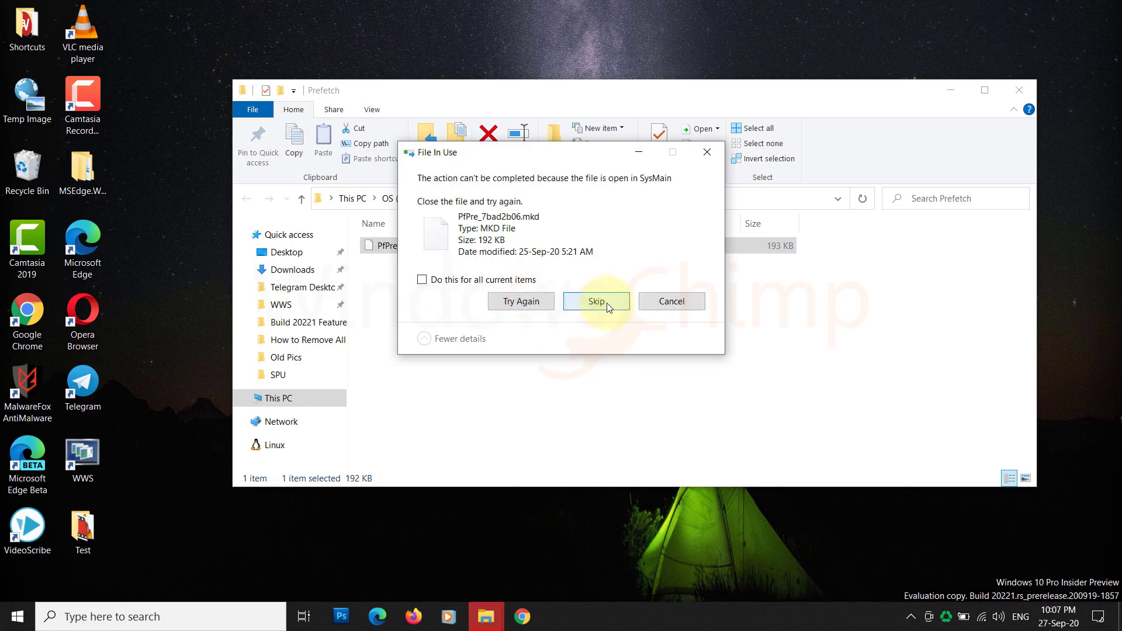
{"action": "left_click", "coordinate": [595, 302]}
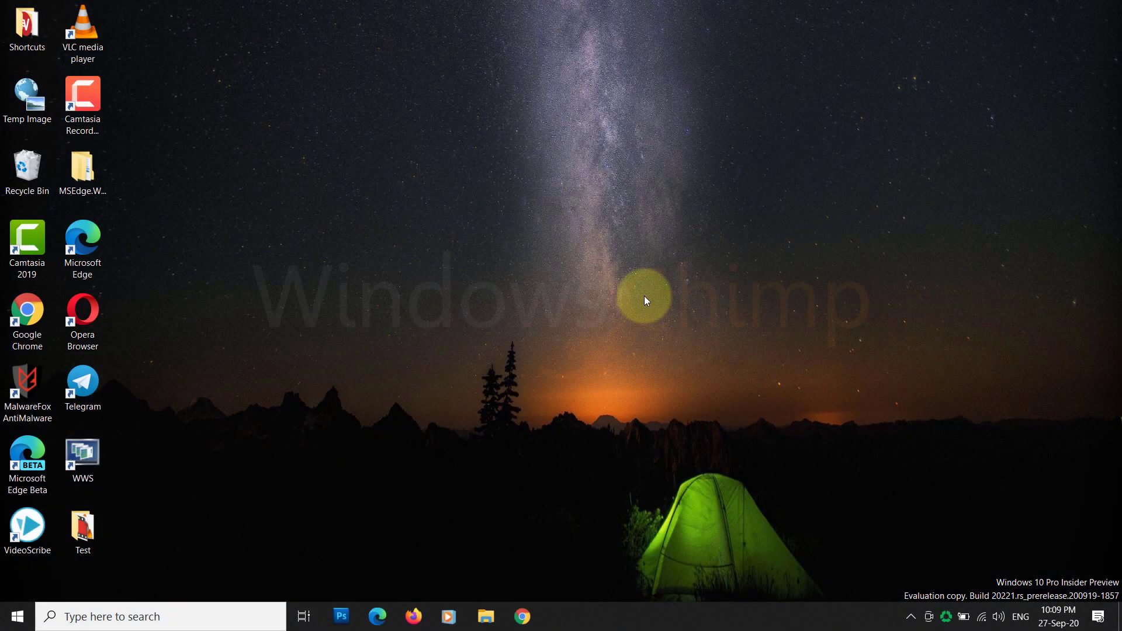
{"action": "mouse_move", "coordinate": [587, 368]}
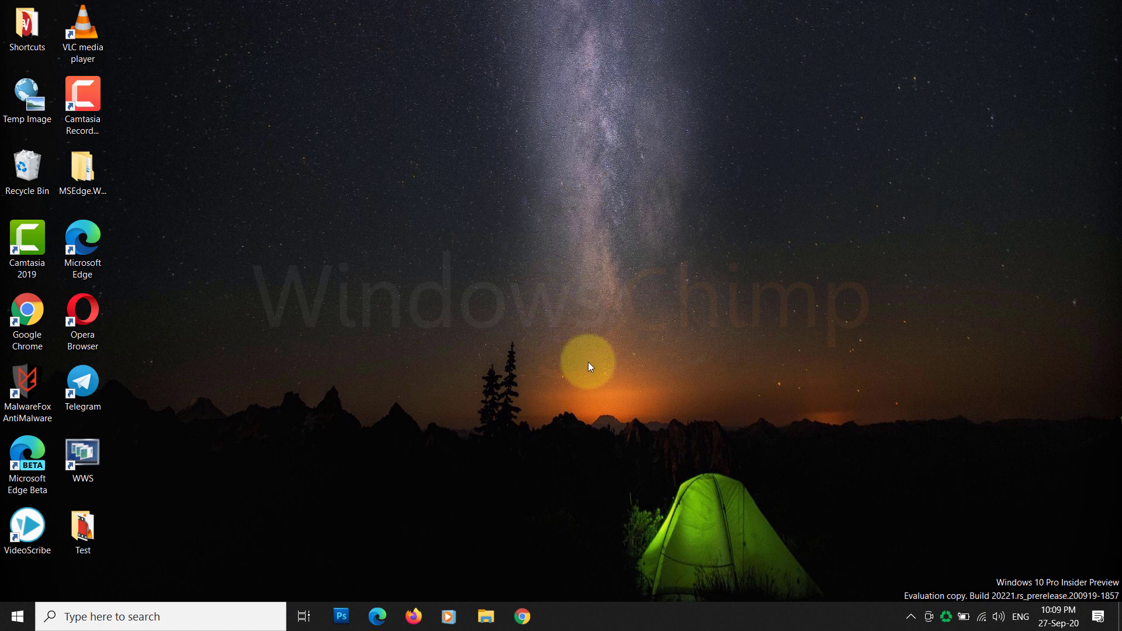
{"action": "mouse_move", "coordinate": [360, 451]}
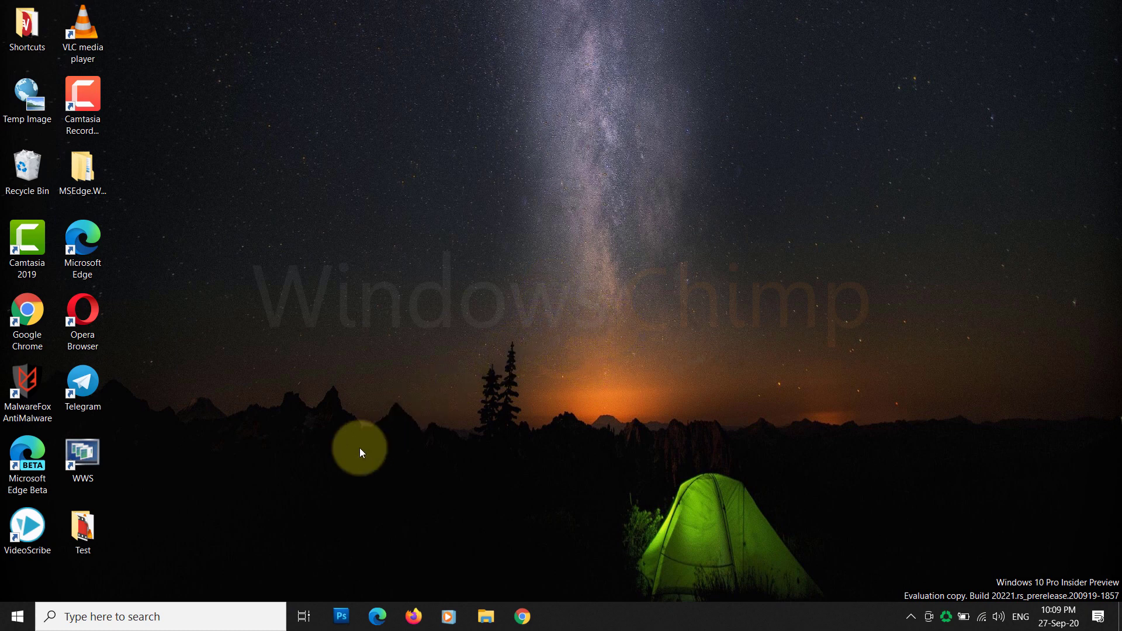
{"action": "left_click", "coordinate": [157, 616]}
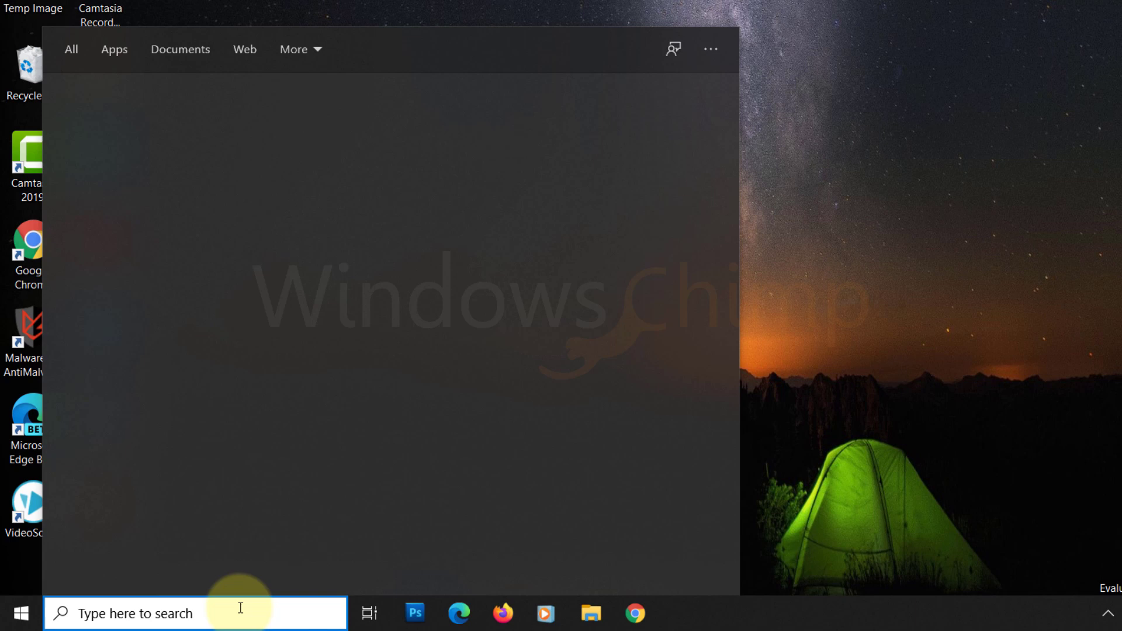
Launch Disk Cleanup from search and scan drive OS (C:)
{"action": "type", "text": "disk cleanup"}
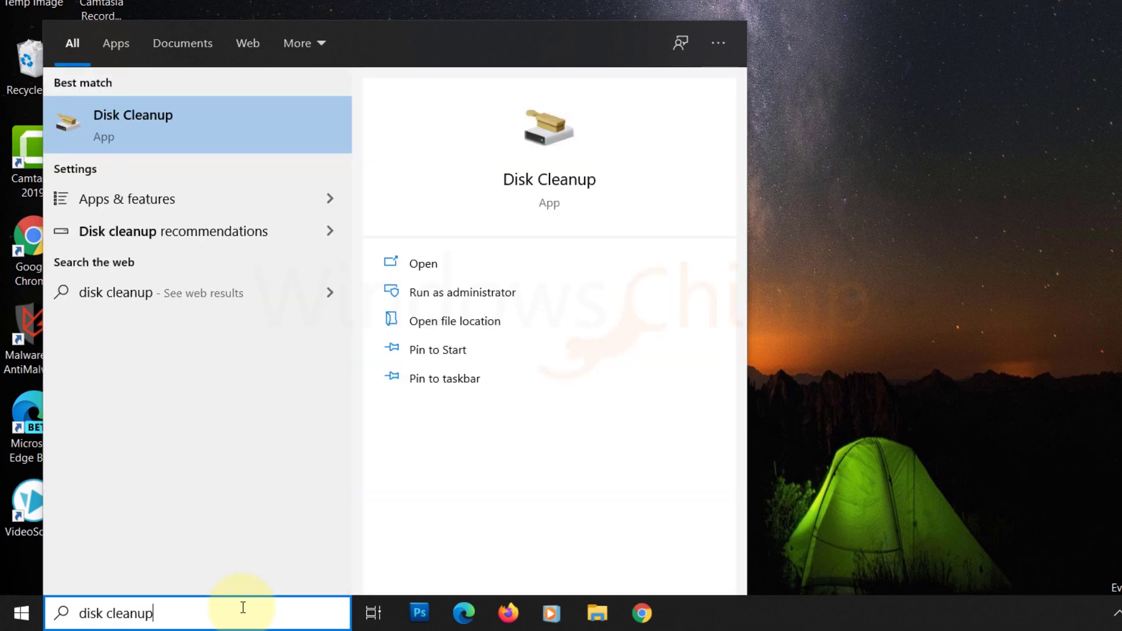
{"action": "left_click", "coordinate": [422, 263]}
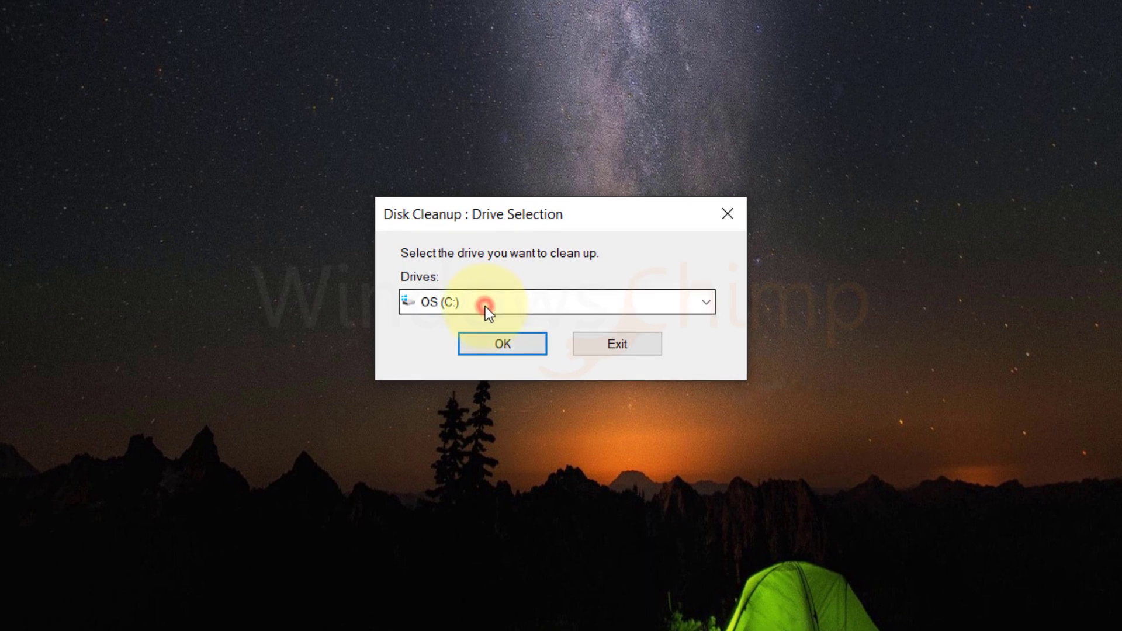
{"action": "left_click", "coordinate": [704, 302]}
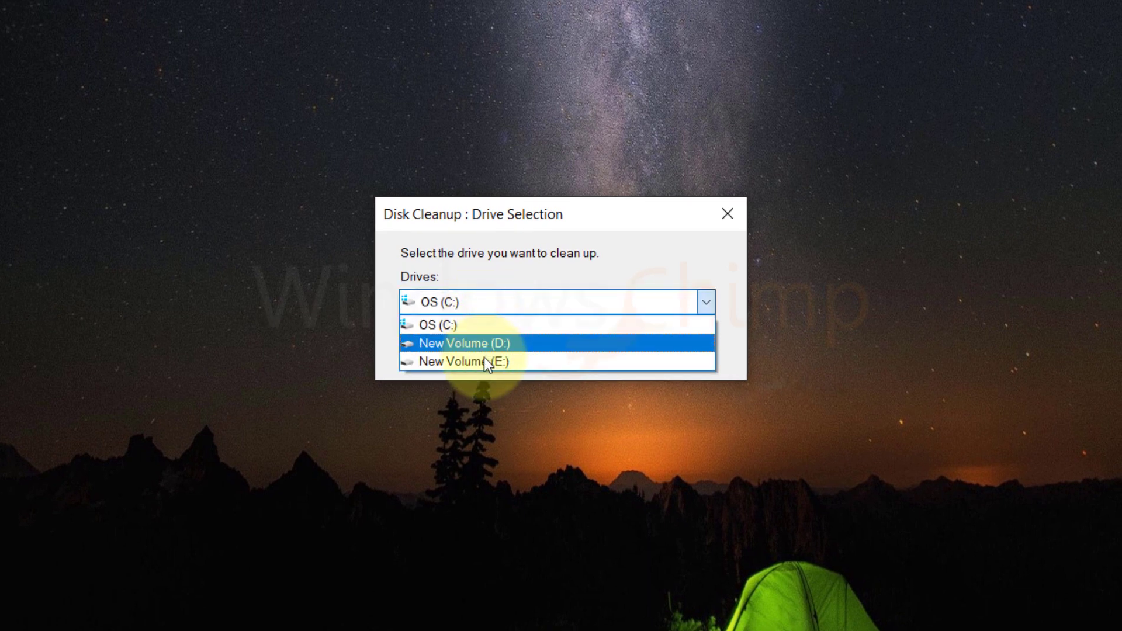
{"action": "left_click", "coordinate": [441, 324]}
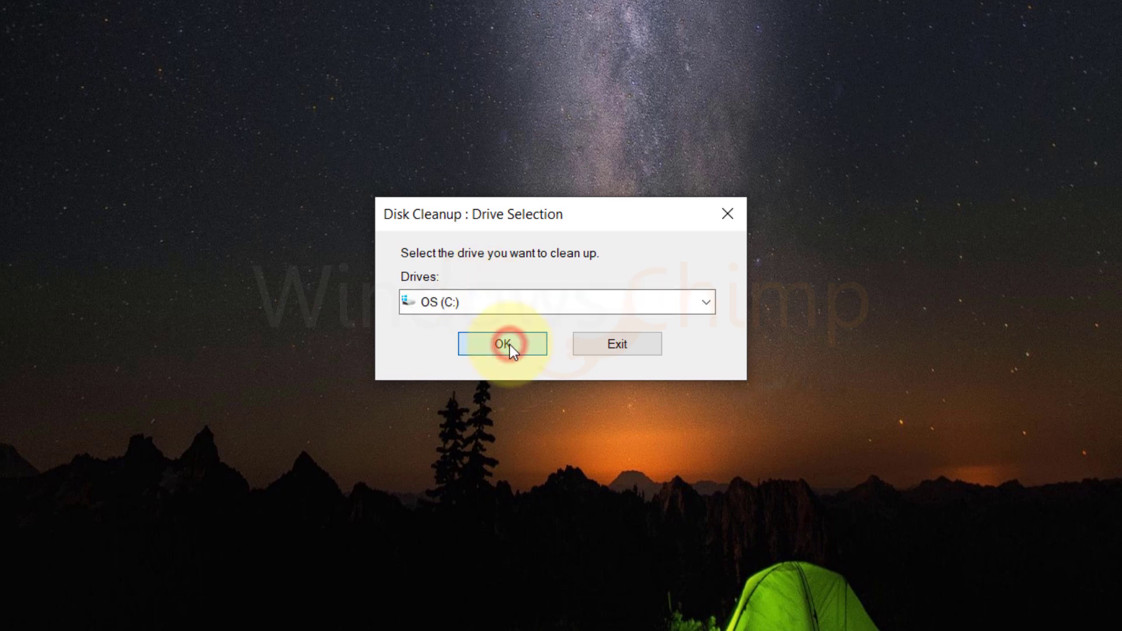
{"action": "left_click", "coordinate": [500, 344]}
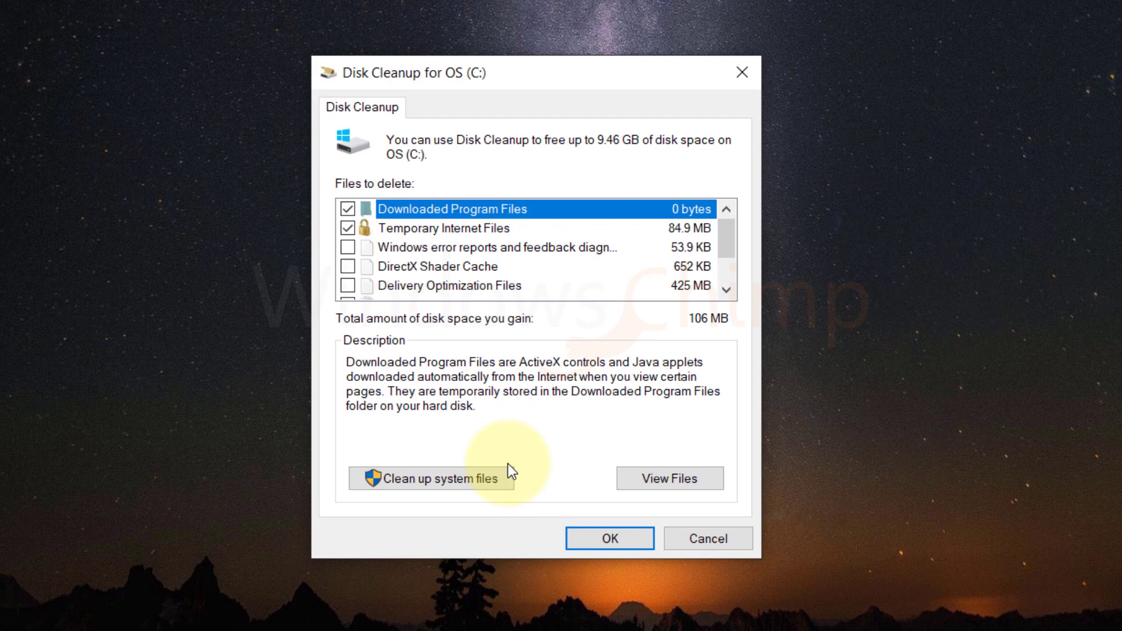
Scan C: system files, uncheck Thumbnails, and permanently delete the remaining 84.9 MB
{"action": "left_click", "coordinate": [430, 478]}
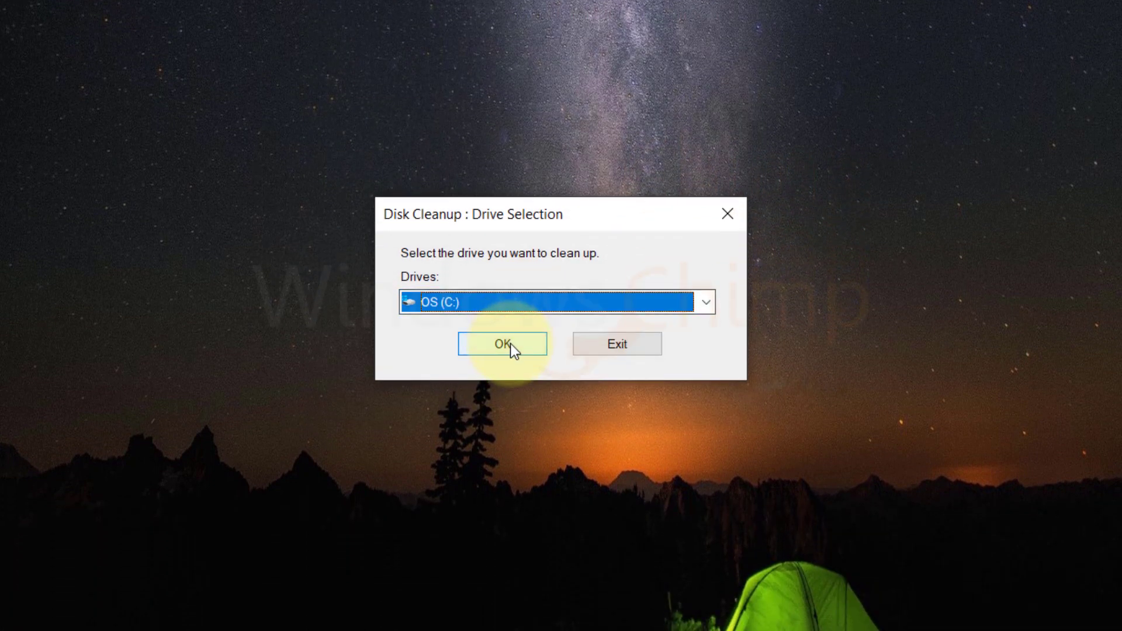
{"action": "left_click", "coordinate": [501, 345]}
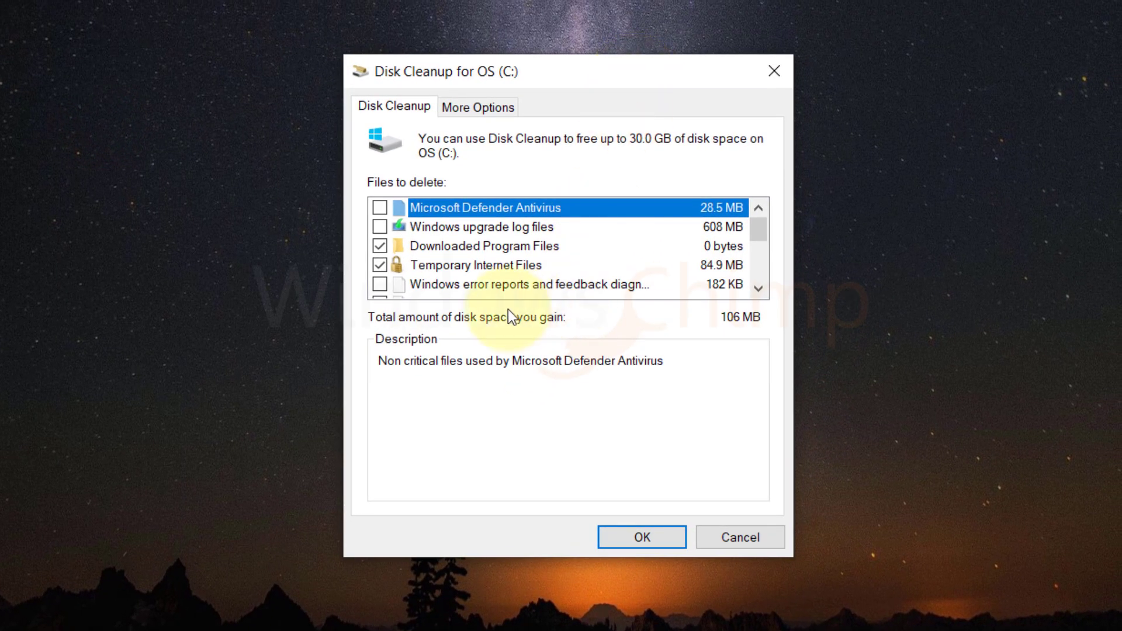
{"action": "mouse_move", "coordinate": [458, 229]}
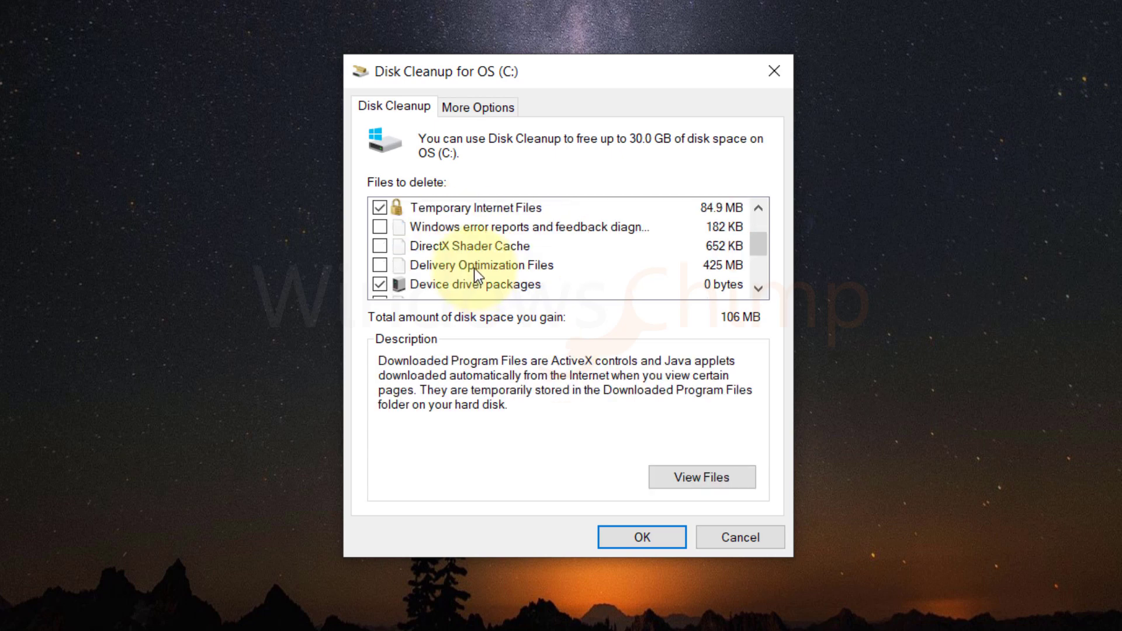
{"action": "scroll", "scroll_direction": "down", "scroll_amount": 3}
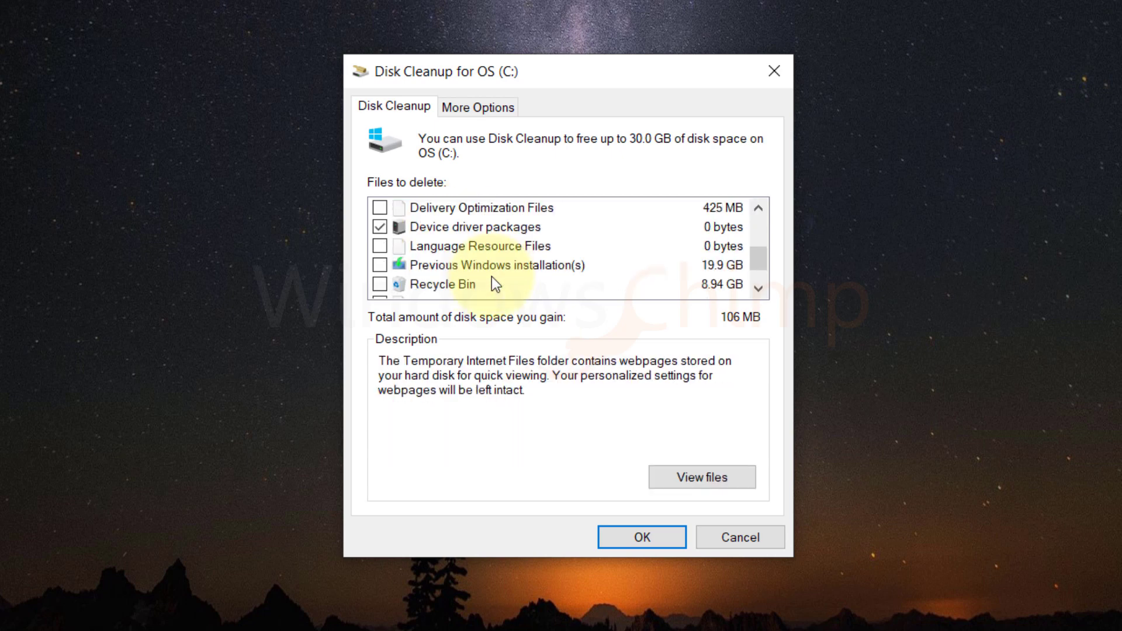
{"action": "scroll", "scroll_direction": "down", "scroll_amount": 3}
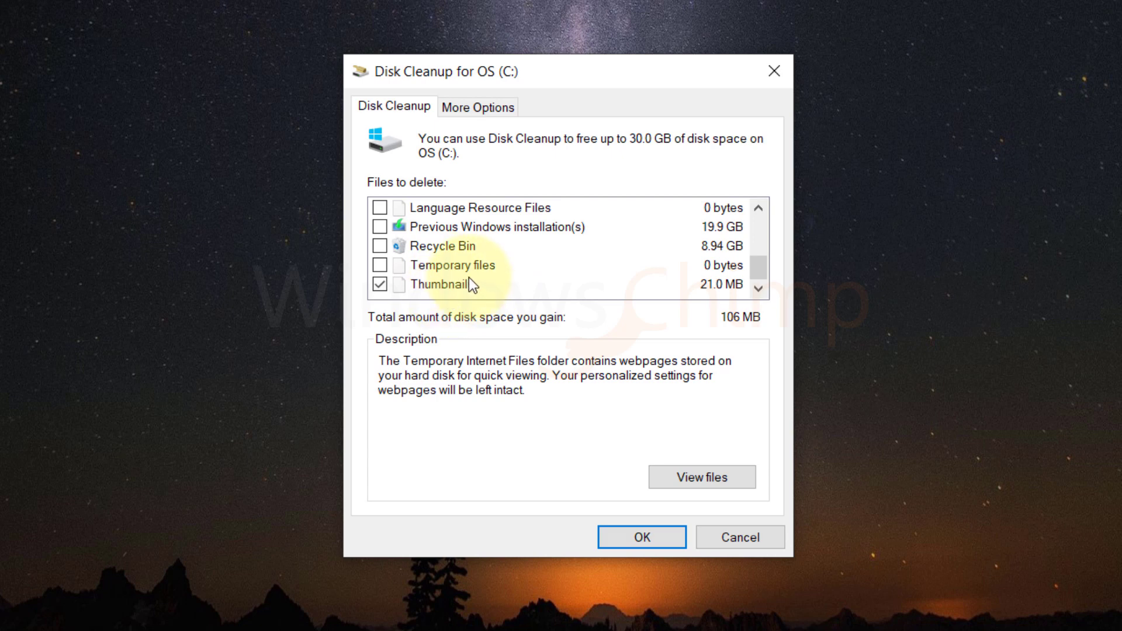
{"action": "left_click", "coordinate": [453, 265]}
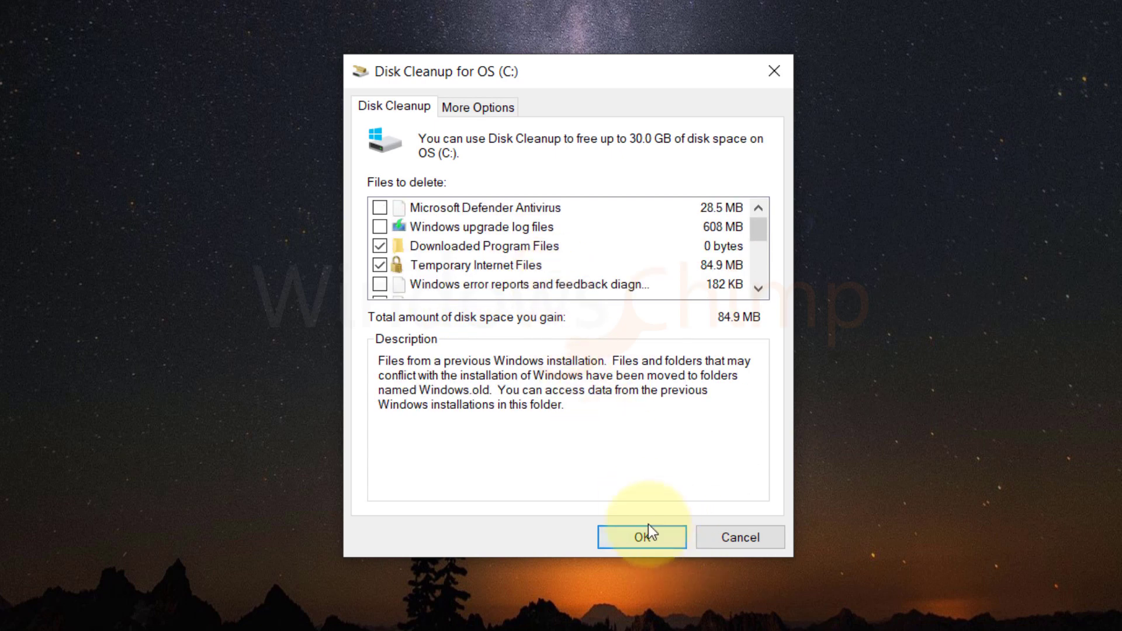
{"action": "left_click", "coordinate": [640, 537]}
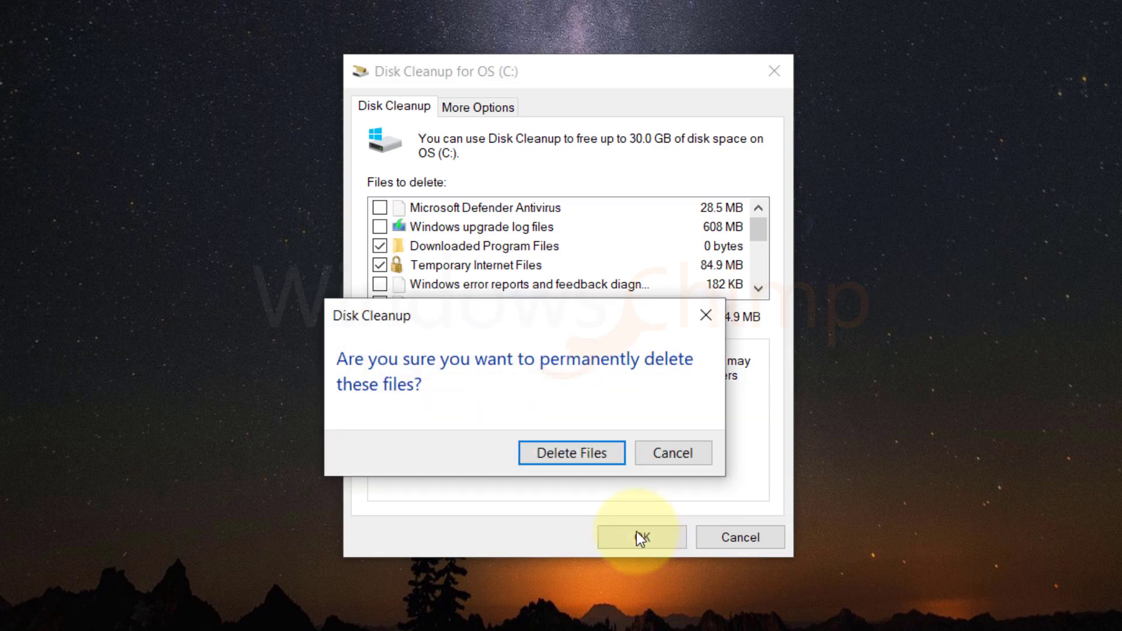
{"action": "left_click", "coordinate": [570, 453]}
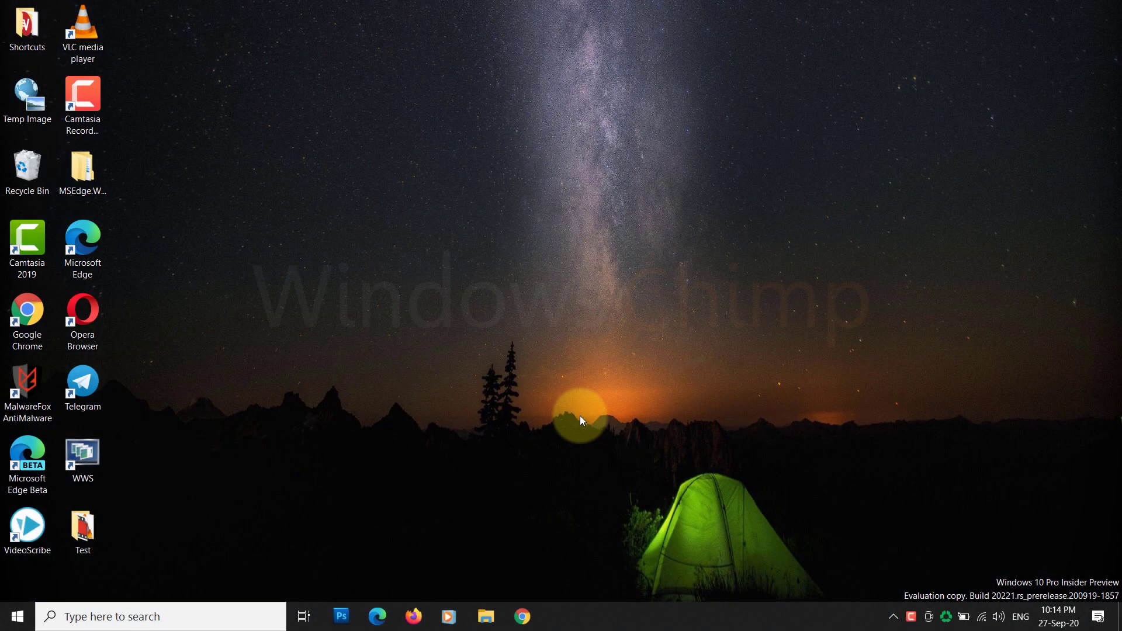
{"action": "mouse_move", "coordinate": [571, 338]}
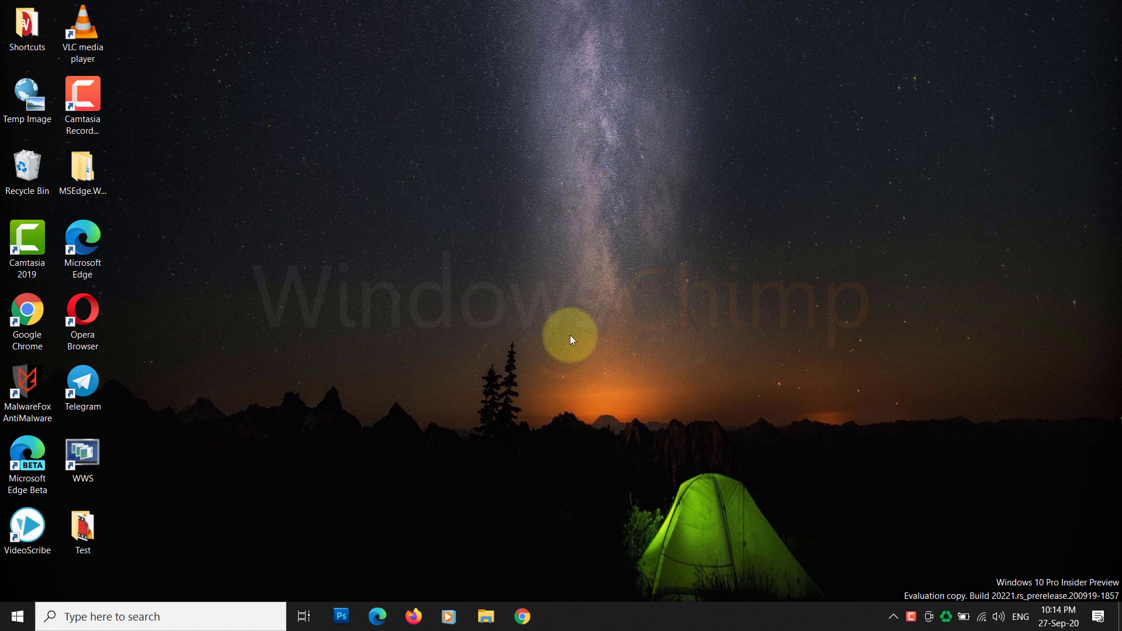
Run wsreset.exe to reset the Microsoft Store cache, then close the Store window
{"action": "right_click", "coordinate": [569, 338]}
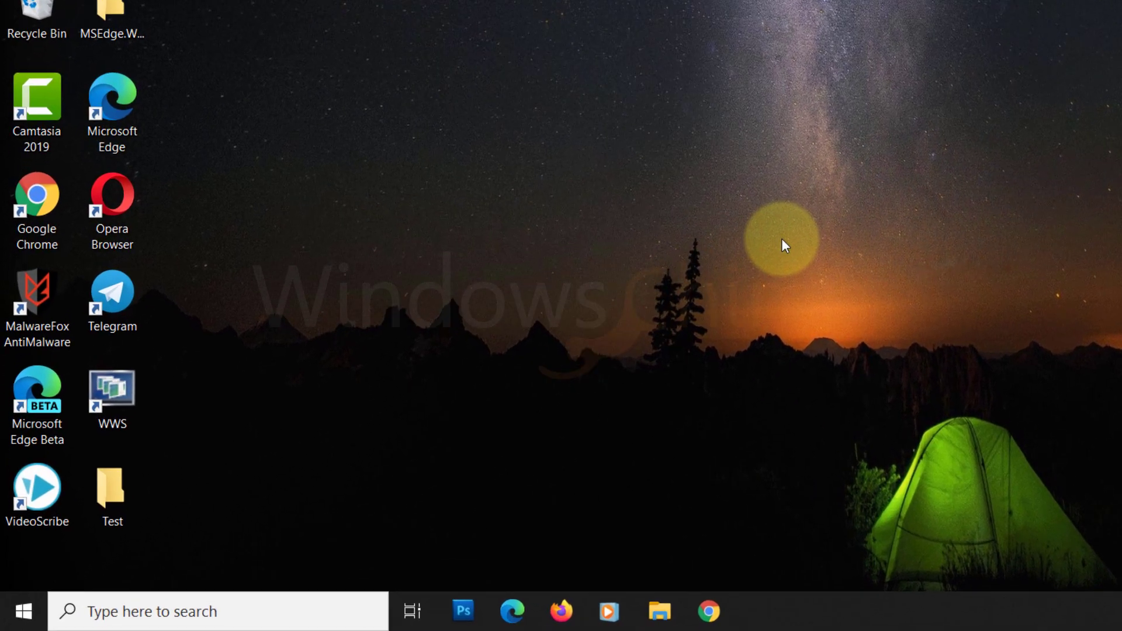
{"action": "key", "text": "Win+r"}
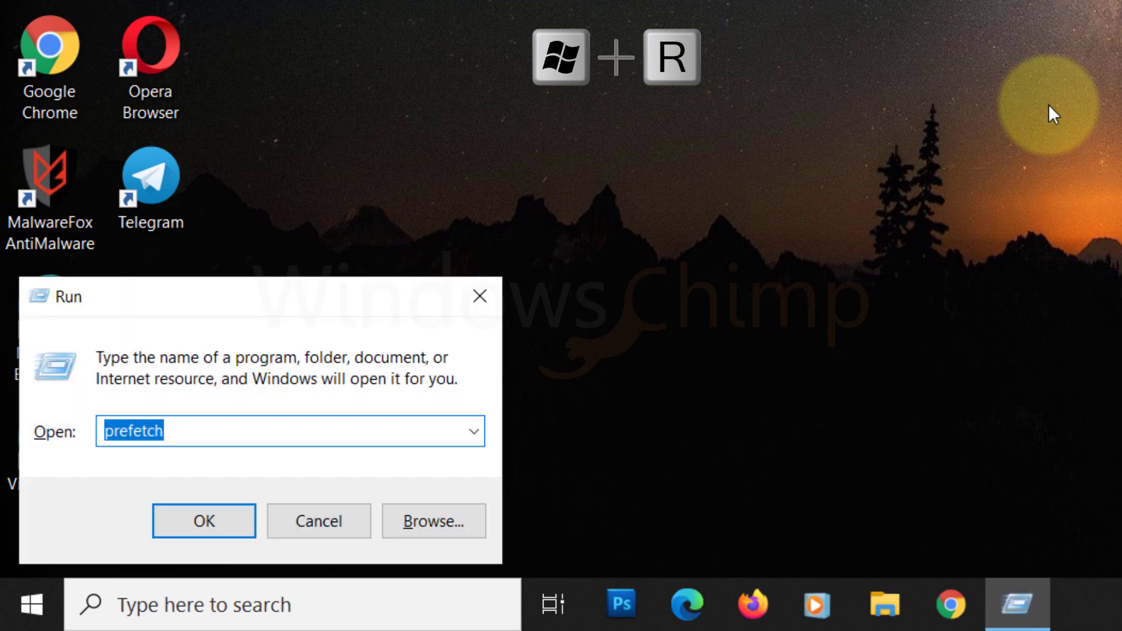
{"action": "type", "text": "wsrese"}
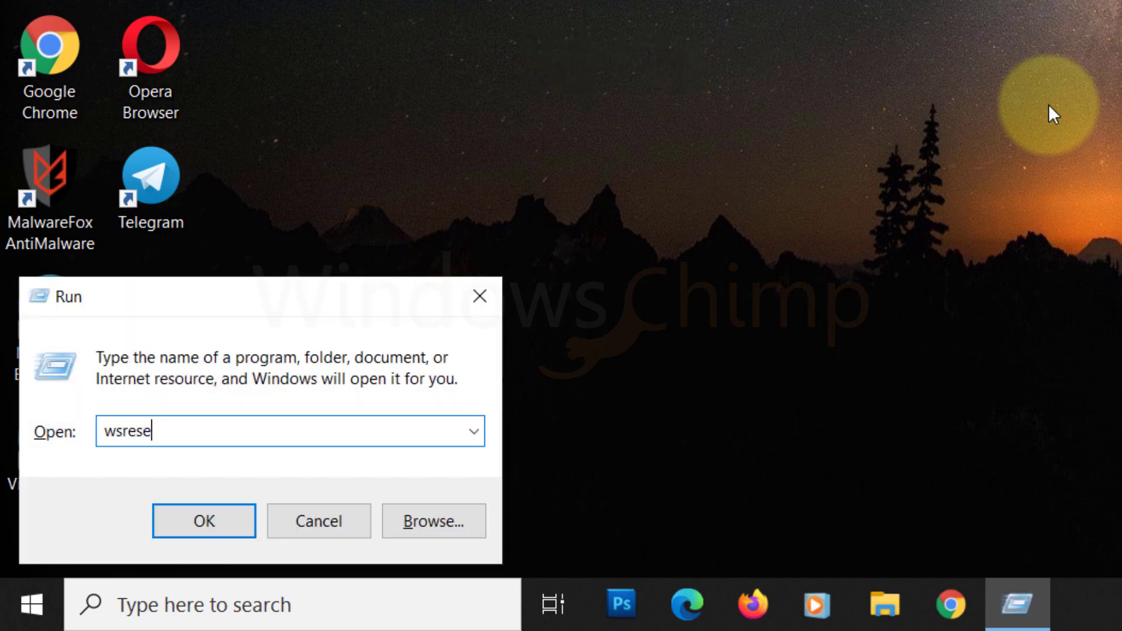
{"action": "type", "text": "t.exe"}
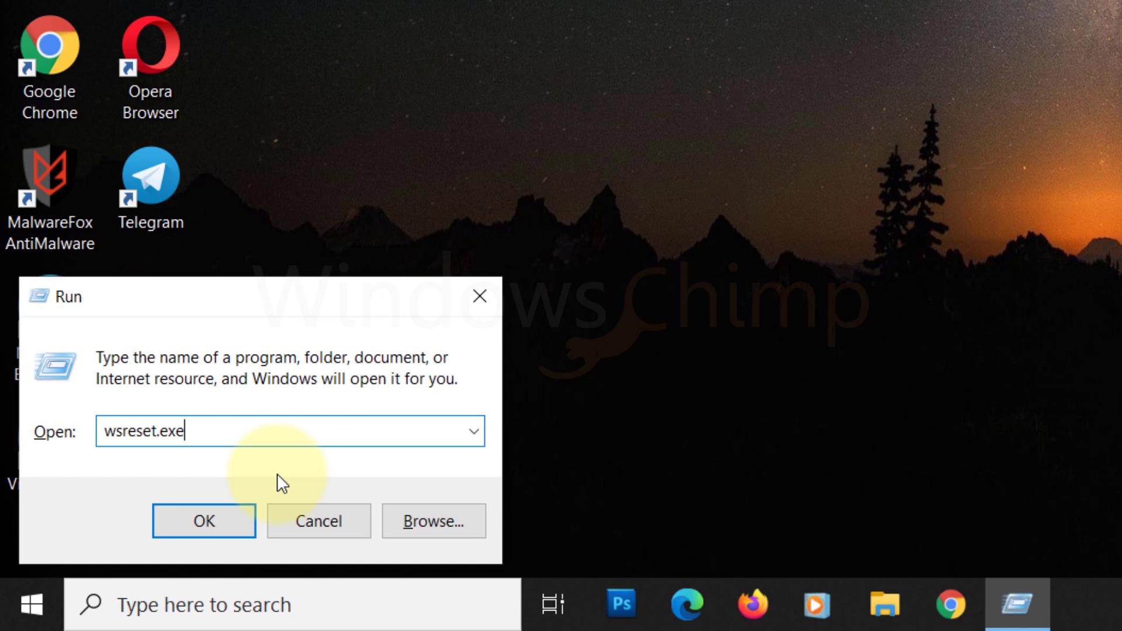
{"action": "left_click", "coordinate": [204, 520]}
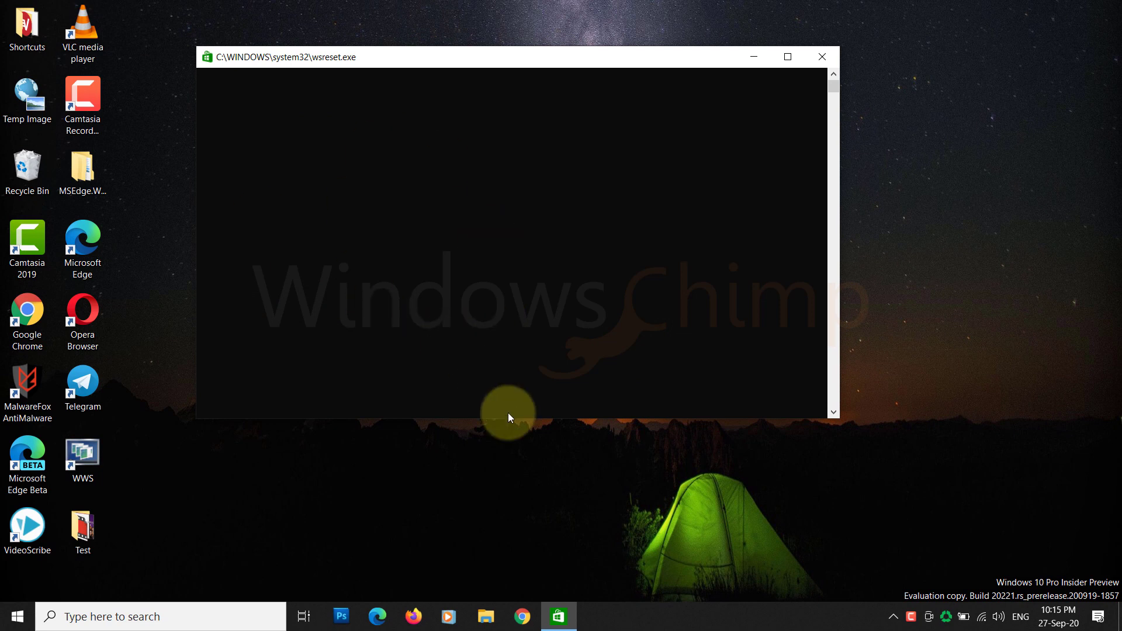
{"action": "mouse_move", "coordinate": [536, 450]}
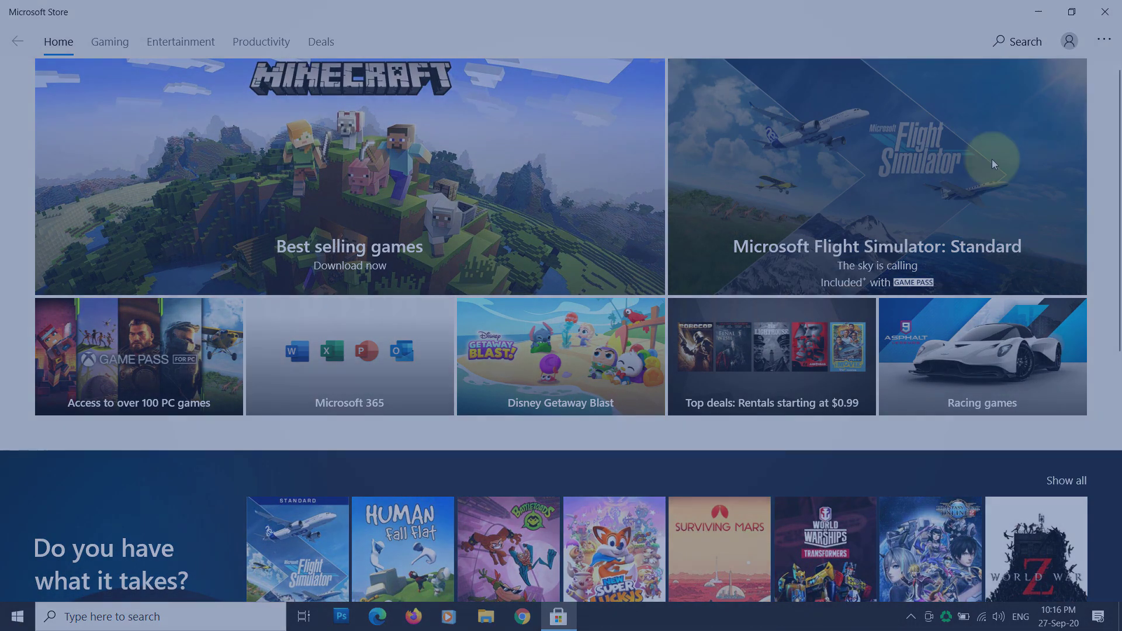
{"action": "left_click", "coordinate": [1105, 12]}
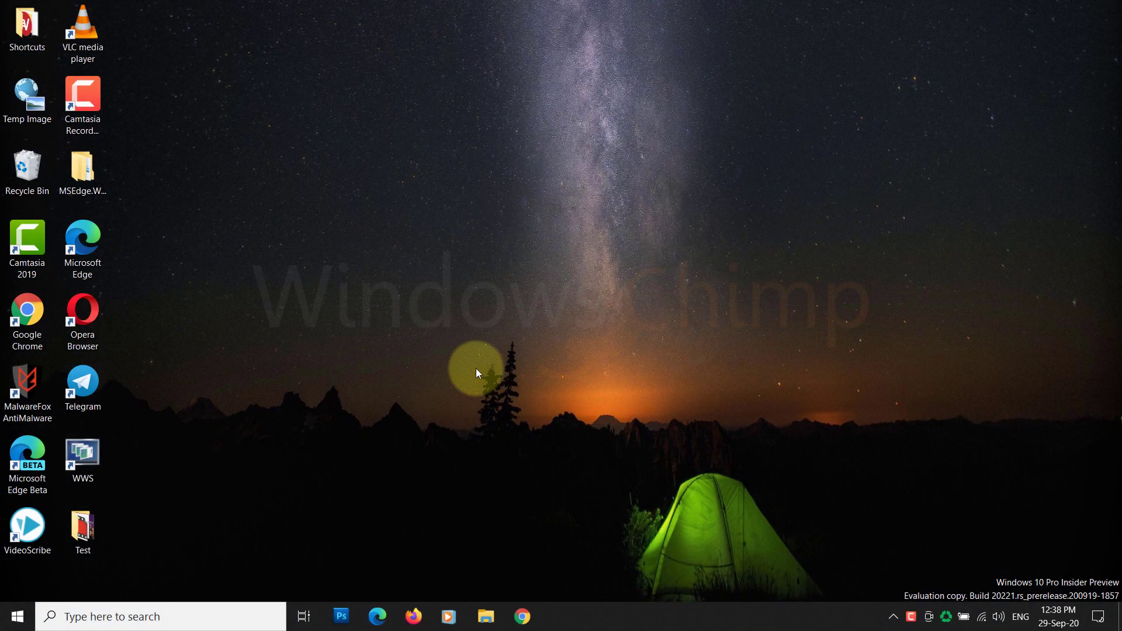
{"action": "mouse_move", "coordinate": [548, 386]}
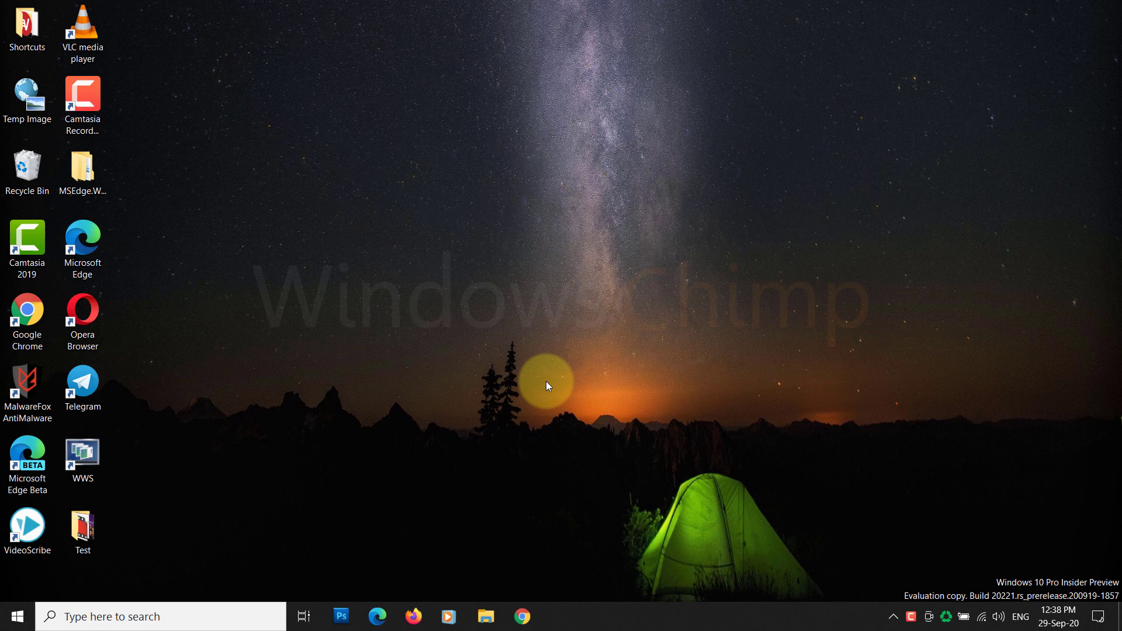
{"action": "mouse_move", "coordinate": [547, 347]}
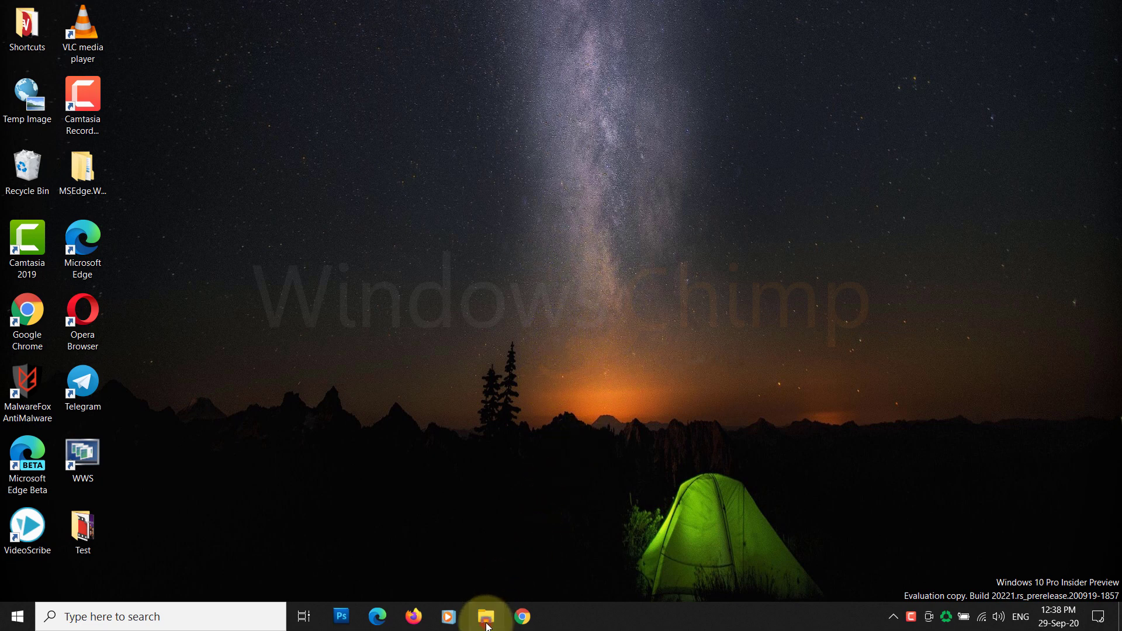
Go to C:\Windows\SoftwareDistribution\Download and permanently delete all four items
{"action": "left_click", "coordinate": [486, 616]}
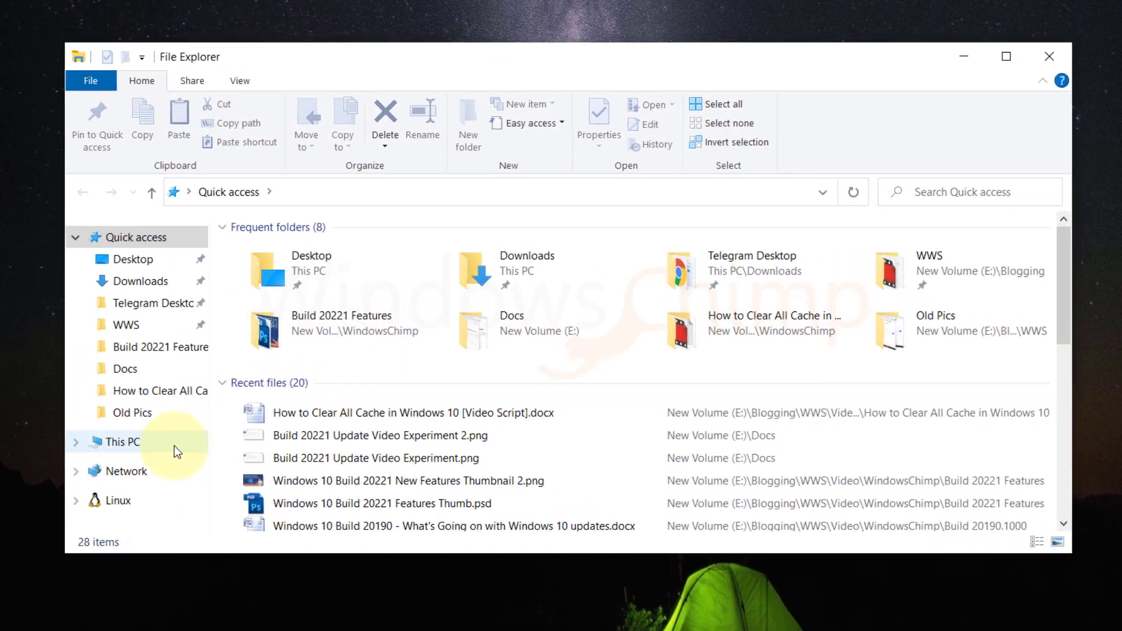
{"action": "left_click", "coordinate": [121, 442]}
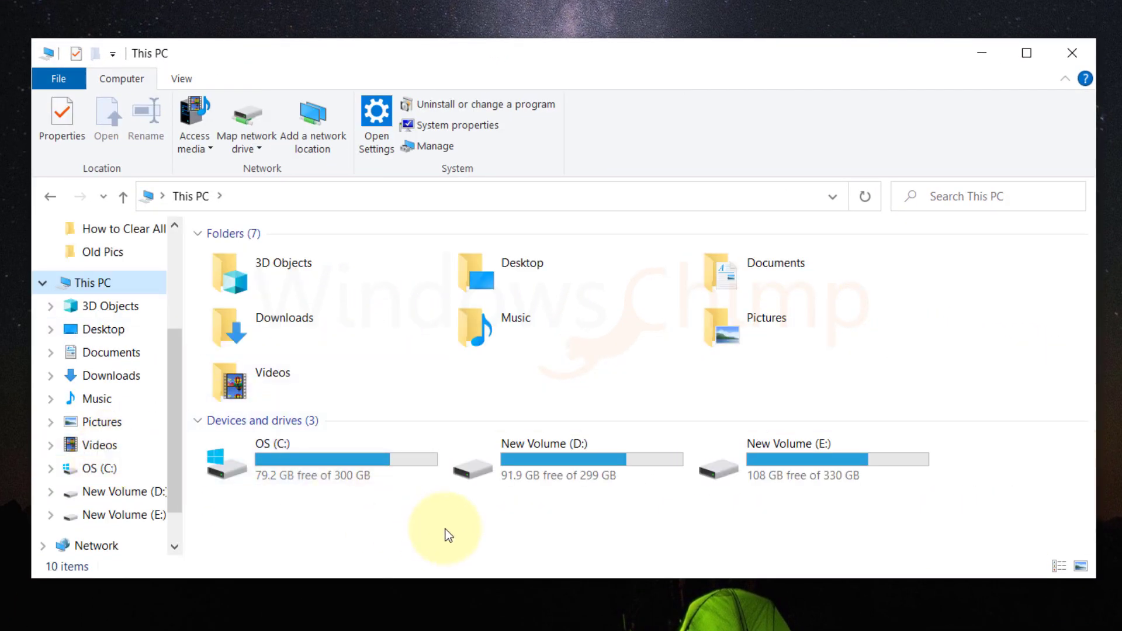
{"action": "double_click", "coordinate": [272, 458]}
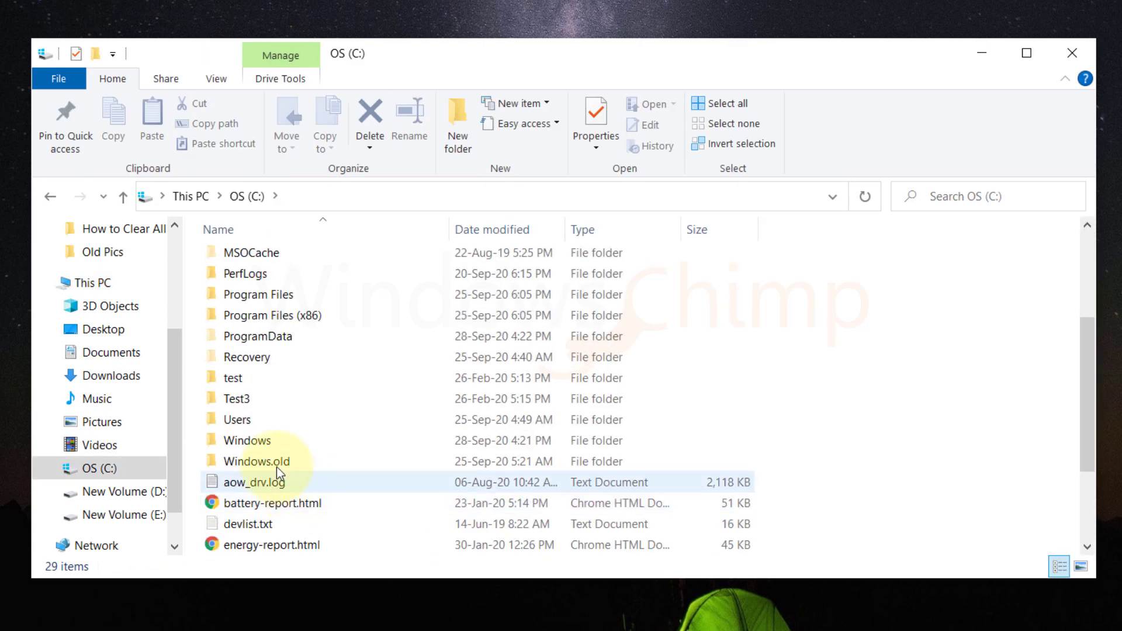
{"action": "double_click", "coordinate": [247, 440]}
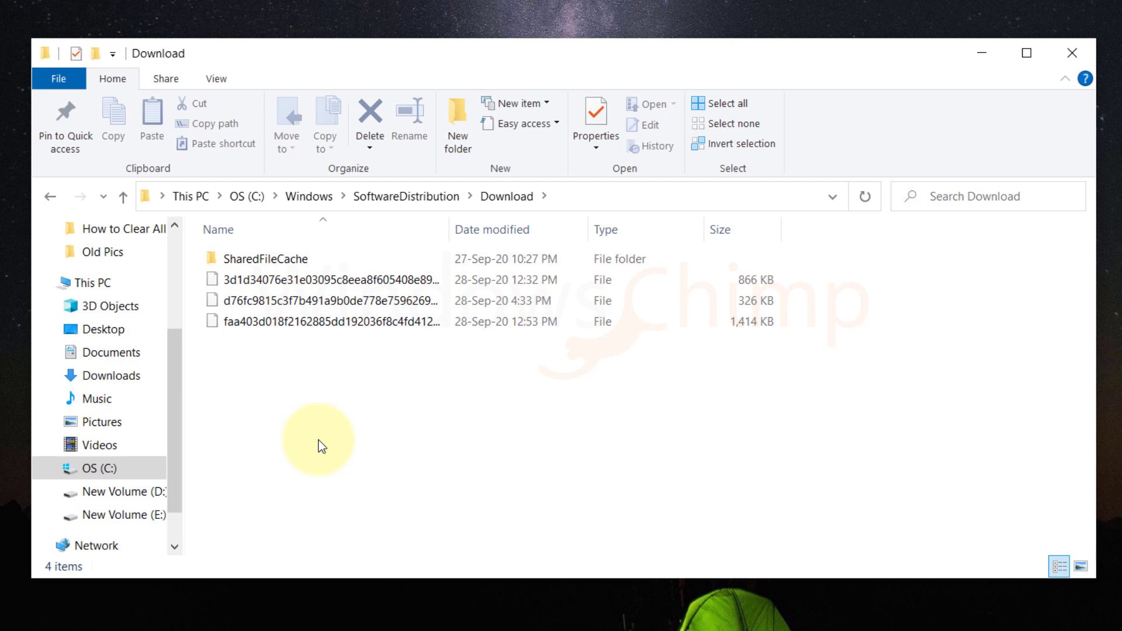
{"action": "key", "text": "ctrl+a"}
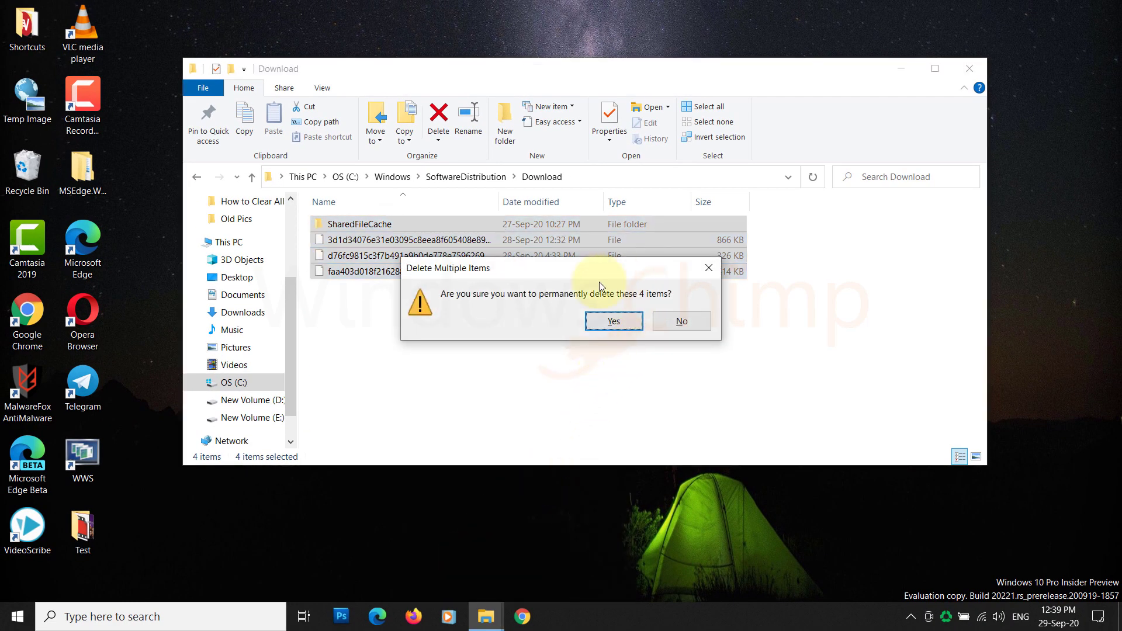
{"action": "left_click", "coordinate": [612, 321]}
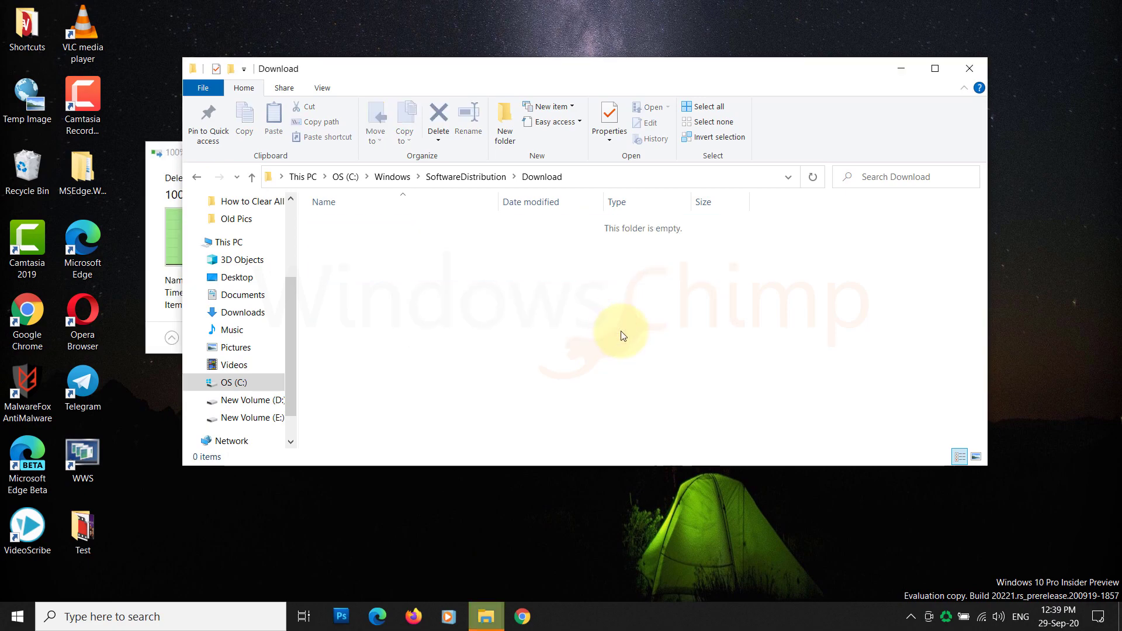
{"action": "left_click", "coordinate": [969, 67]}
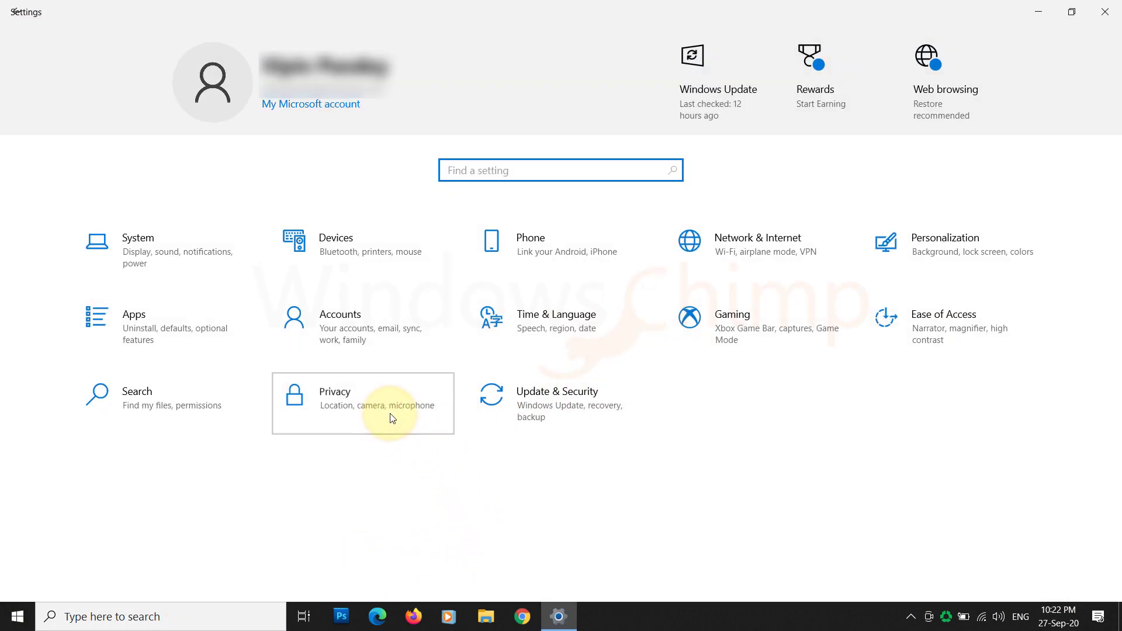
Clear this device's location history under Privacy > Location
{"action": "left_click", "coordinate": [363, 403]}
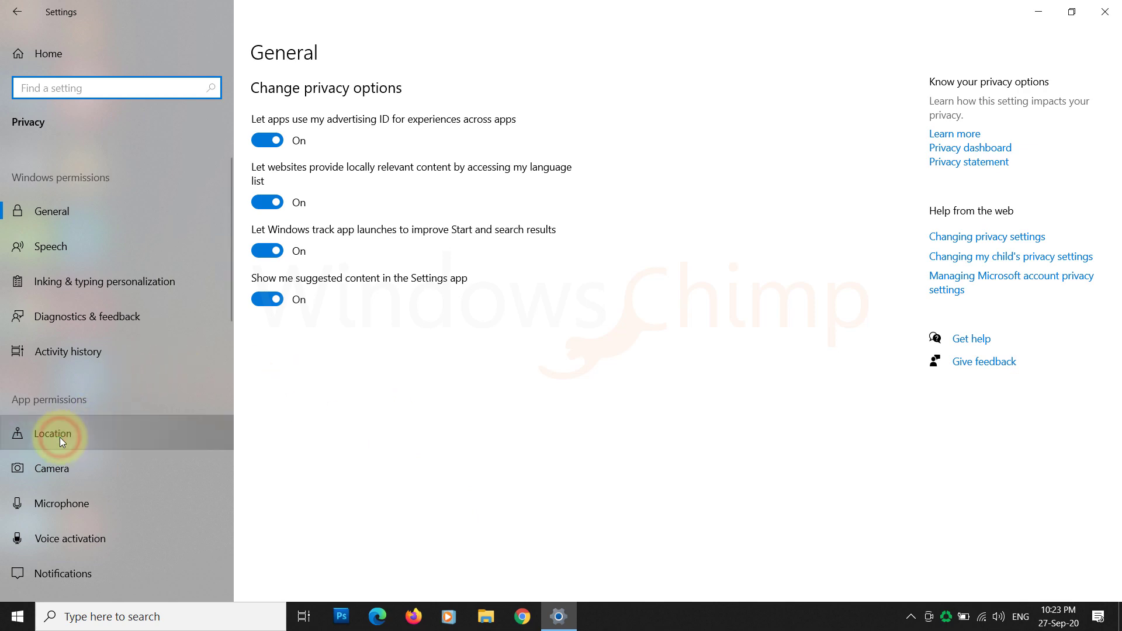
{"action": "left_click", "coordinate": [52, 434]}
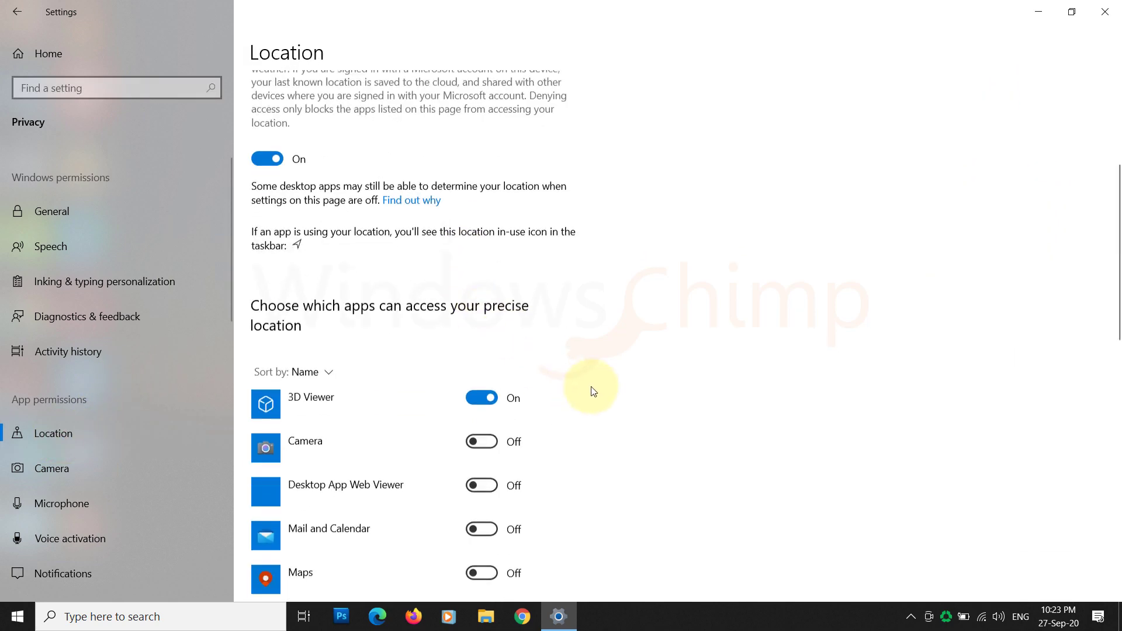
{"action": "scroll", "scroll_direction": "down", "scroll_amount": 3}
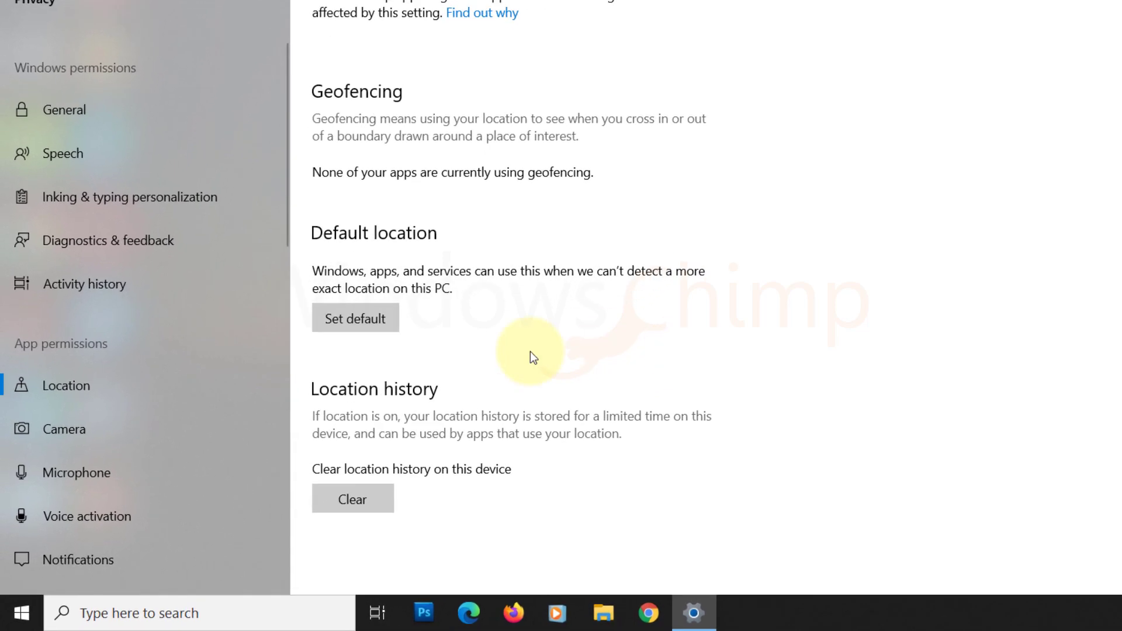
{"action": "mouse_move", "coordinate": [357, 498]}
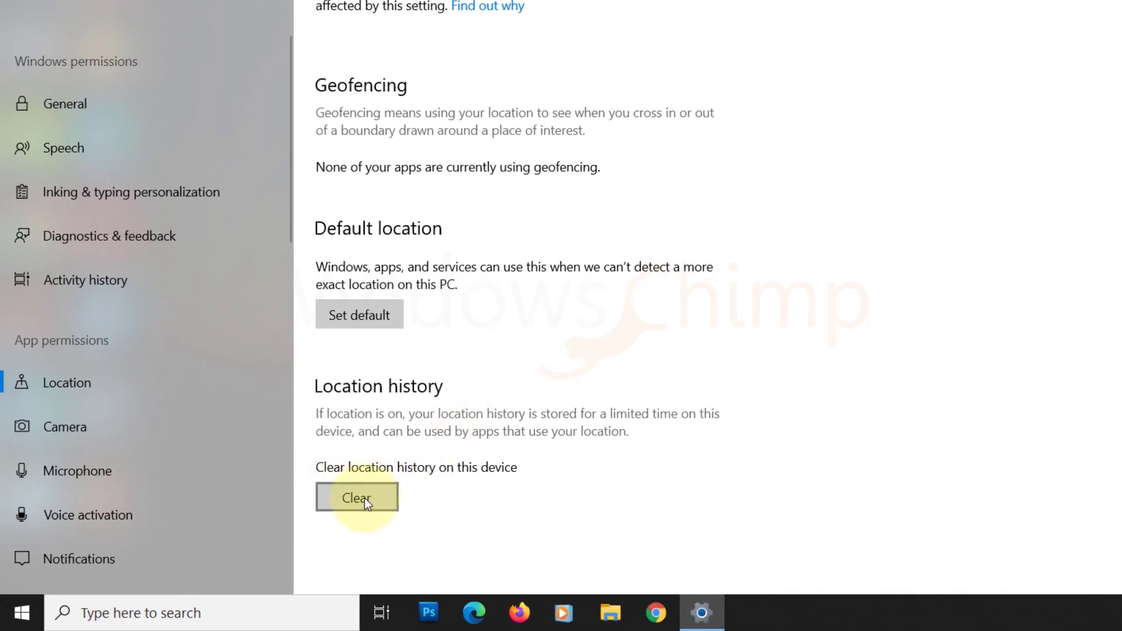
{"action": "left_click", "coordinate": [357, 496]}
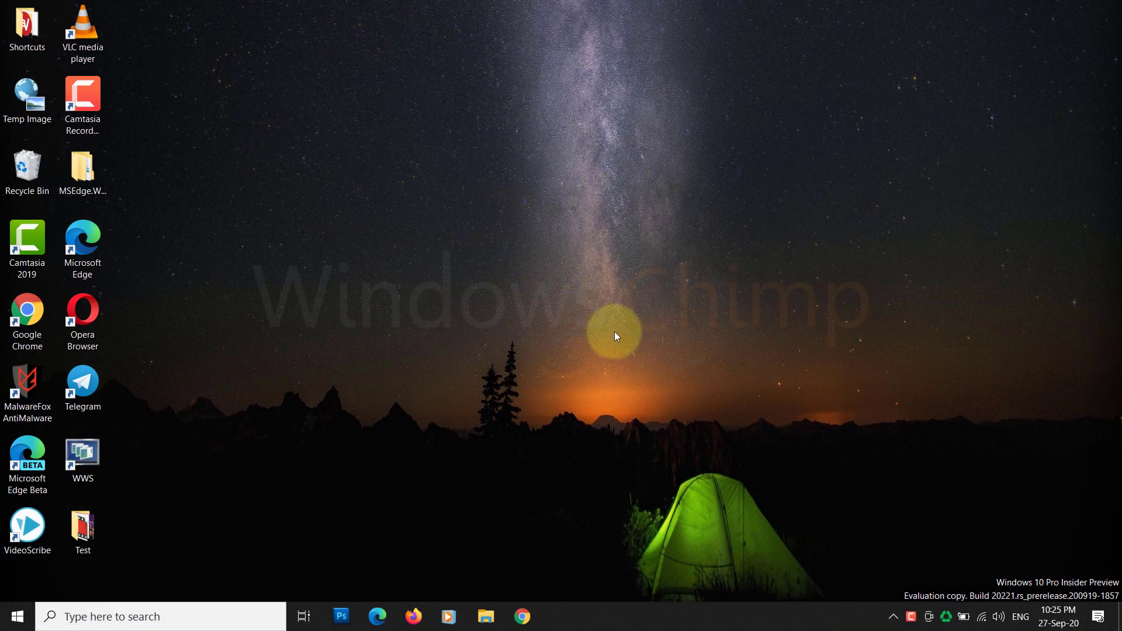
{"action": "mouse_move", "coordinate": [519, 380]}
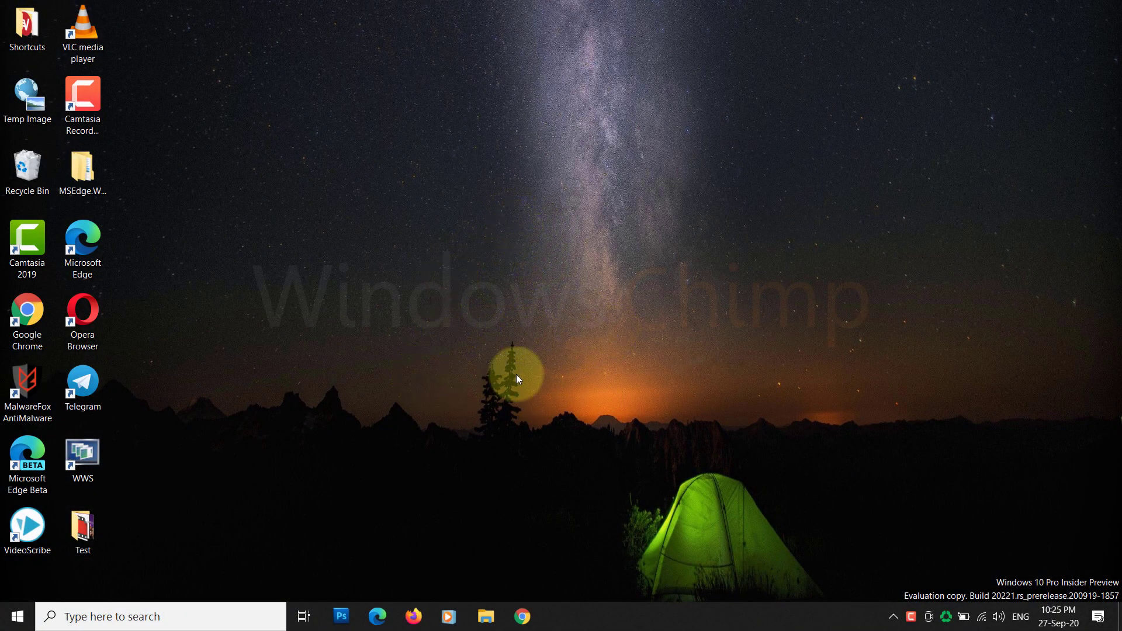
{"action": "mouse_move", "coordinate": [328, 506]}
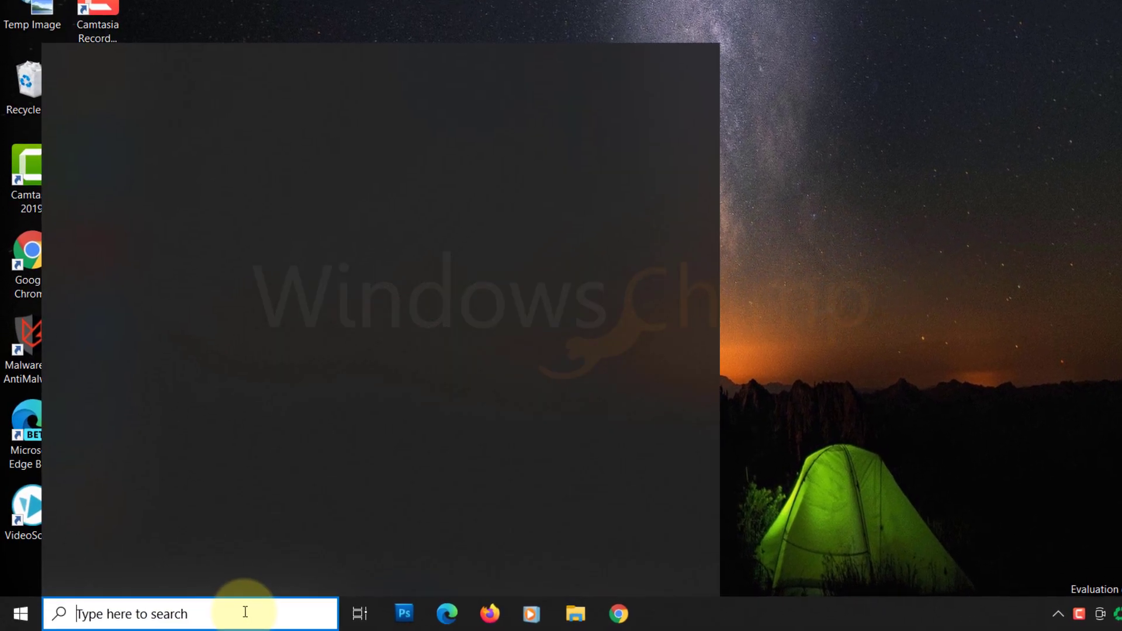
Run ipconfig /flushdns in an administrator Command Prompt, then close the window
{"action": "type", "text": "command prompt"}
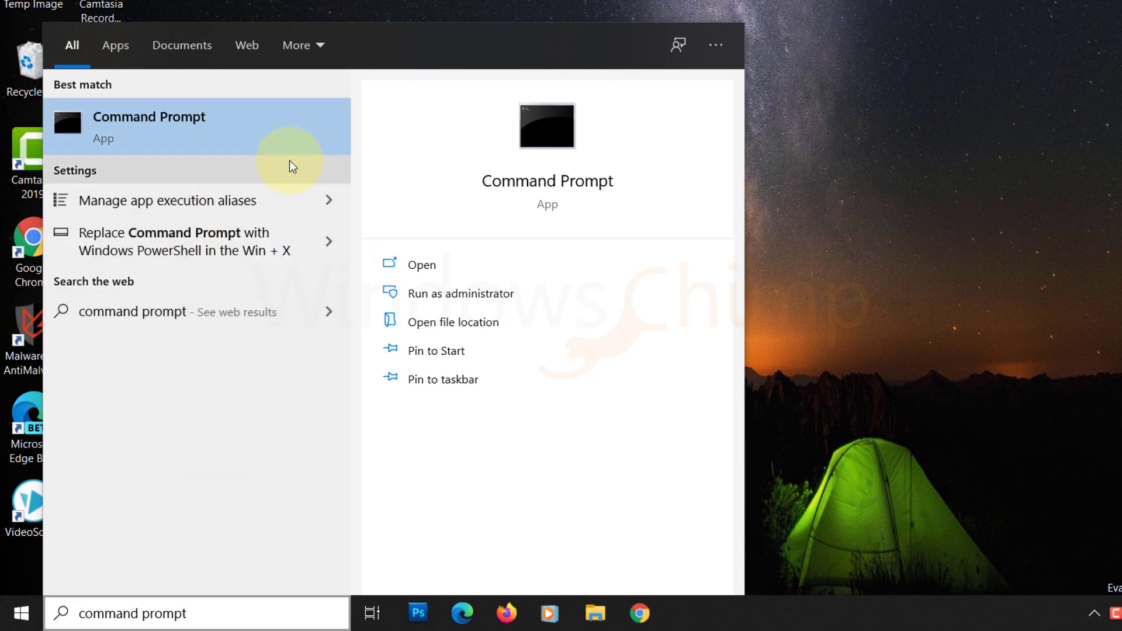
{"action": "left_click", "coordinate": [463, 294]}
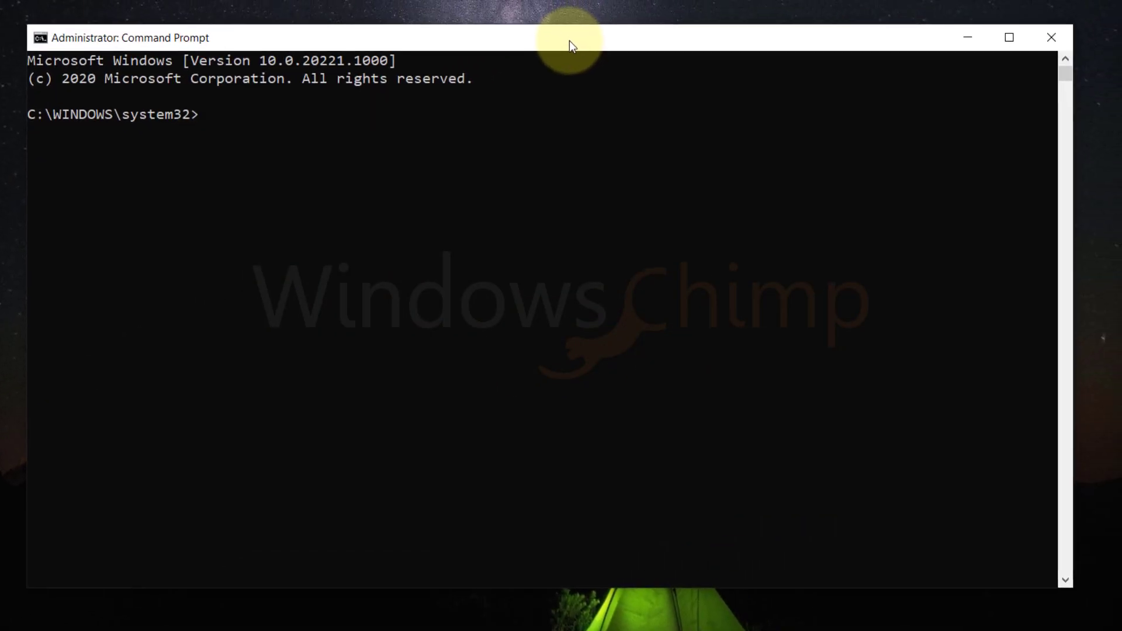
{"action": "type", "text": "ipconf"}
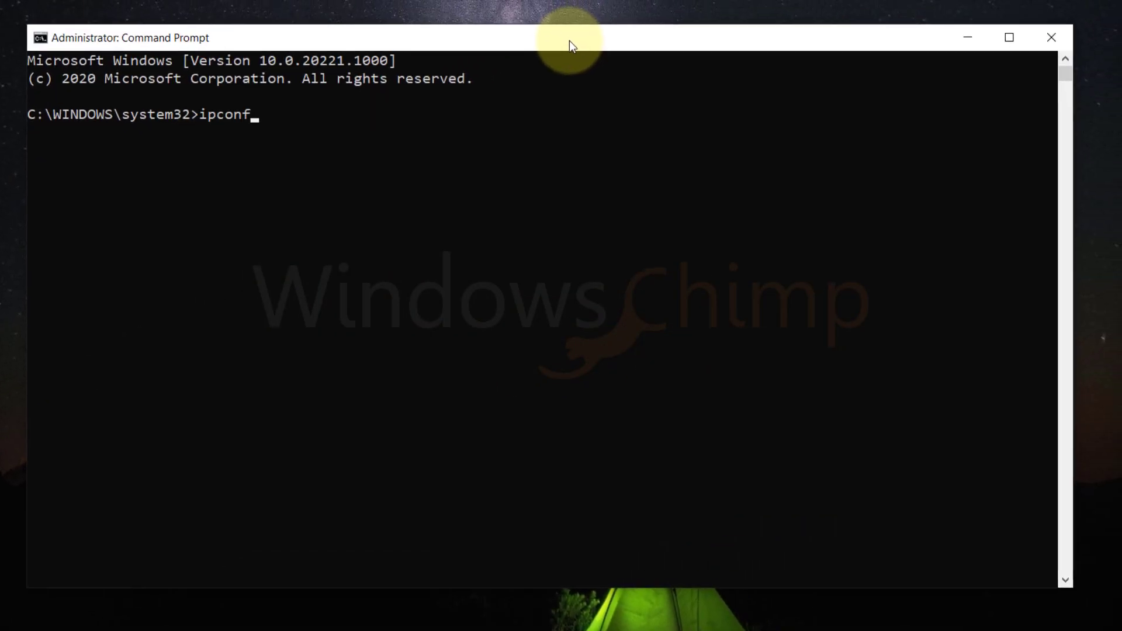
{"action": "type", "text": "ig /f"}
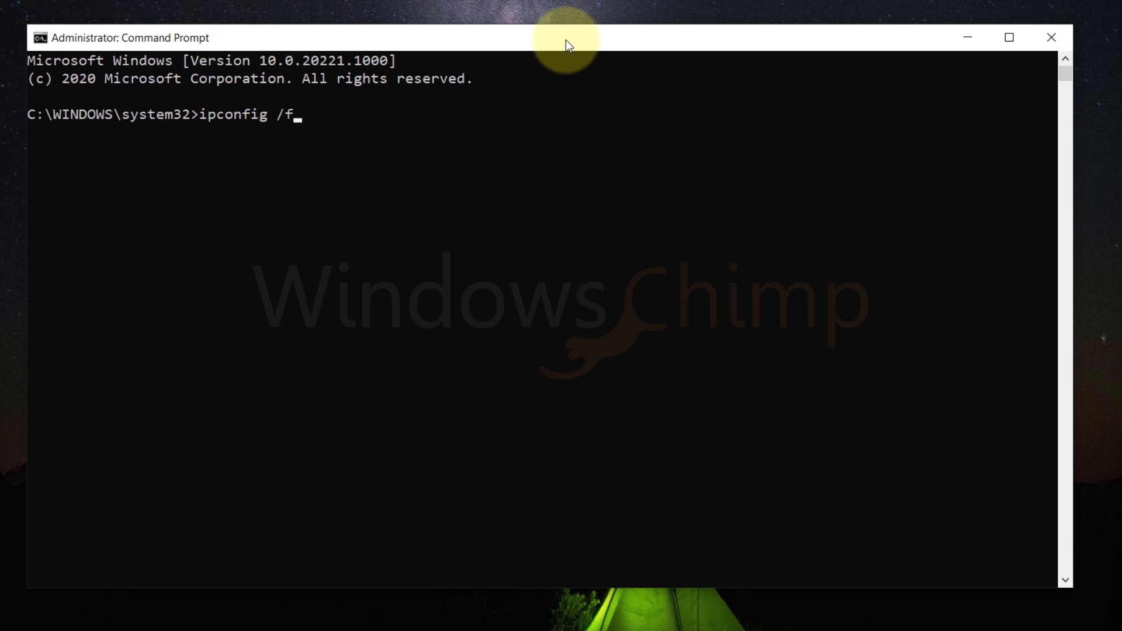
{"action": "type", "text": "lushdn"}
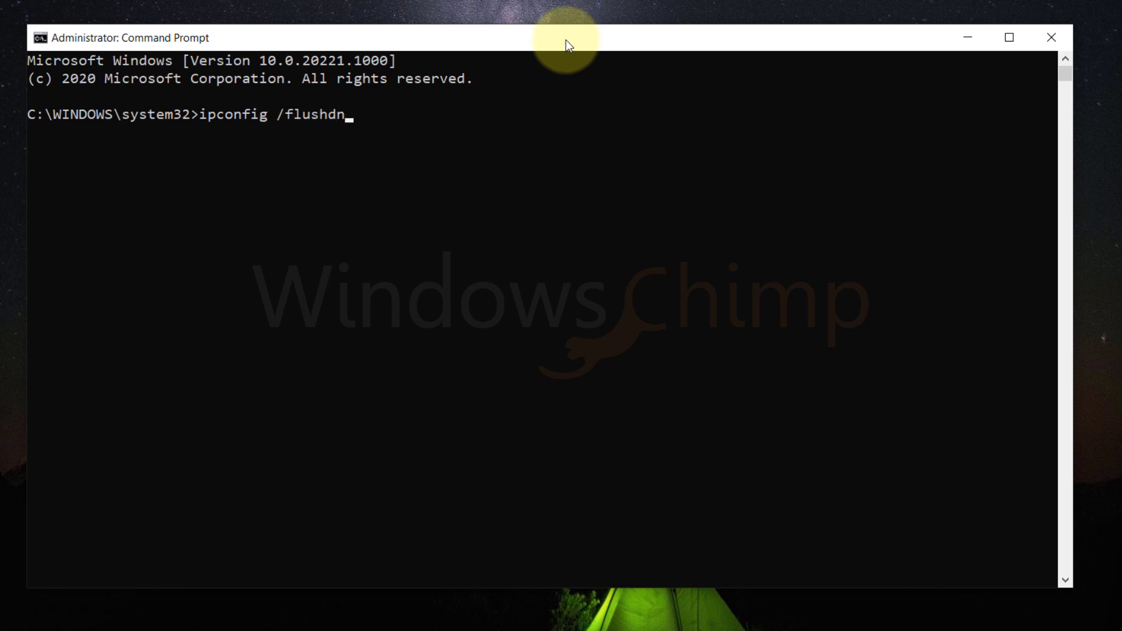
{"action": "key", "text": "Return"}
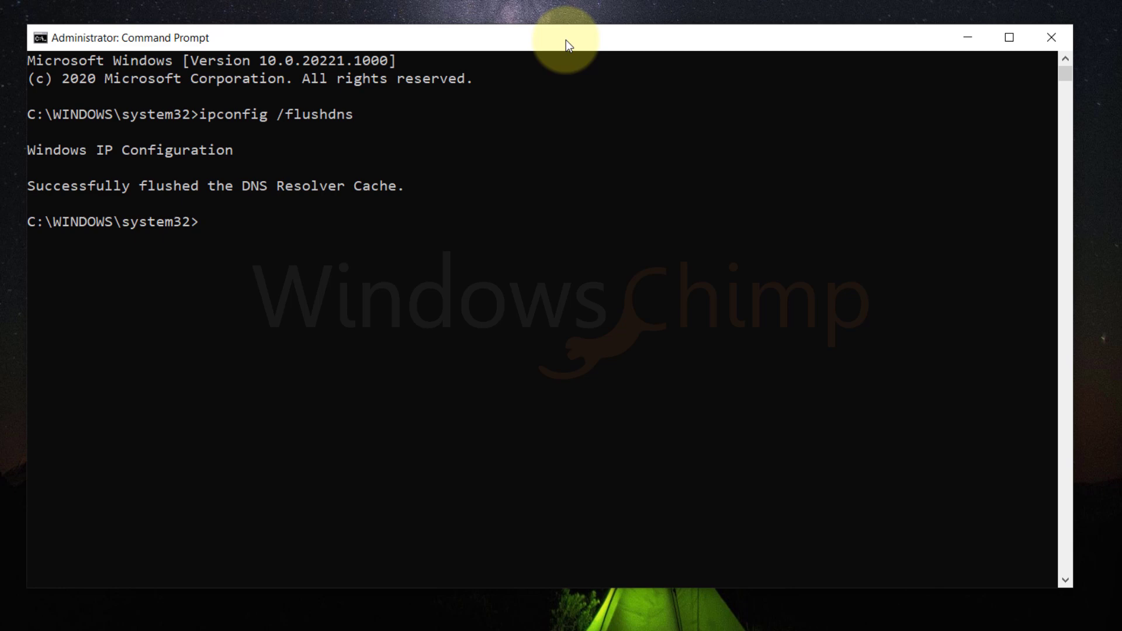
{"action": "left_click", "coordinate": [1047, 37]}
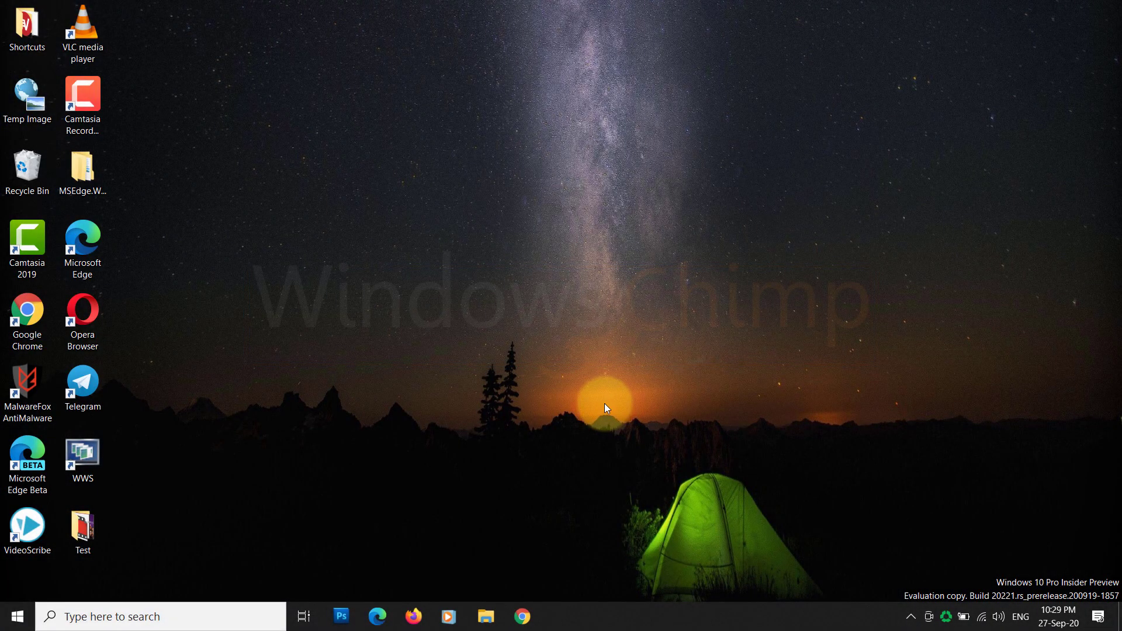
{"action": "right_click", "coordinate": [587, 215]}
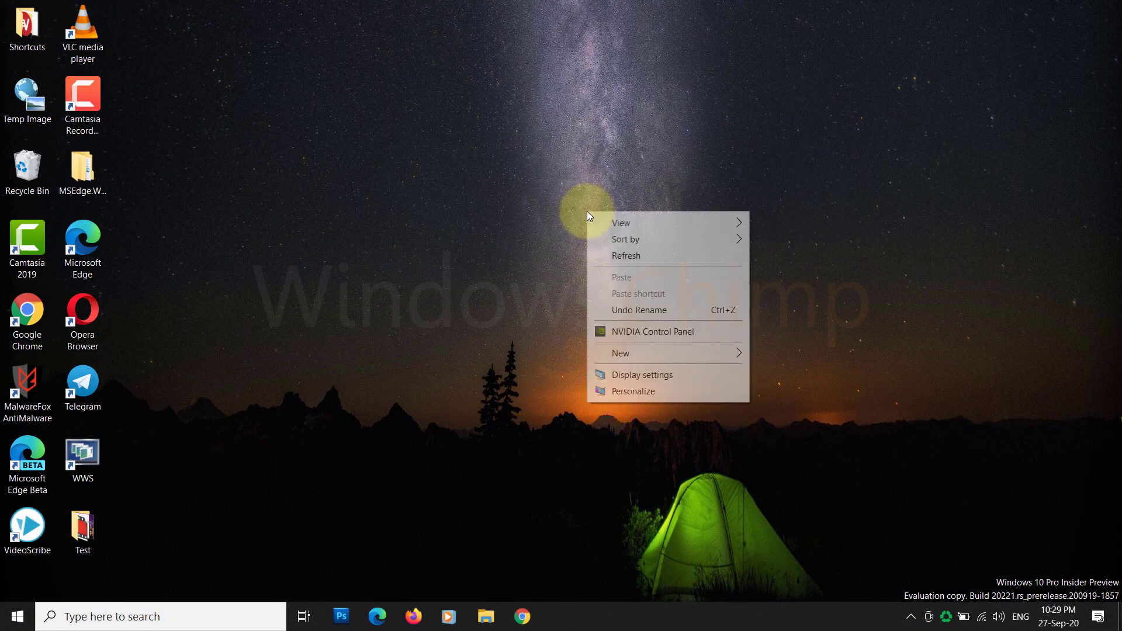
{"action": "mouse_move", "coordinate": [617, 262]}
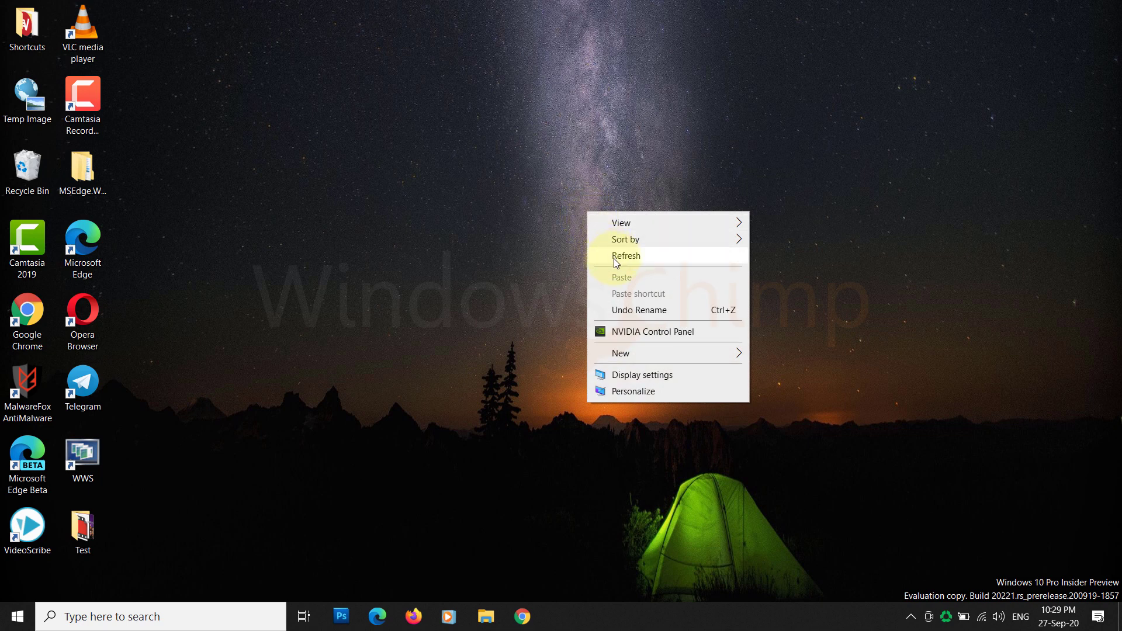
{"action": "left_click", "coordinate": [626, 255]}
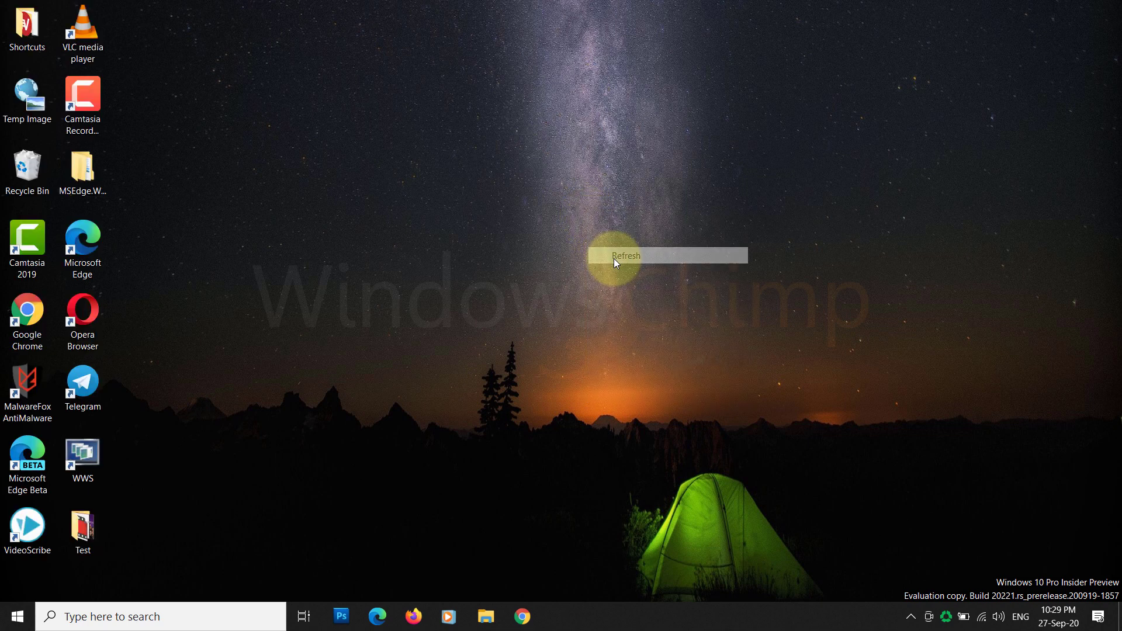
{"action": "left_click", "coordinate": [626, 256]}
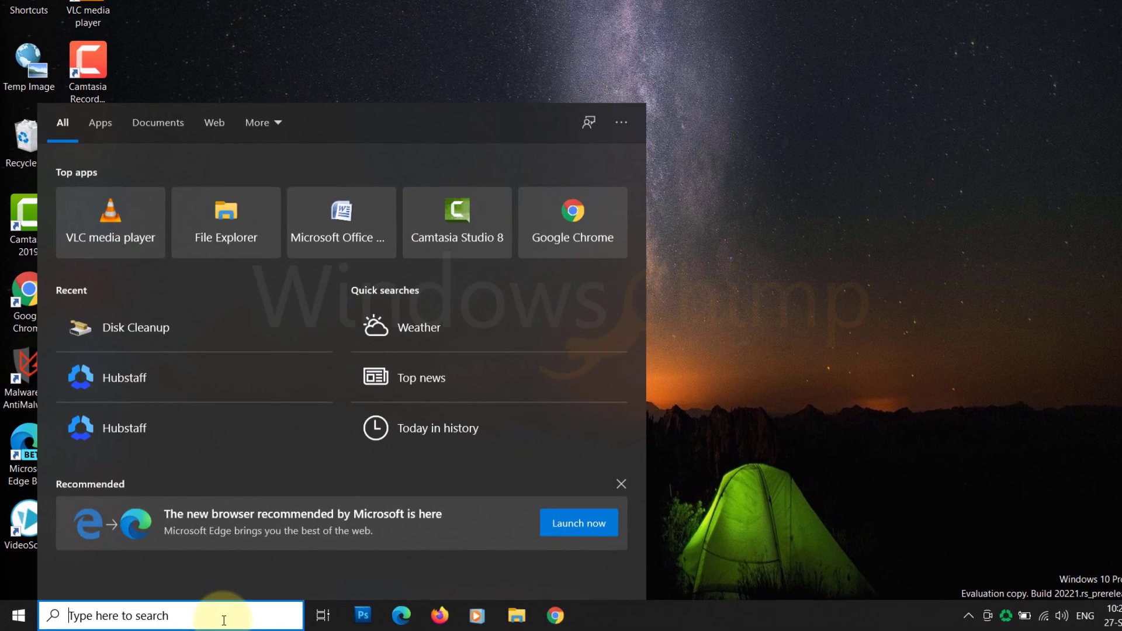
Search Windows for 'Create a restore point'
{"action": "type", "text": "Create a restore point"}
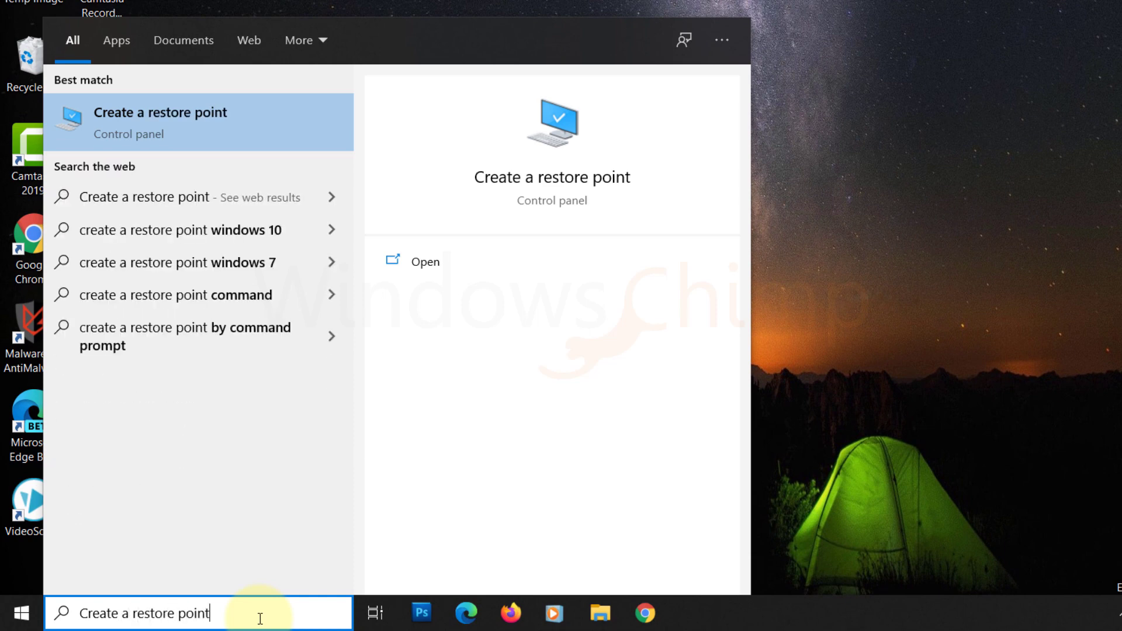
{"action": "mouse_move", "coordinate": [220, 131]}
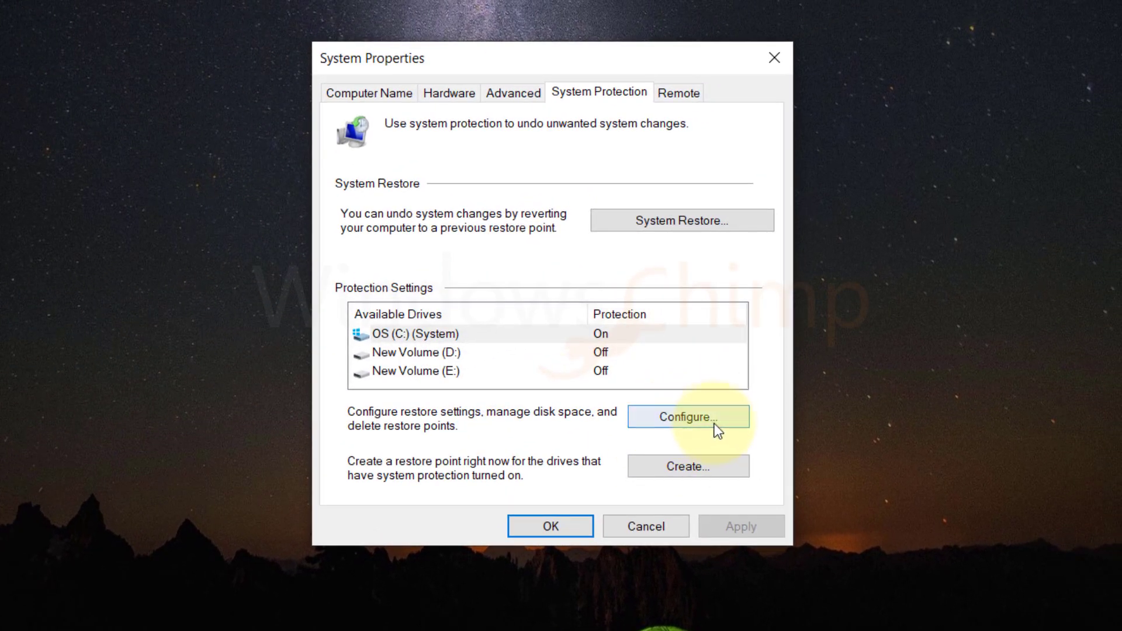
Delete every restore point on drive C:, bringing protection usage from 6.38 GB to 0 bytes
{"action": "left_click", "coordinate": [687, 417]}
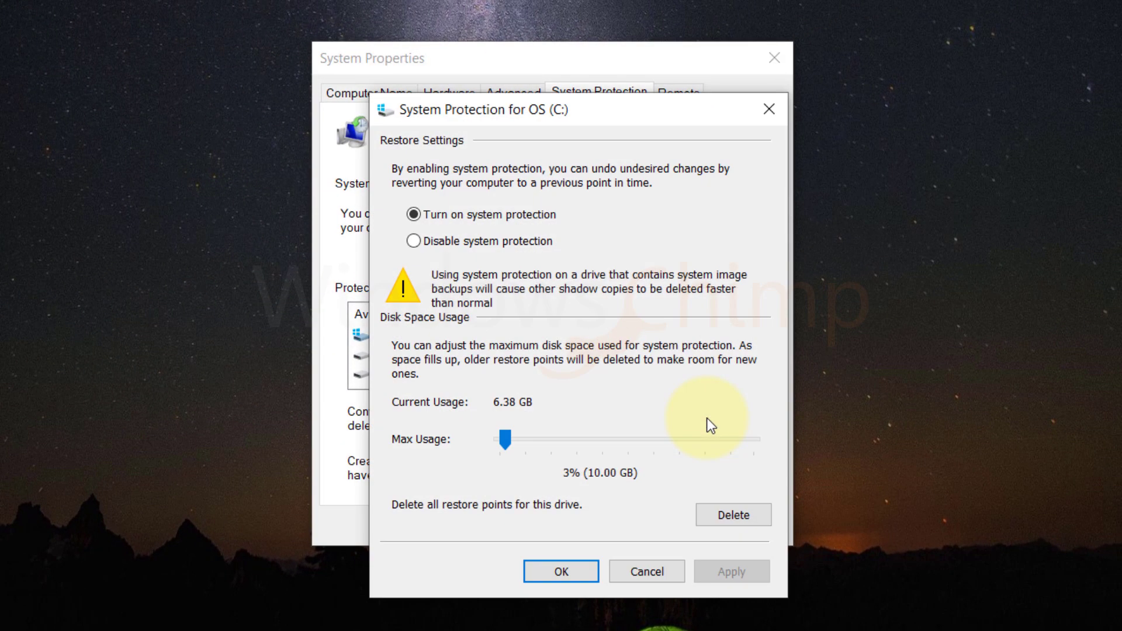
{"action": "mouse_move", "coordinate": [635, 495]}
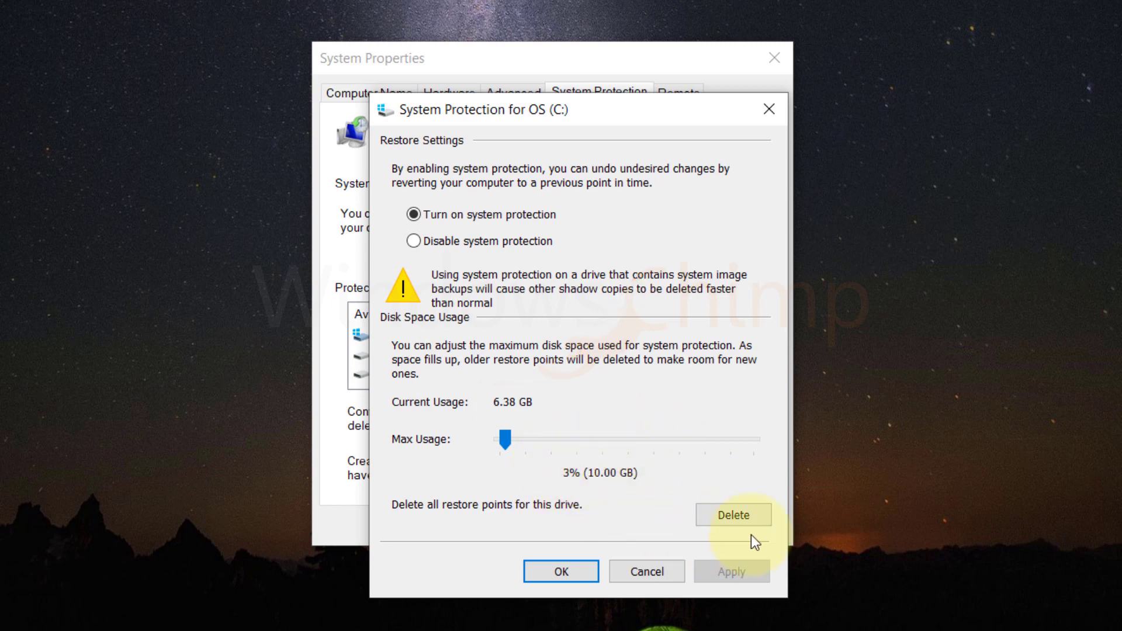
{"action": "left_click", "coordinate": [732, 514]}
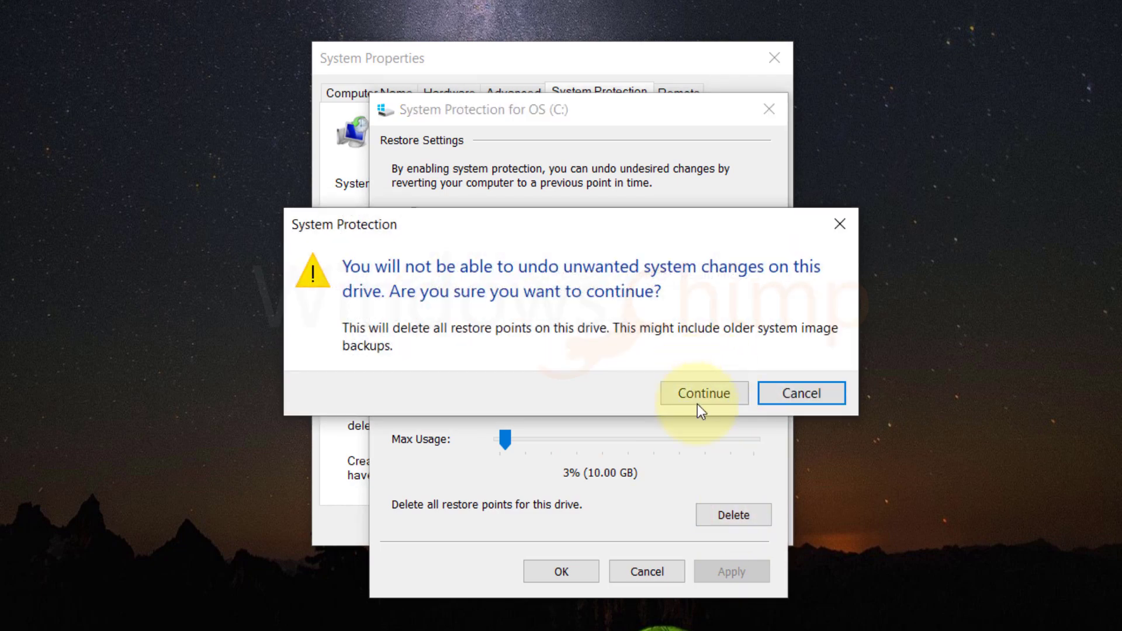
{"action": "left_click", "coordinate": [702, 392]}
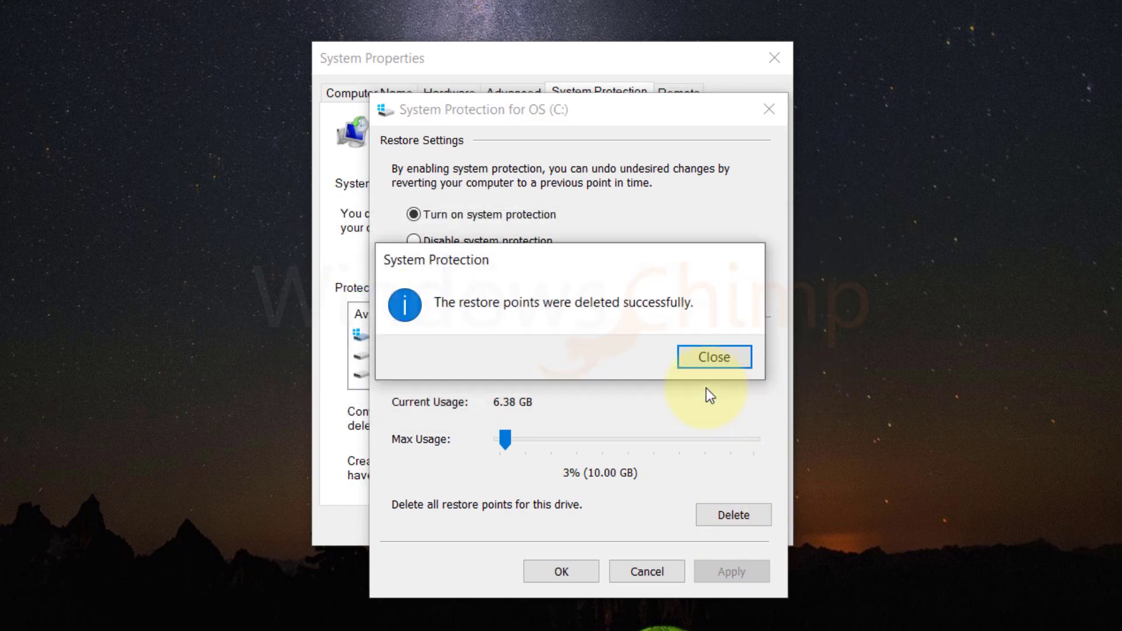
{"action": "left_click", "coordinate": [713, 357]}
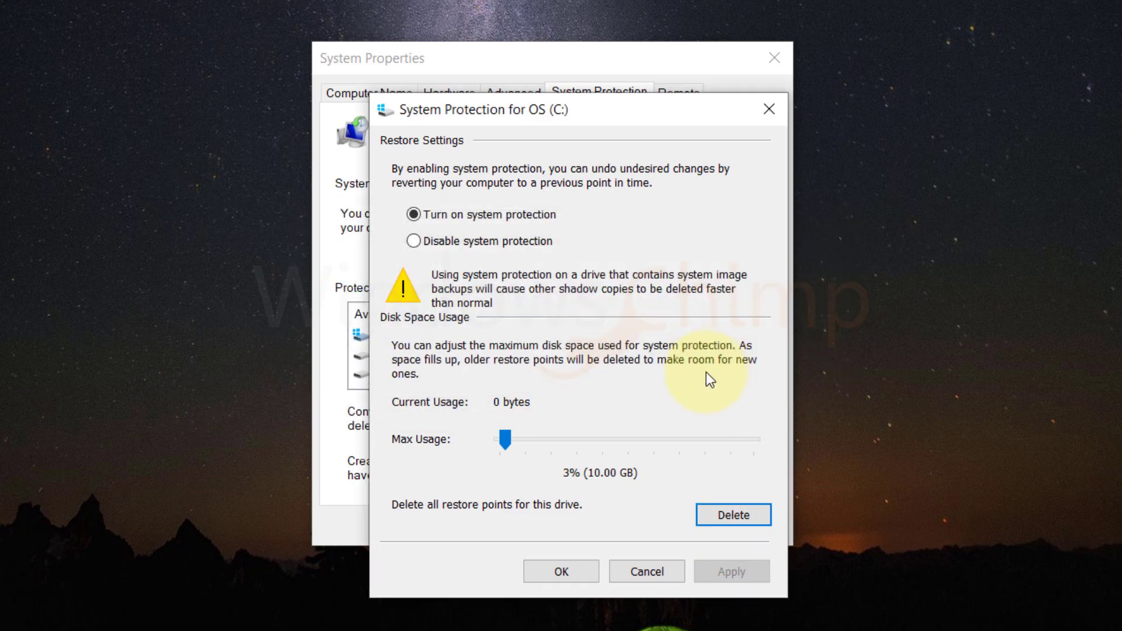
{"action": "mouse_move", "coordinate": [622, 545]}
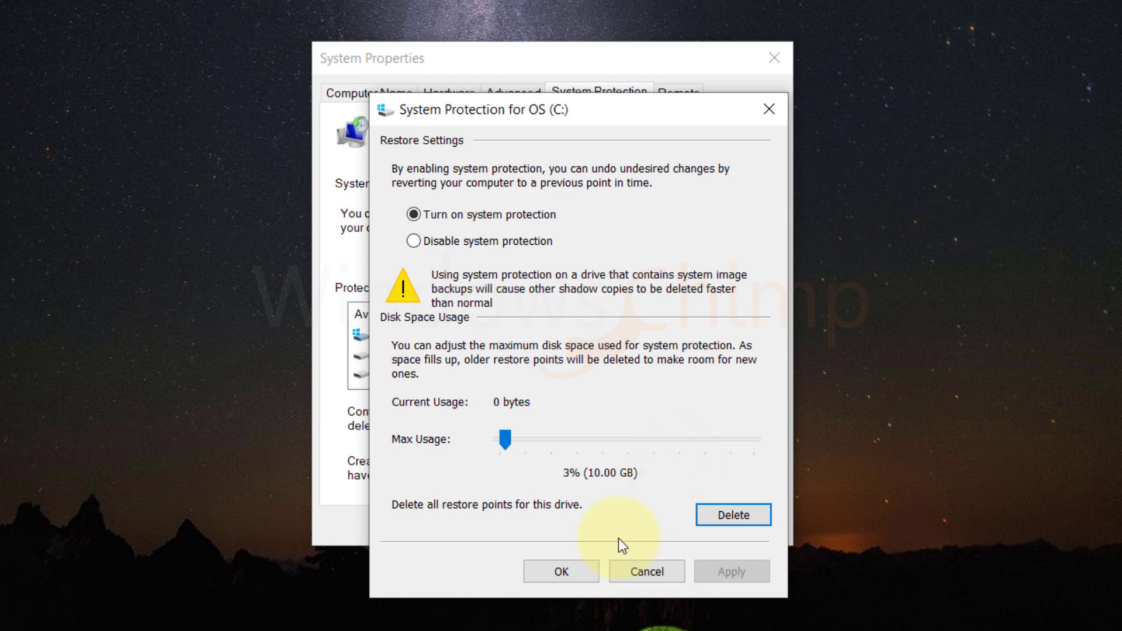
{"action": "mouse_move", "coordinate": [591, 555]}
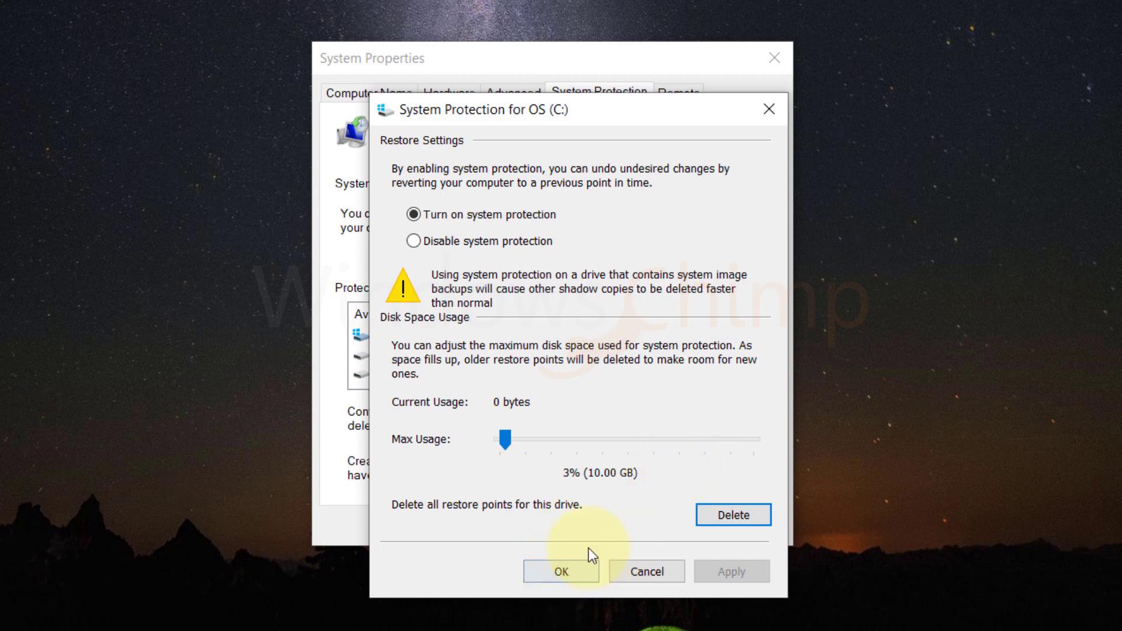
{"action": "left_click", "coordinate": [561, 572]}
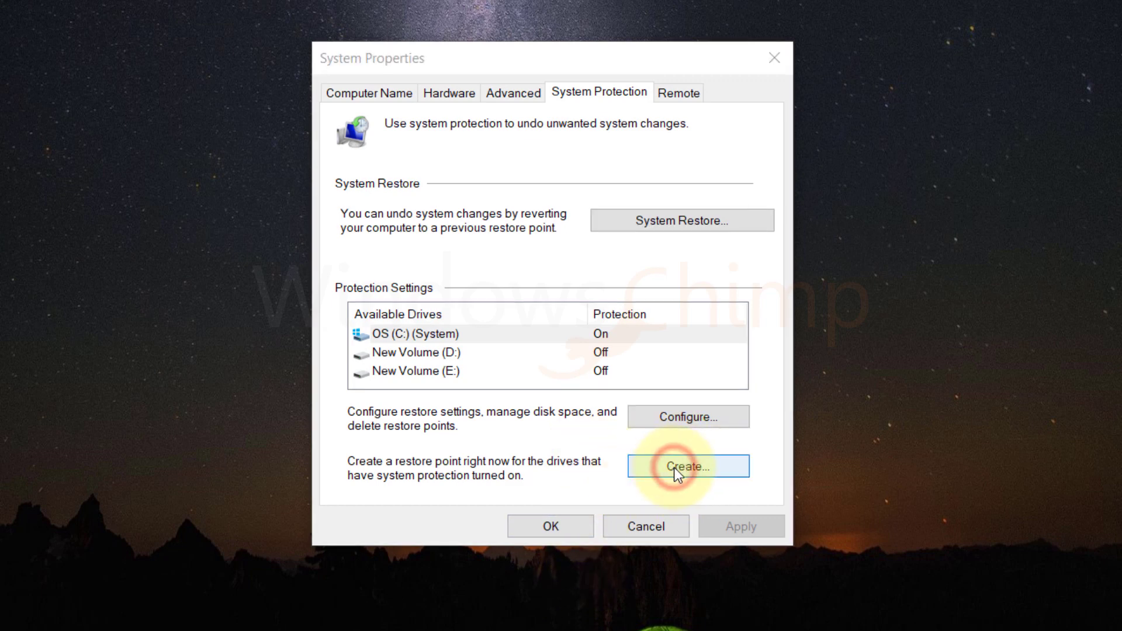
Create a new restore point described as 'Restore 27 Sep'
{"action": "left_click", "coordinate": [686, 466]}
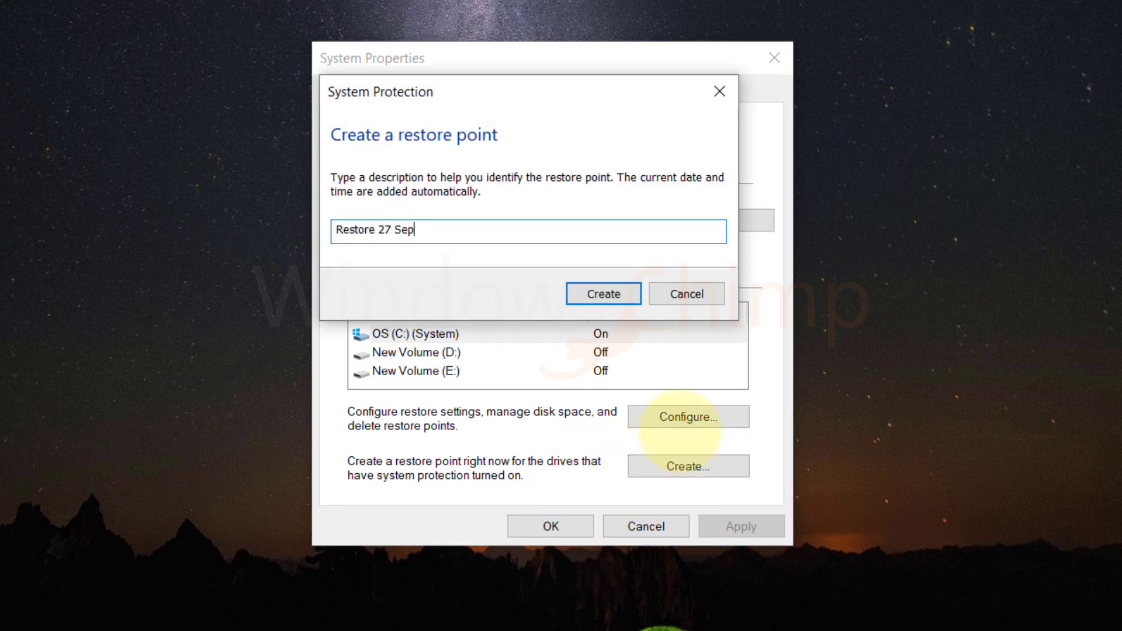
{"action": "left_click", "coordinate": [602, 293]}
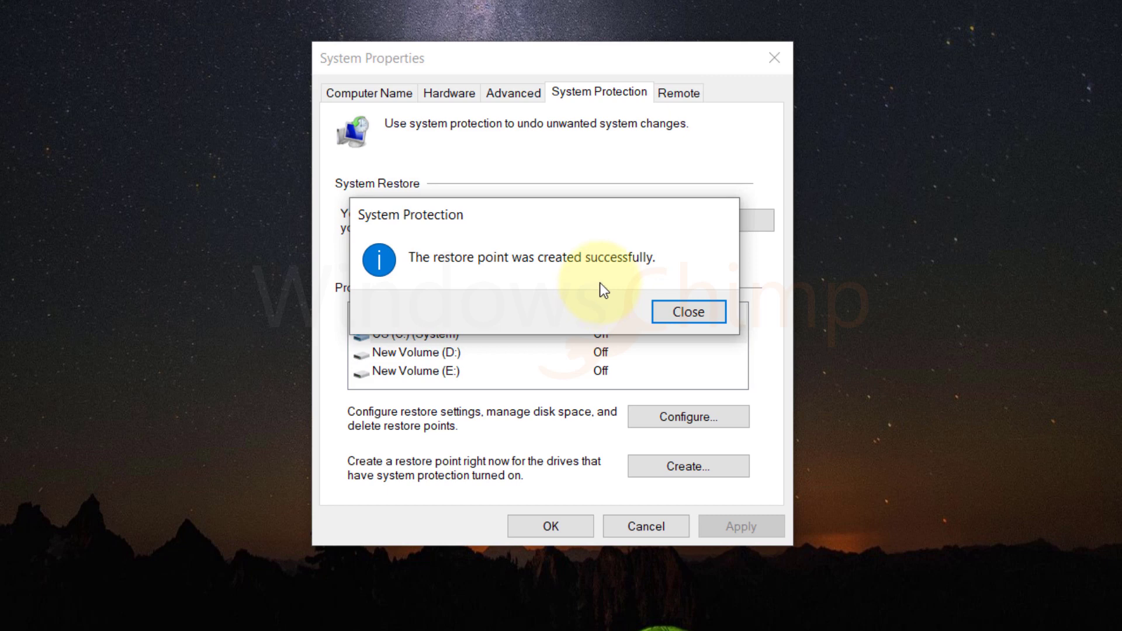
{"action": "left_click", "coordinate": [686, 312]}
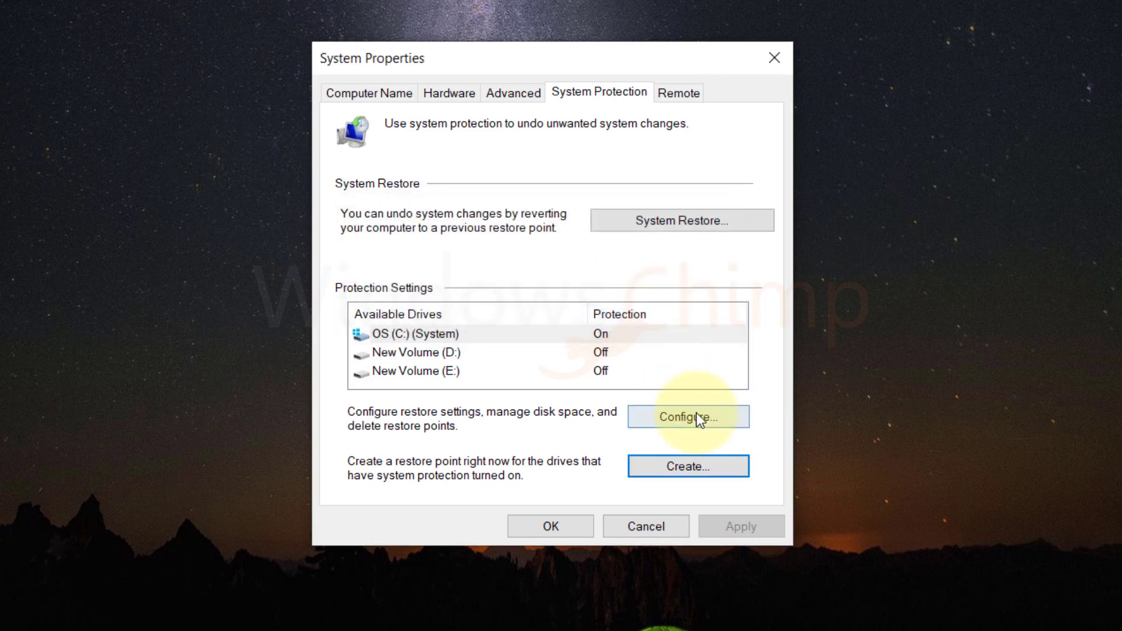
{"action": "left_click", "coordinate": [687, 417]}
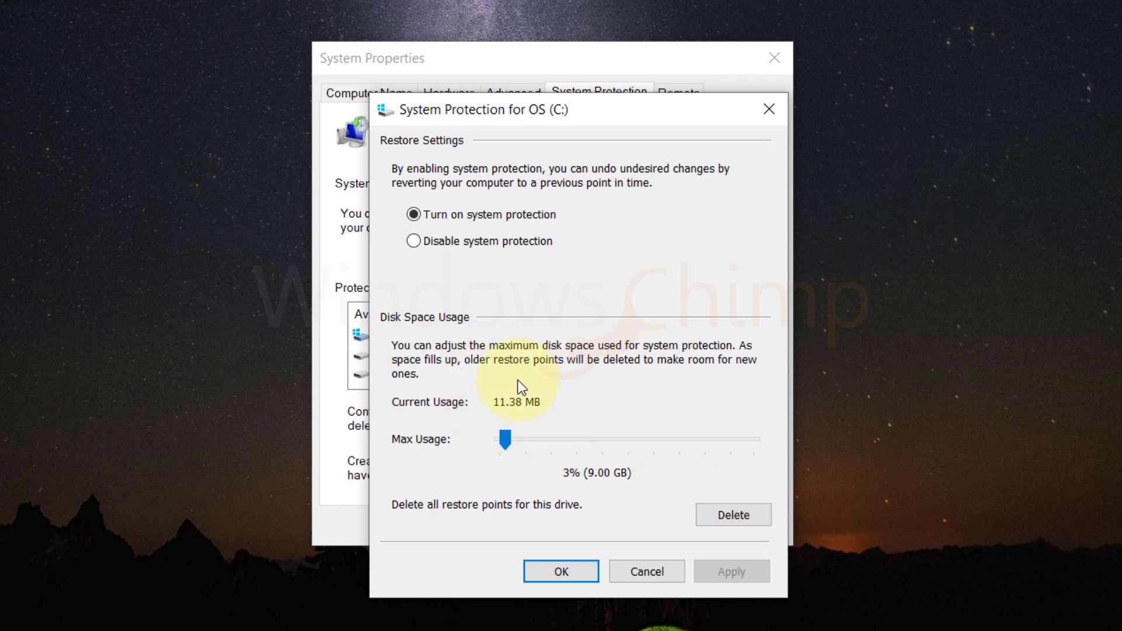
{"action": "mouse_move", "coordinate": [596, 441]}
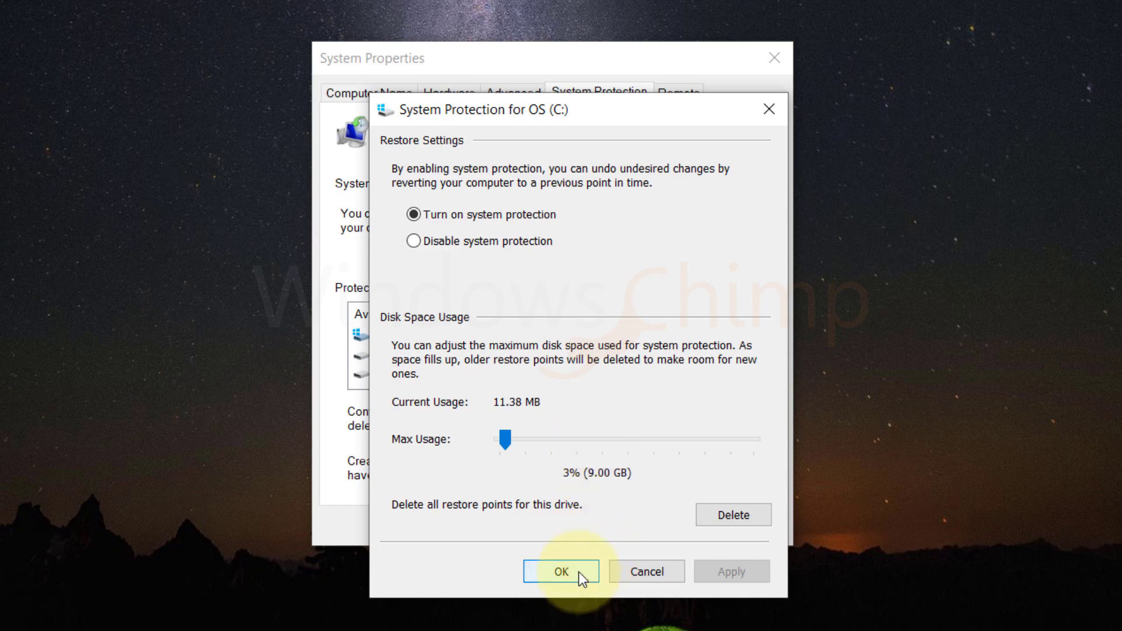
{"action": "left_click", "coordinate": [560, 572]}
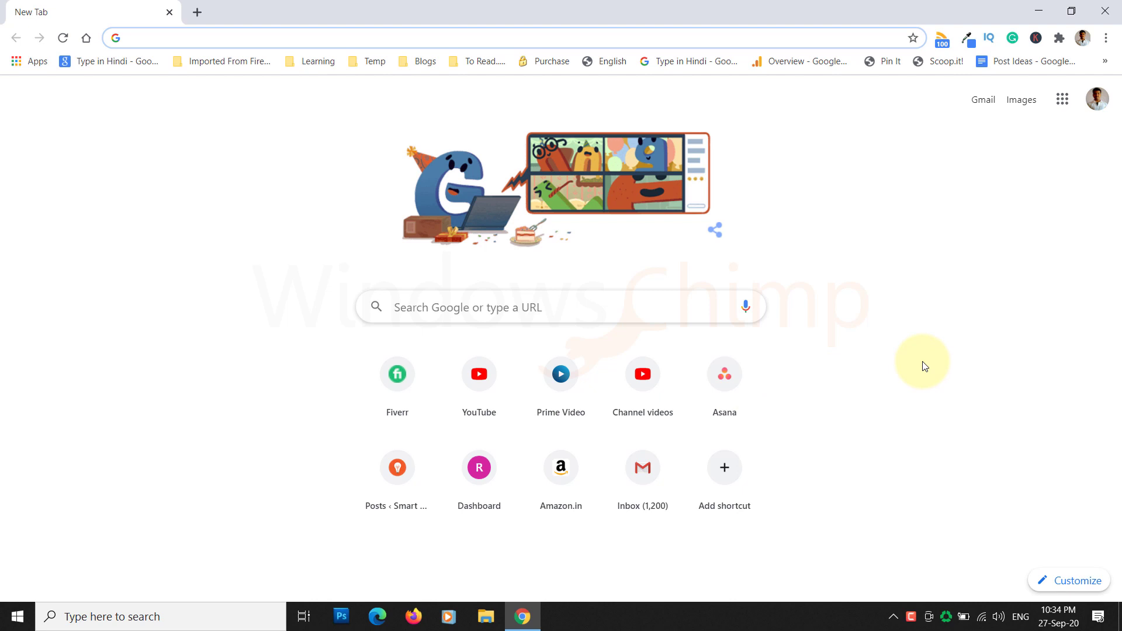
{"action": "mouse_move", "coordinate": [807, 210]}
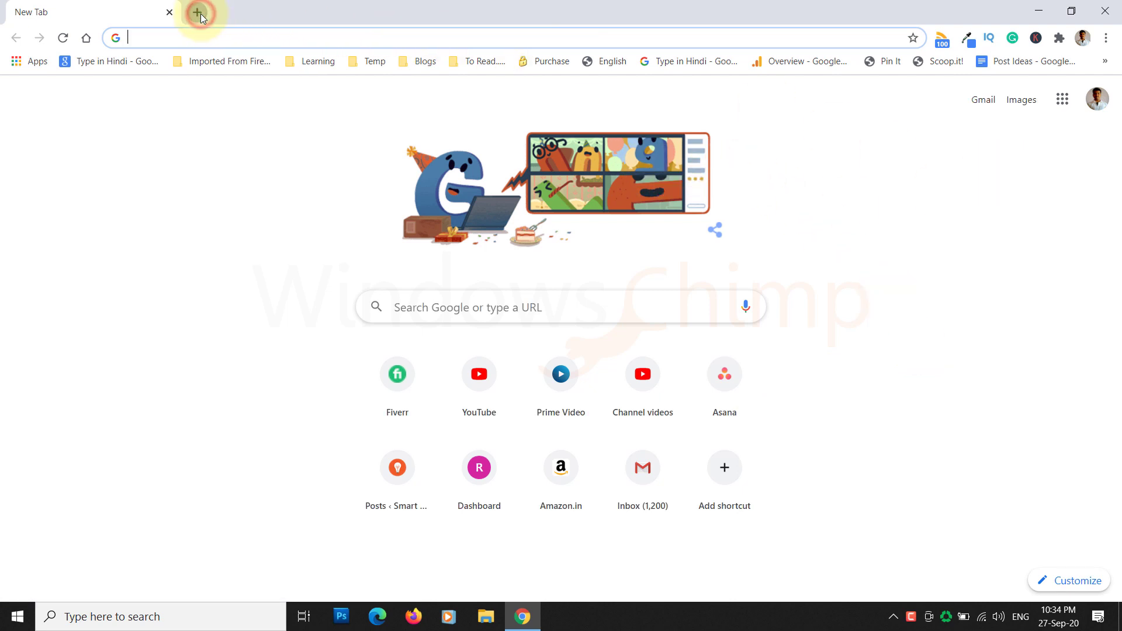
Open and close a spare tab, then bring up Chrome's History page
{"action": "left_click", "coordinate": [199, 12]}
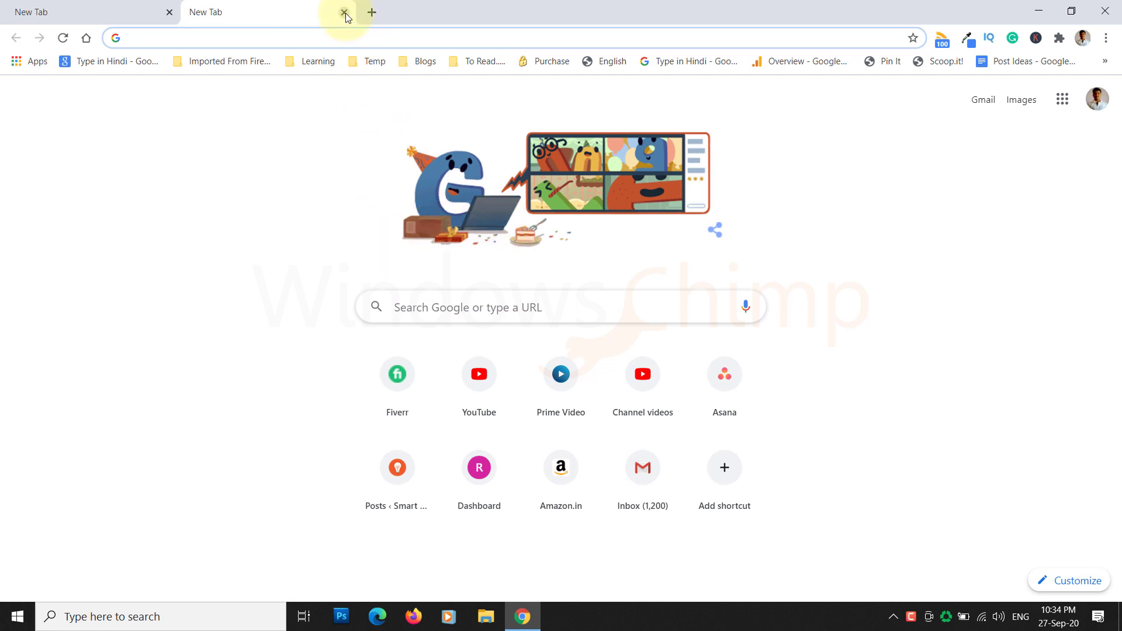
{"action": "left_click", "coordinate": [344, 13]}
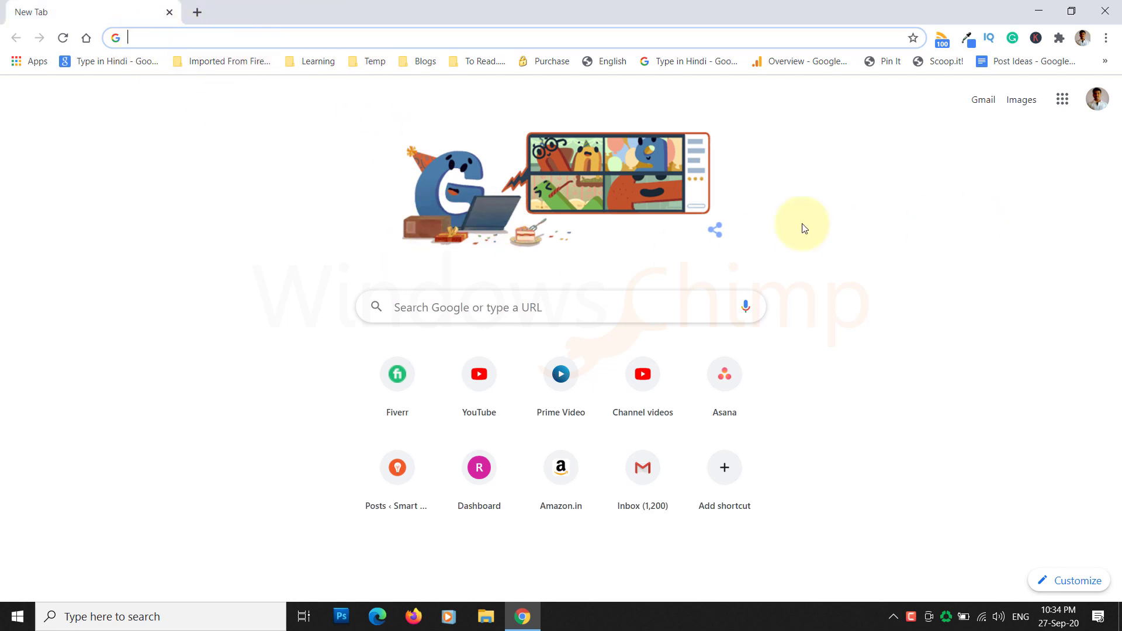
{"action": "mouse_move", "coordinate": [891, 460]}
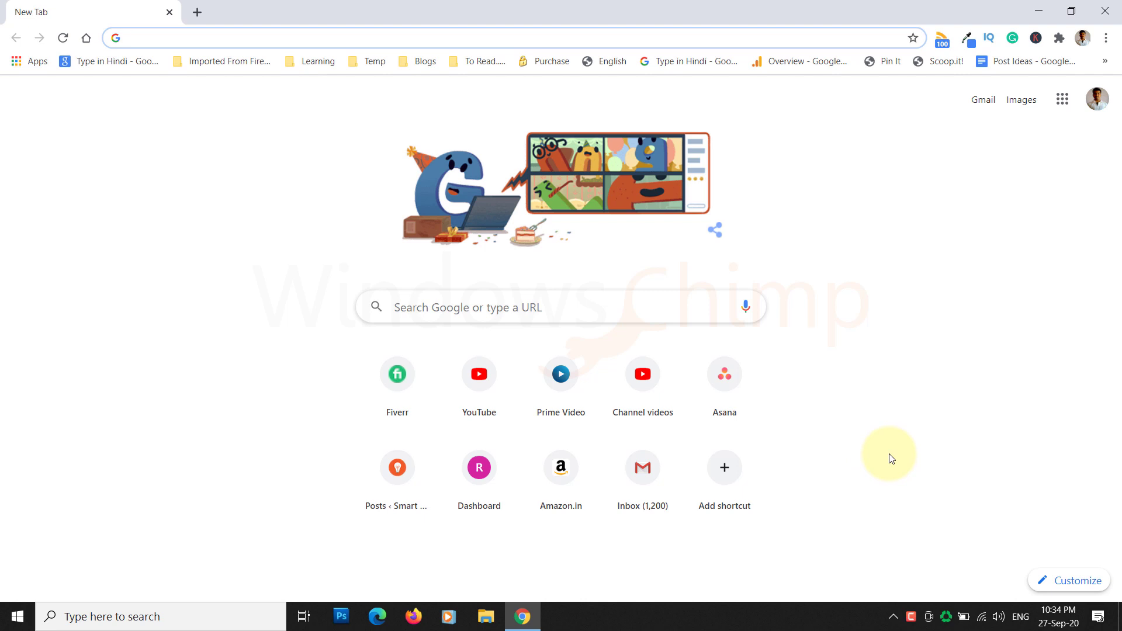
{"action": "key", "text": "ctrl+h"}
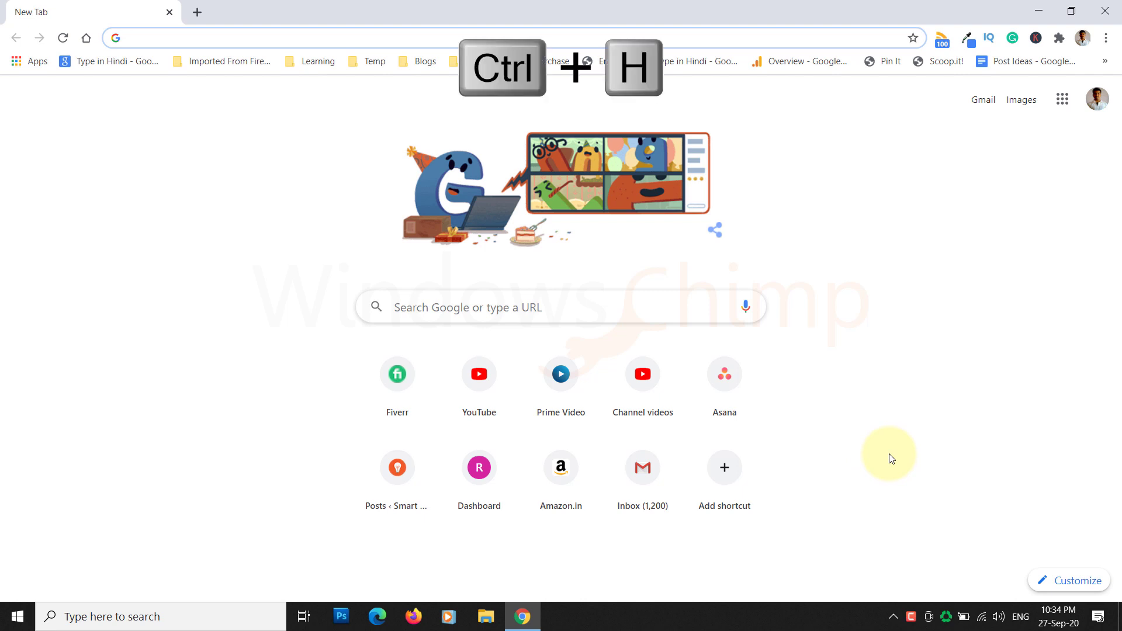
{"action": "key", "text": "Ctrl+h"}
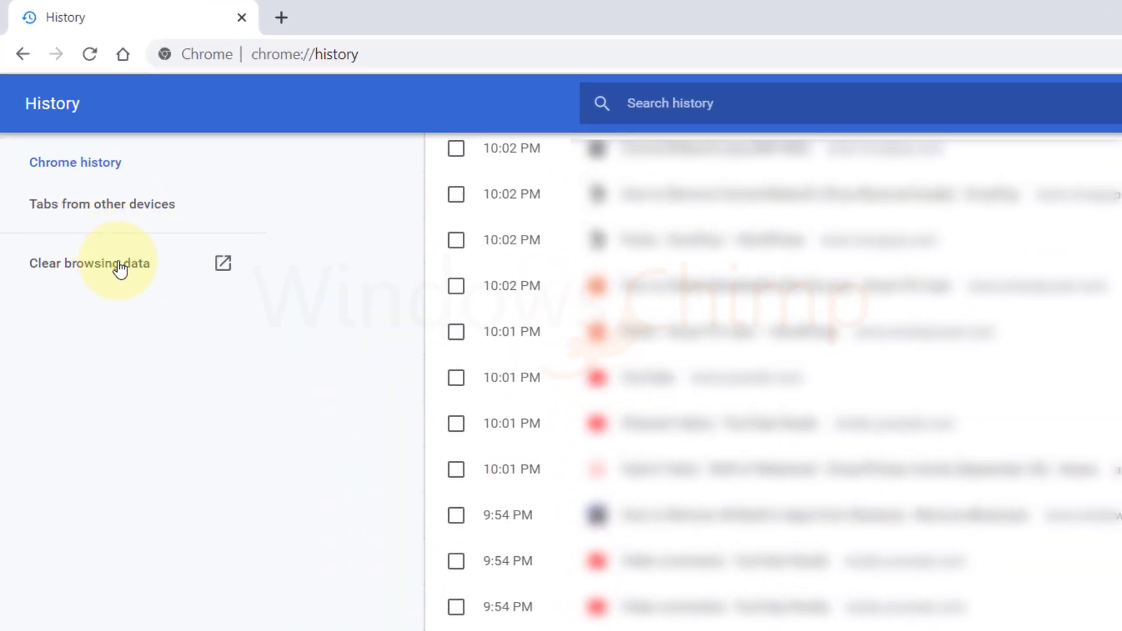
Clear Chrome's cached images and files for All time, leaving cookies unselected
{"action": "left_click", "coordinate": [90, 263]}
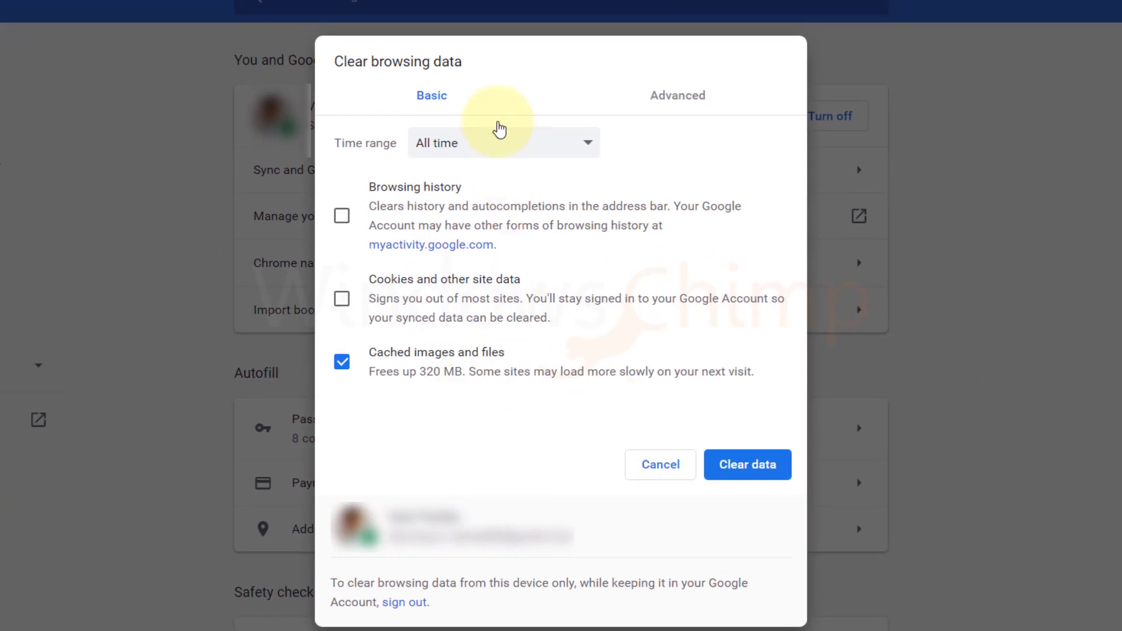
{"action": "left_click", "coordinate": [504, 142]}
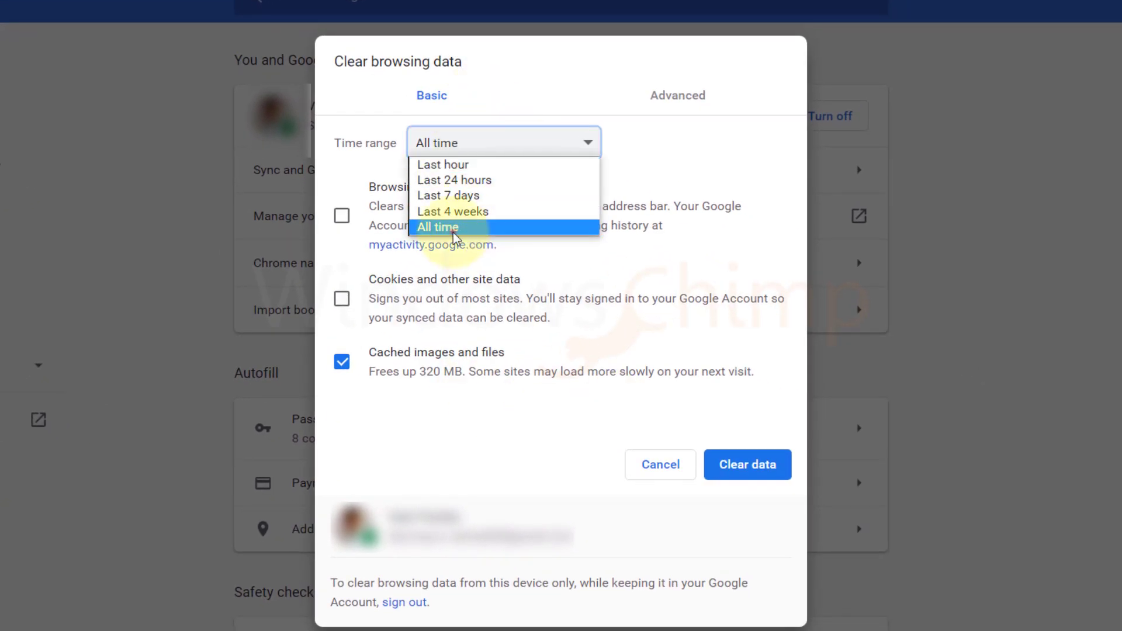
{"action": "left_click", "coordinate": [437, 227]}
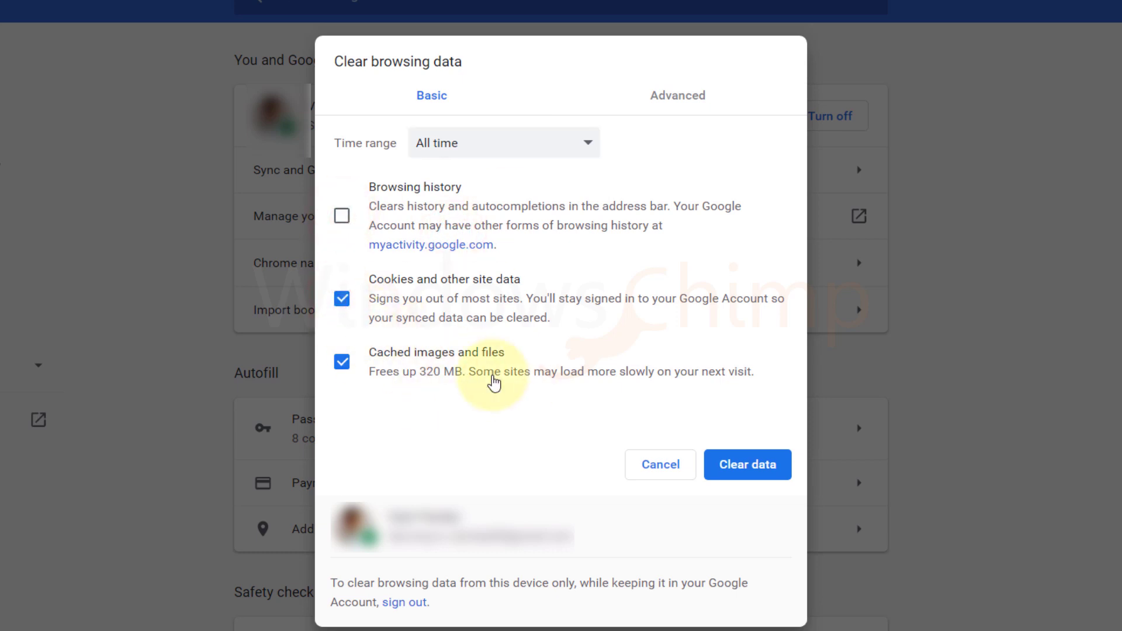
{"action": "left_click", "coordinate": [342, 299]}
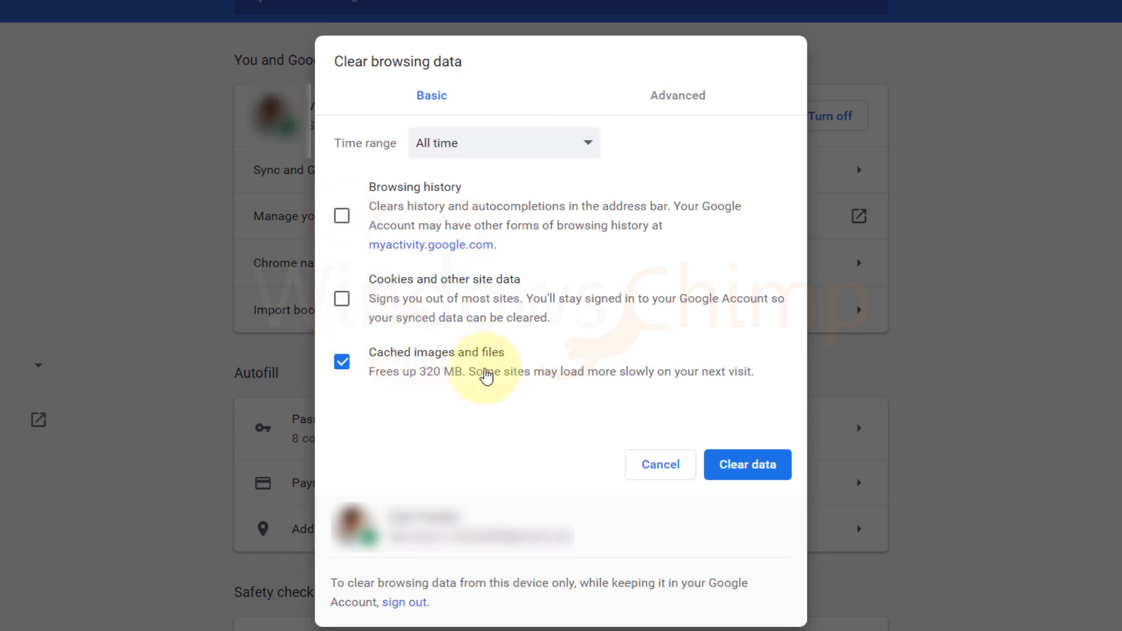
{"action": "left_click", "coordinate": [747, 465]}
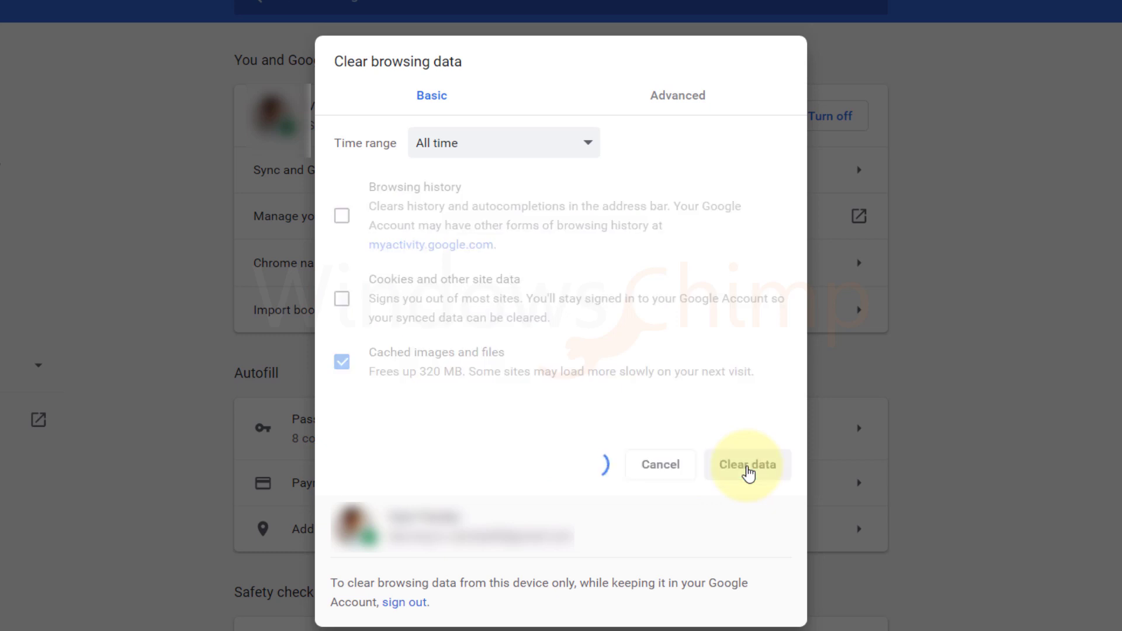
{"action": "left_click", "coordinate": [747, 465]}
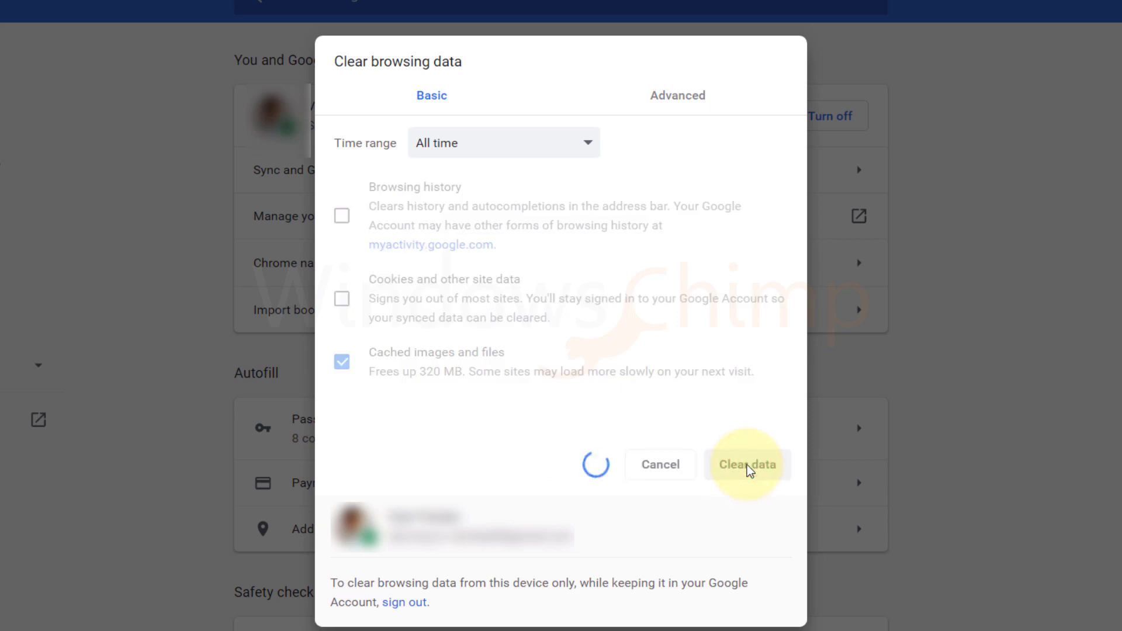
{"action": "left_click", "coordinate": [747, 465]}
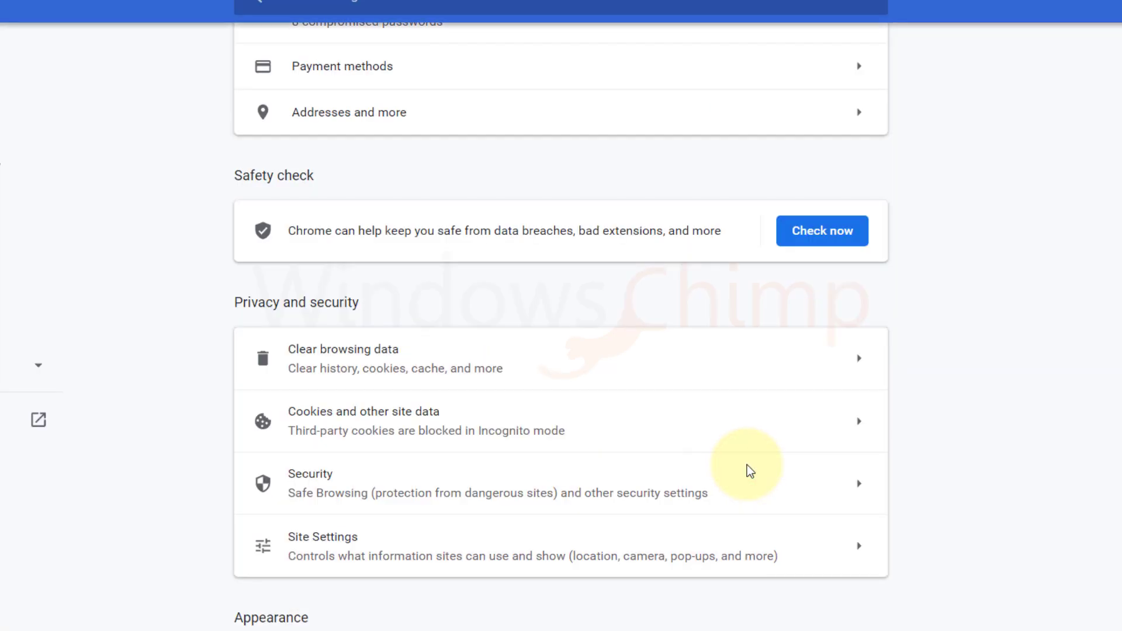